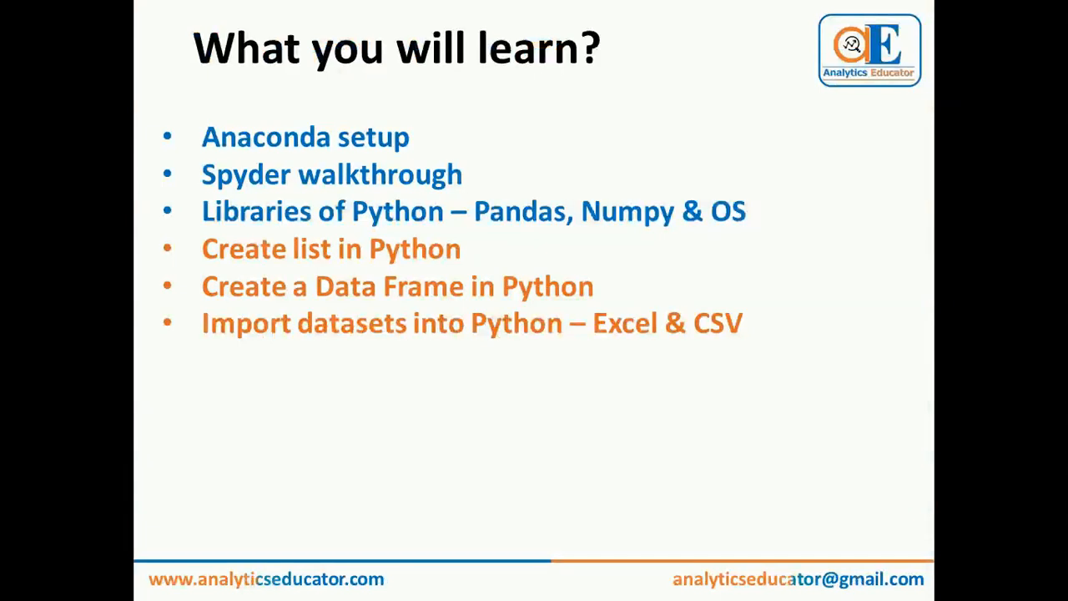
mouse_move(592, 461)
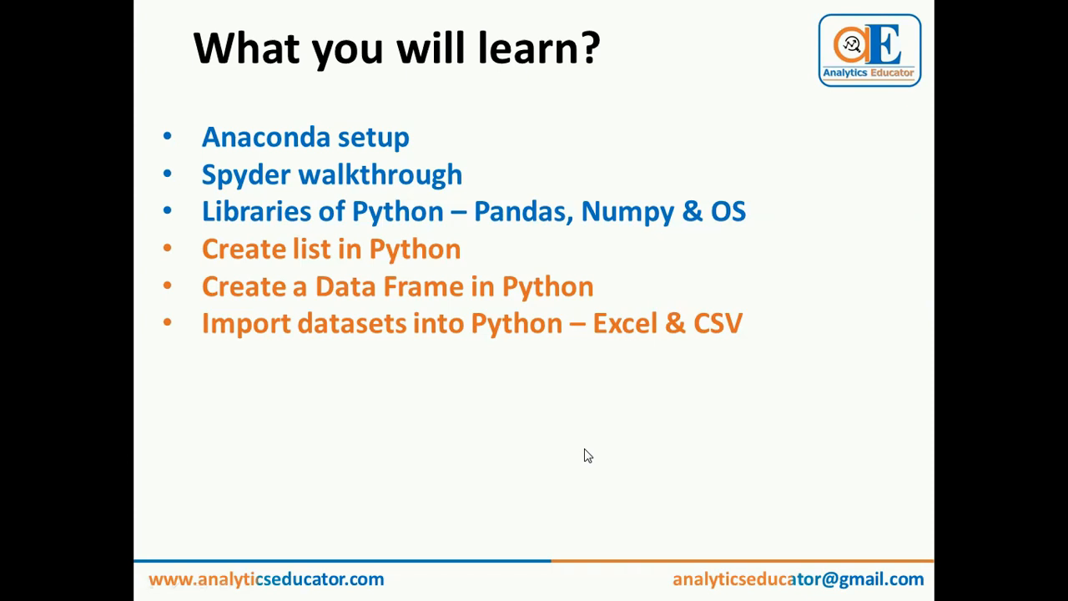
Step: End the slide show and return to PowerPoint's normal editing view
key("Escape")
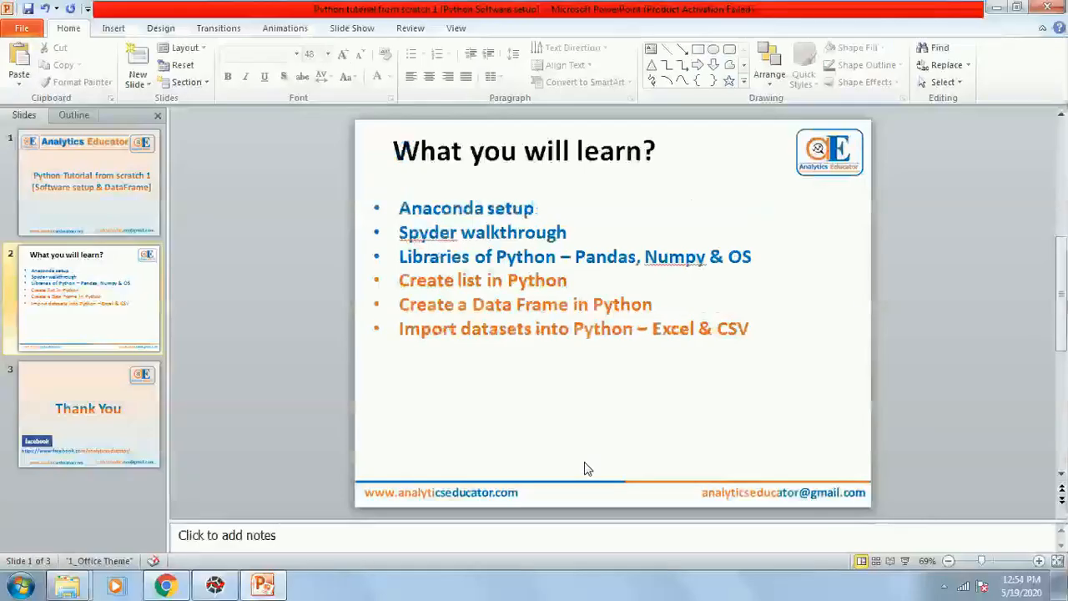
Step: Search Google for 'download anaconda', view the Individual Edition installers list, then show the desktop
left_click(166, 584)
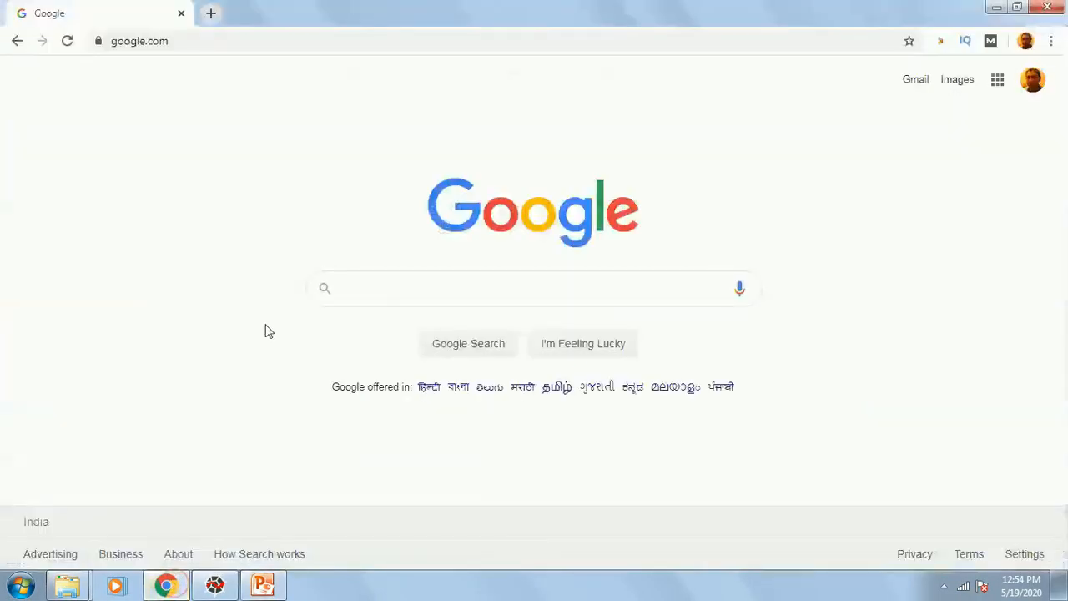
left_click(534, 287)
type("download anaconda")
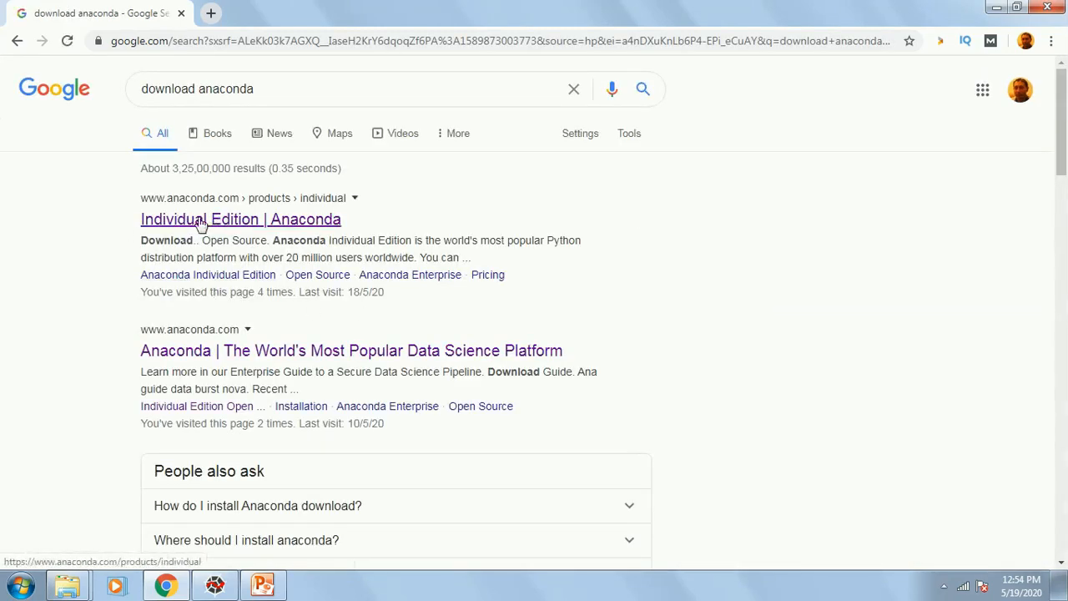
left_click(240, 219)
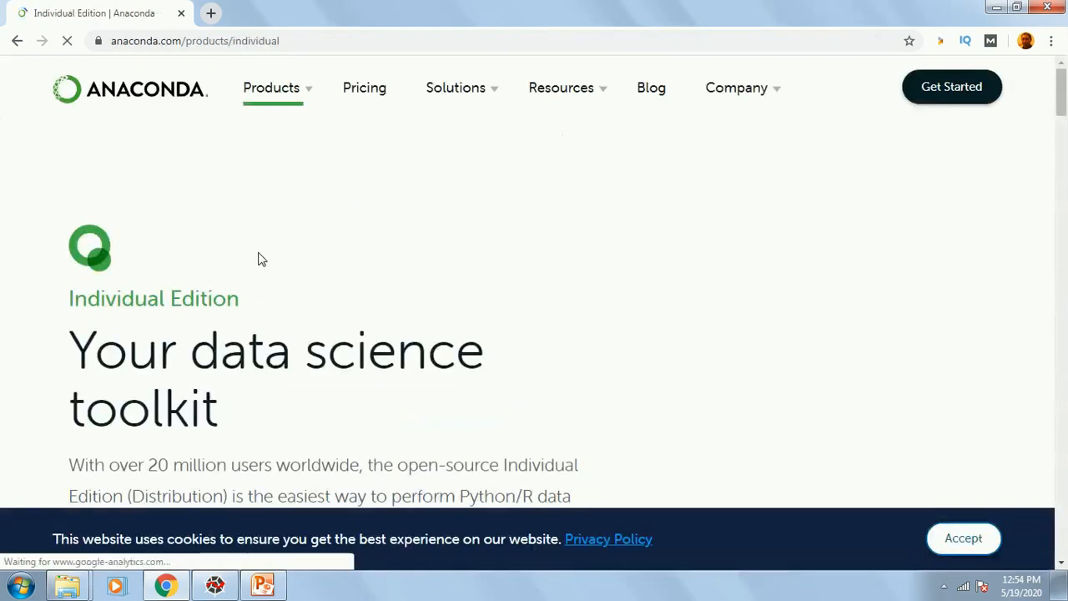
scroll("down", 3)
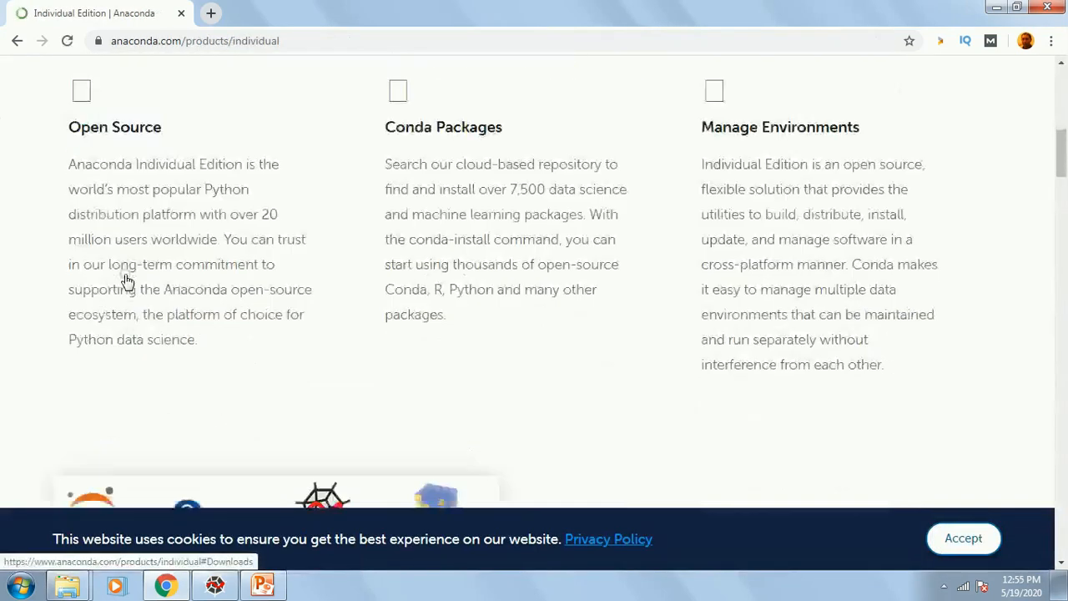
scroll("down", 3)
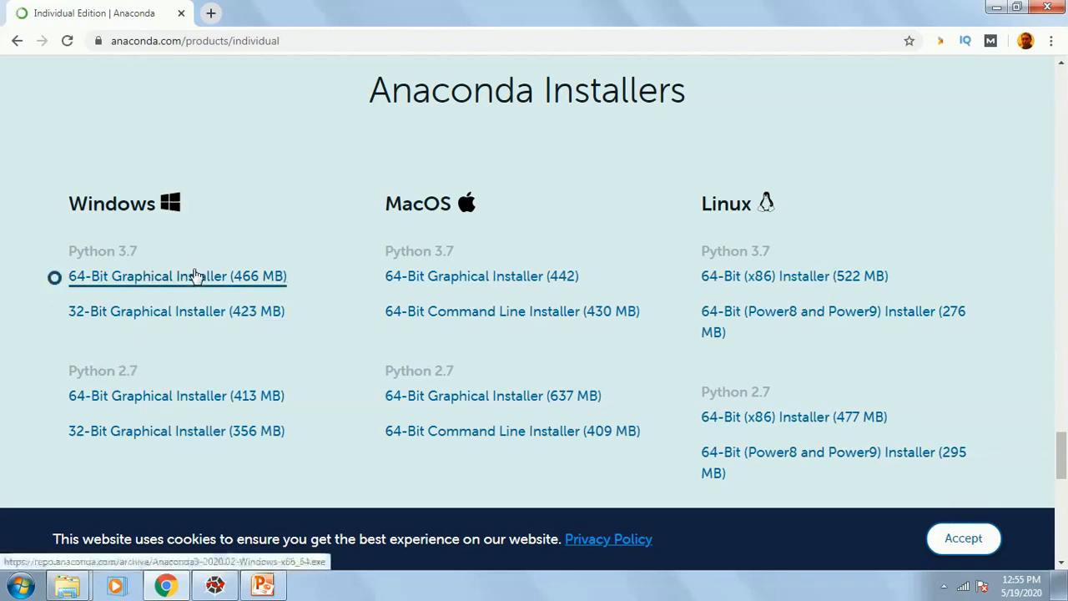
mouse_move(481, 277)
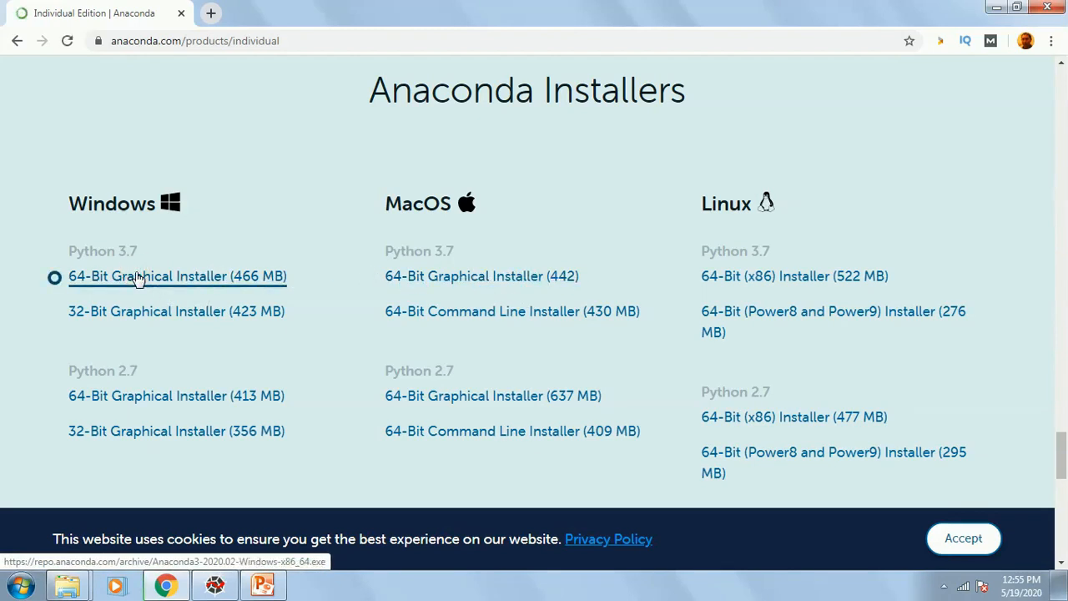
mouse_move(197, 447)
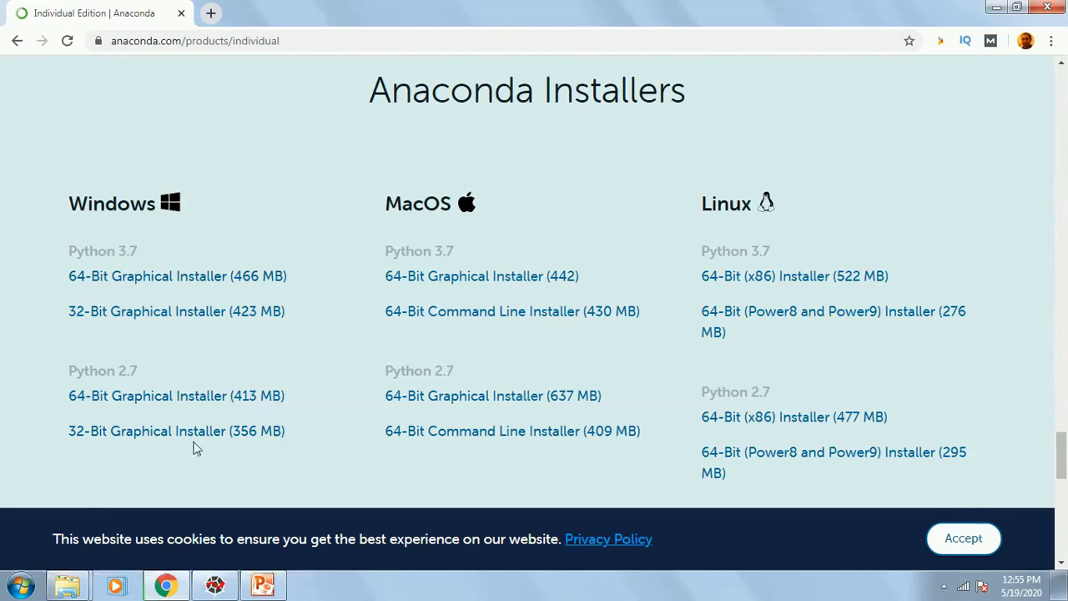
left_click(177, 431)
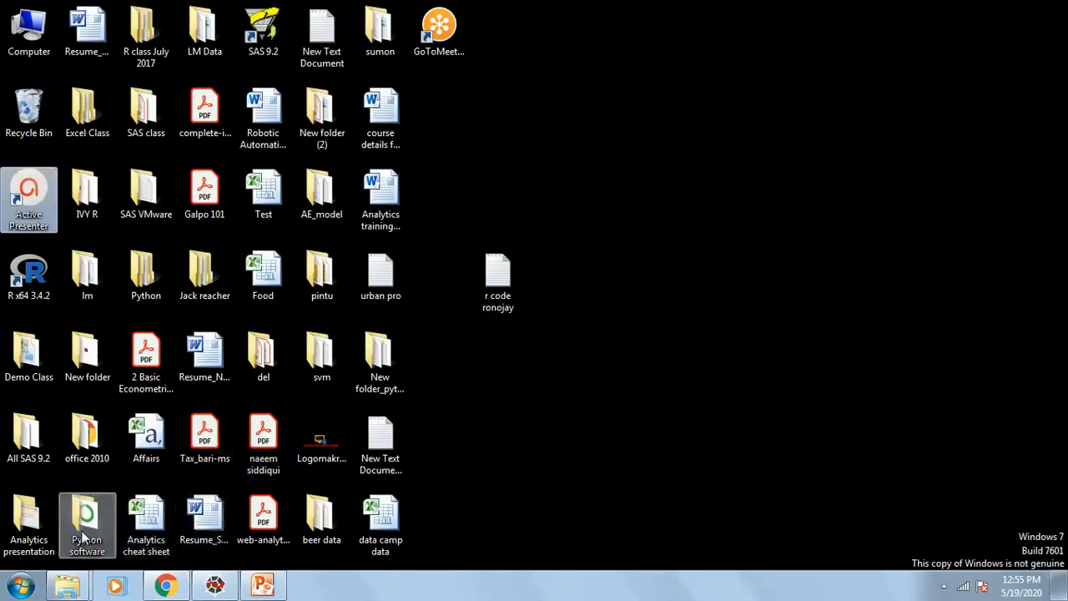
Step: Run the Anaconda3 installer from the Python software folder, then cancel and quit the setup
double_click(87, 517)
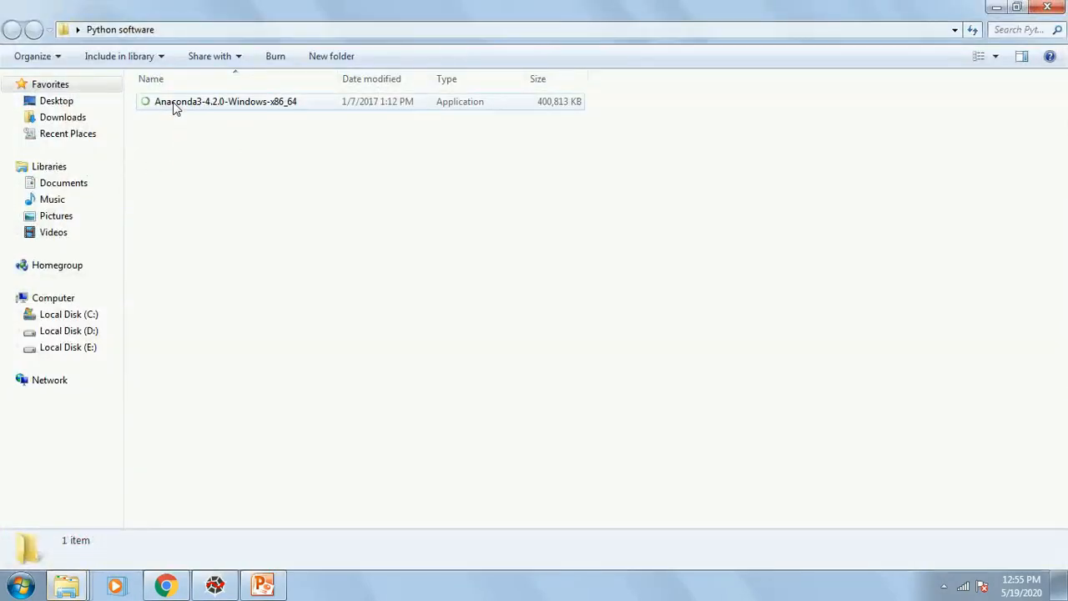
double_click(225, 102)
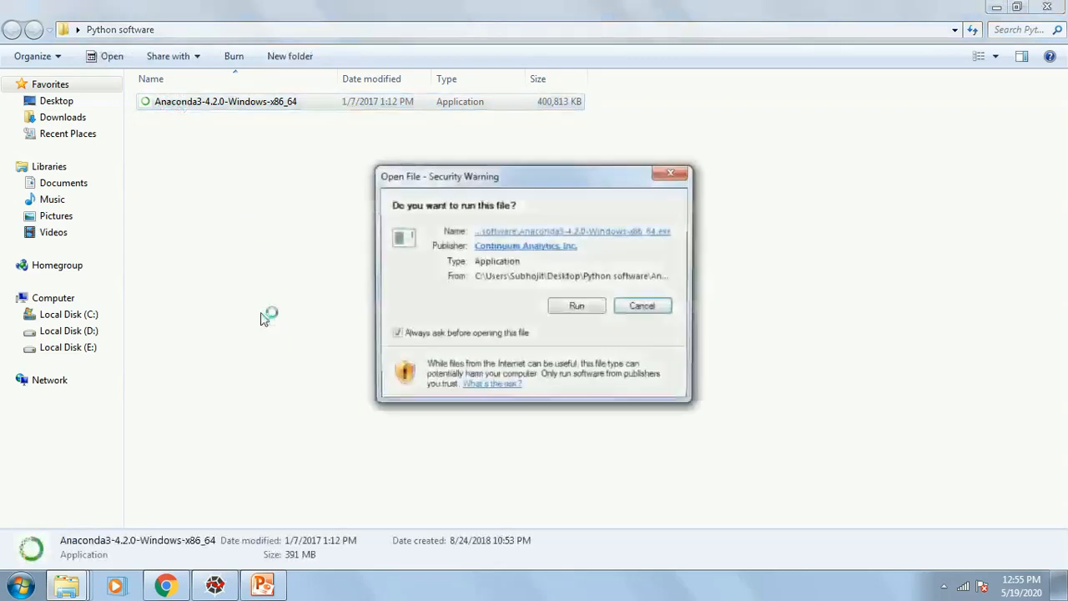
left_click(576, 305)
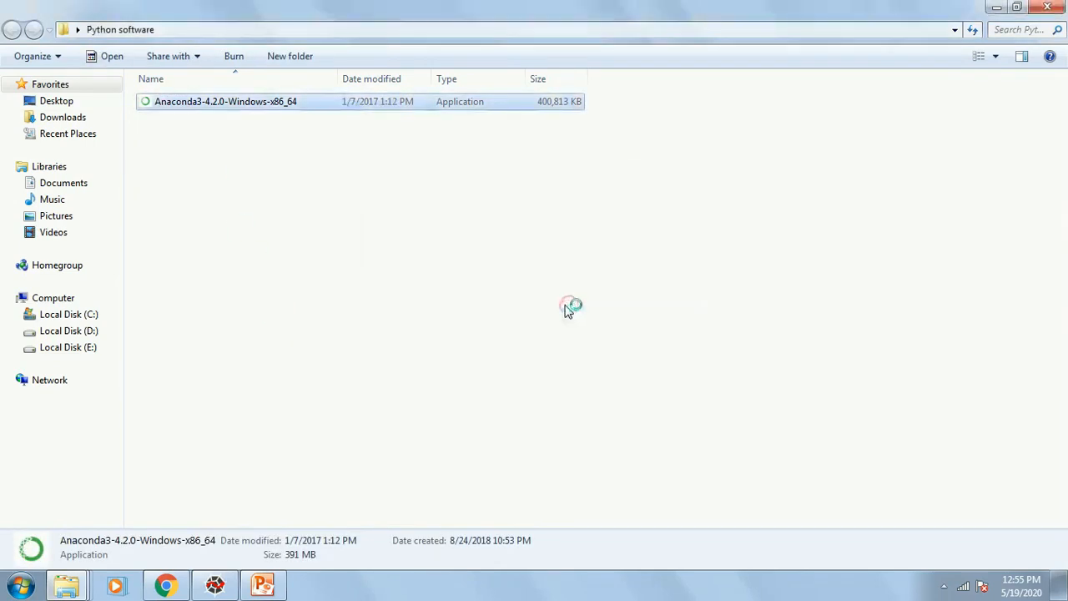
double_click(225, 102)
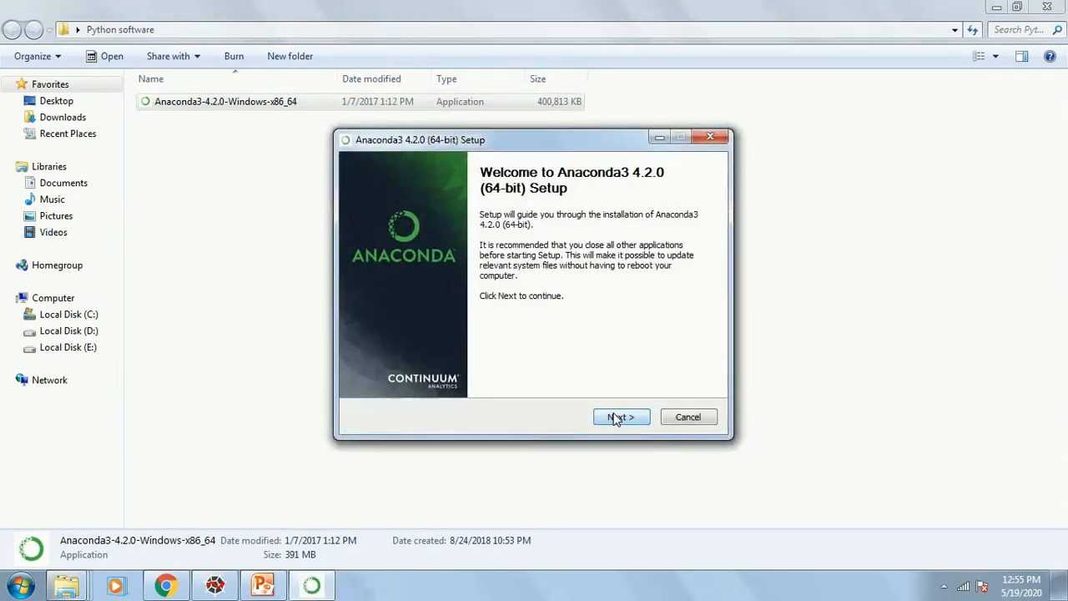
left_click(621, 417)
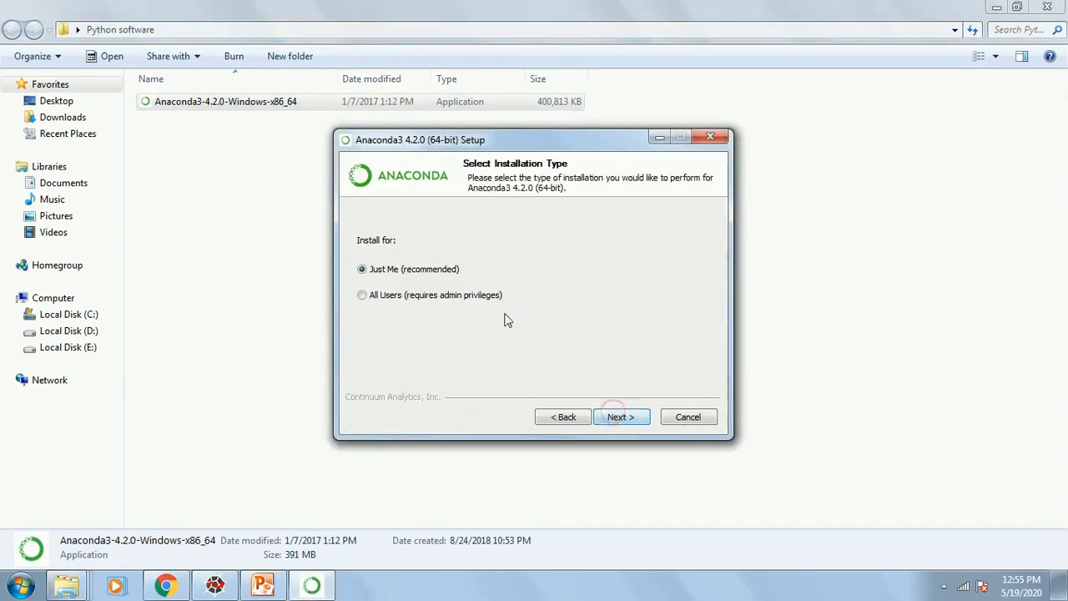
left_click(688, 417)
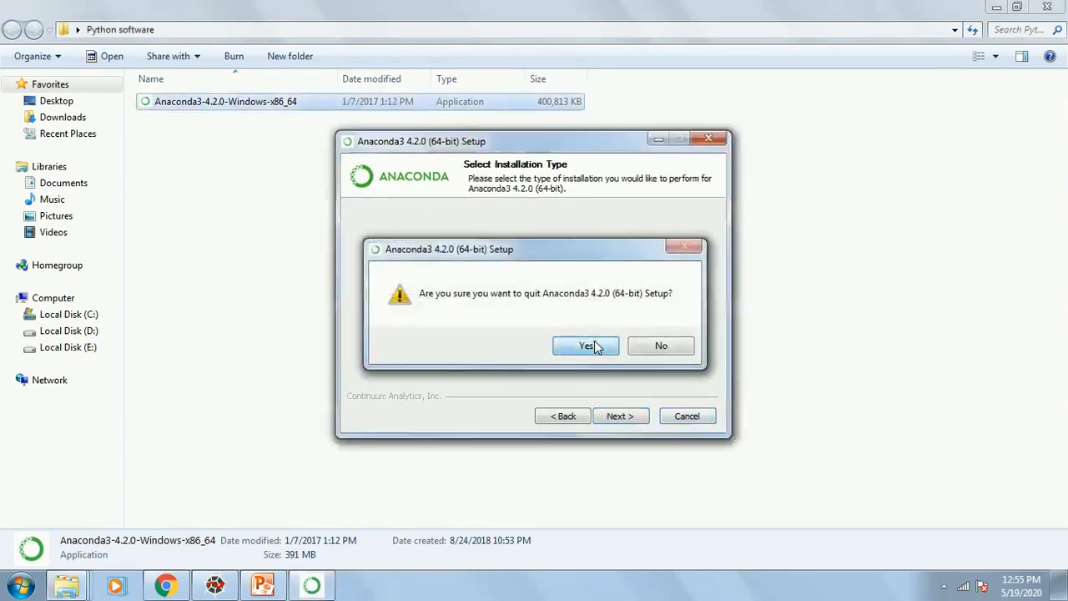
left_click(15, 584)
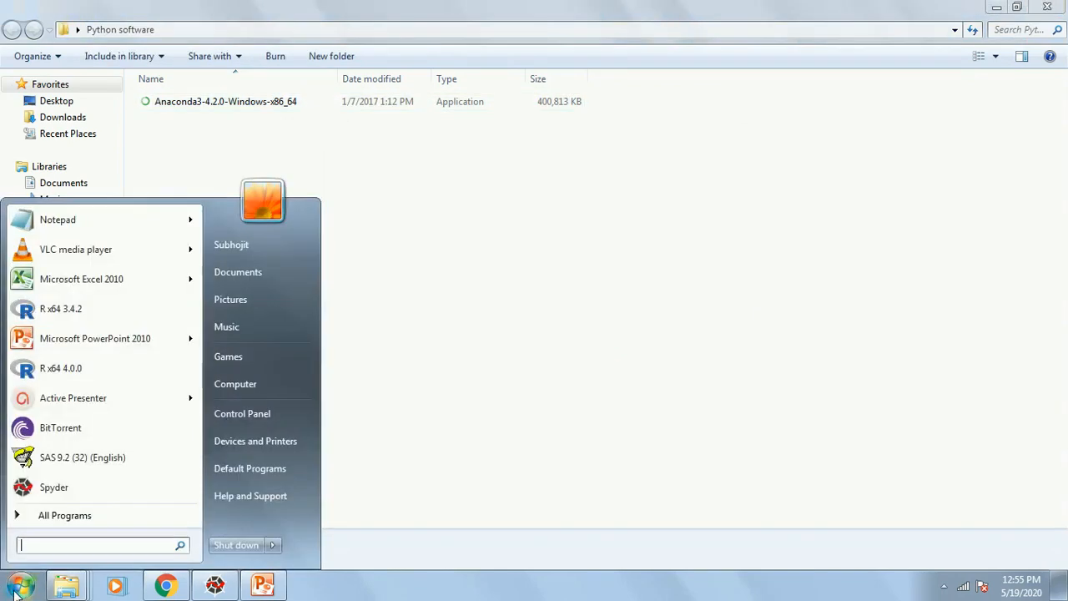
Step: Expand the Anaconda3 group under Start > All Programs to reach Spyder
left_click(63, 514)
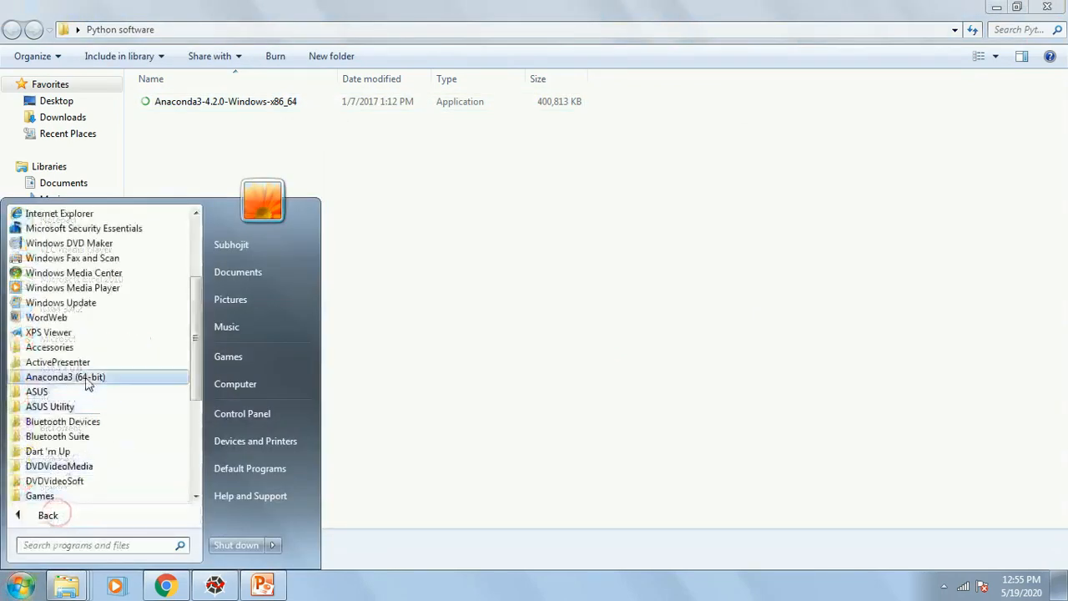
left_click(65, 377)
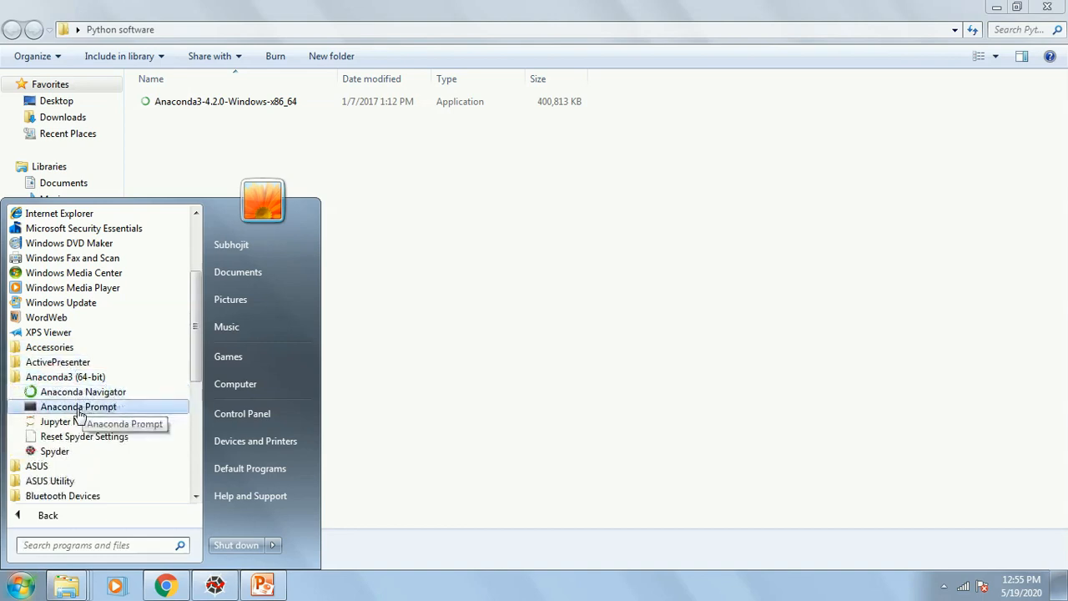
mouse_move(76, 408)
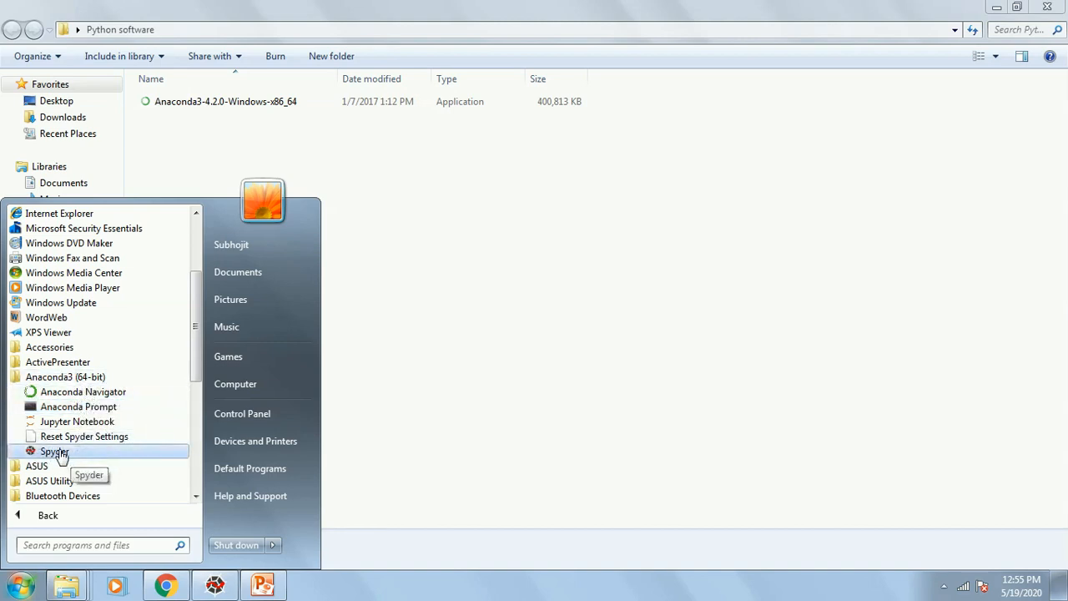
mouse_move(277, 491)
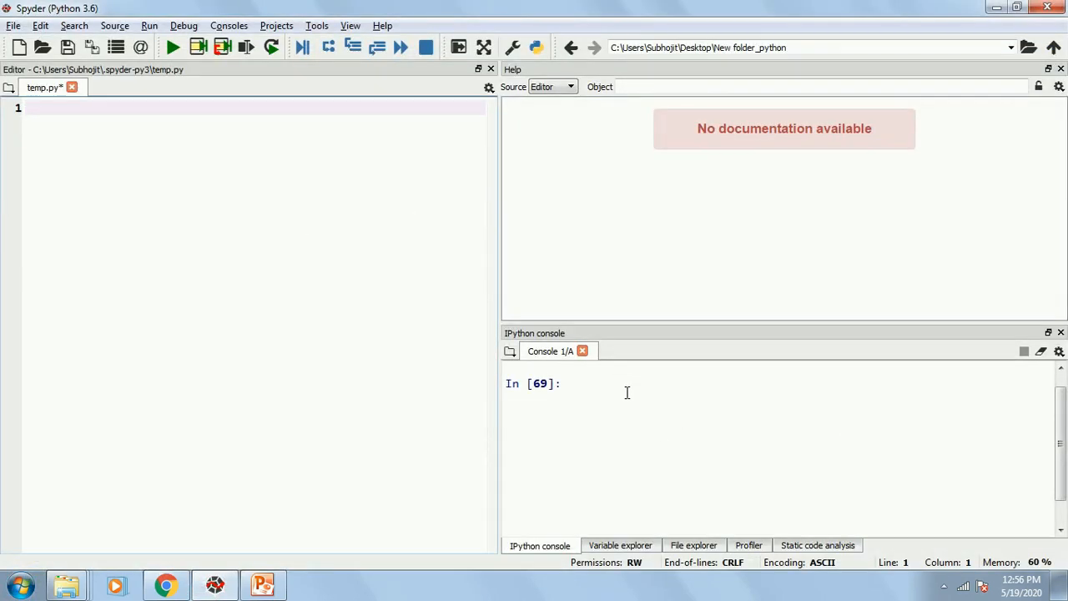
mouse_move(130, 197)
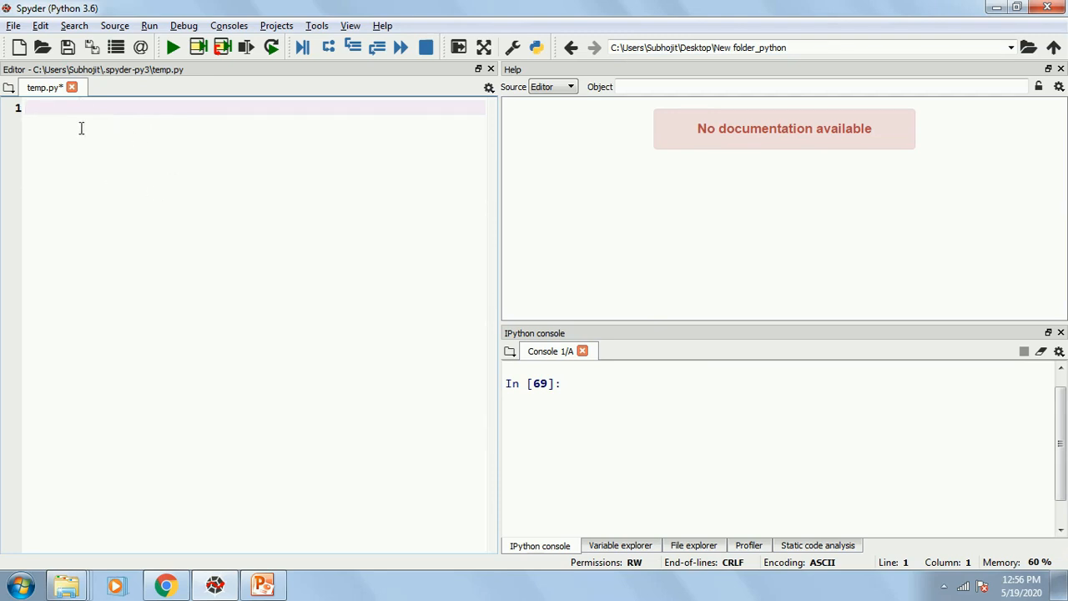
mouse_move(567, 417)
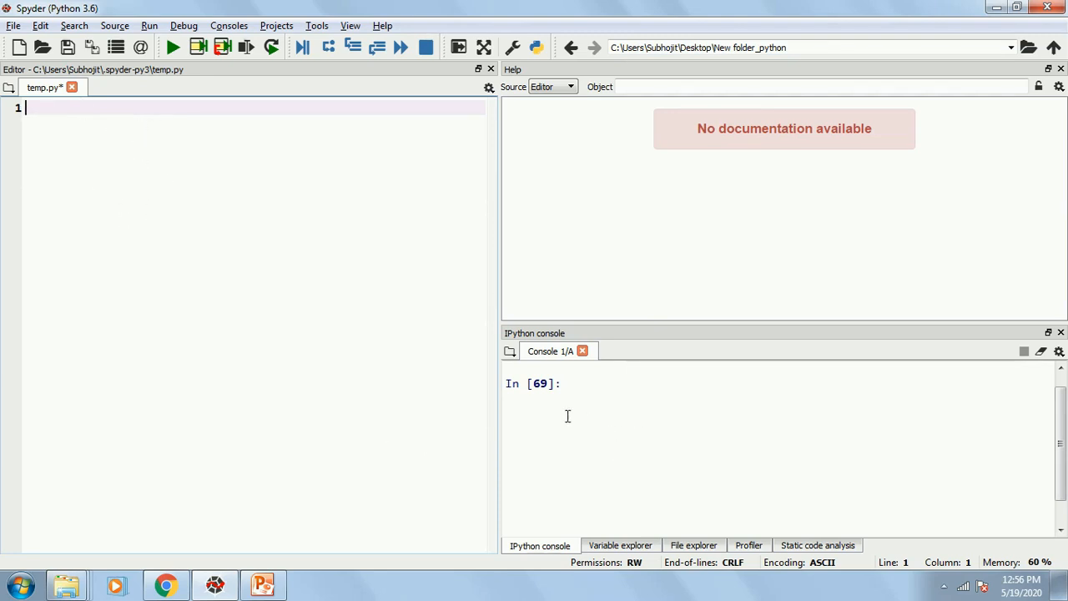
mouse_move(715, 441)
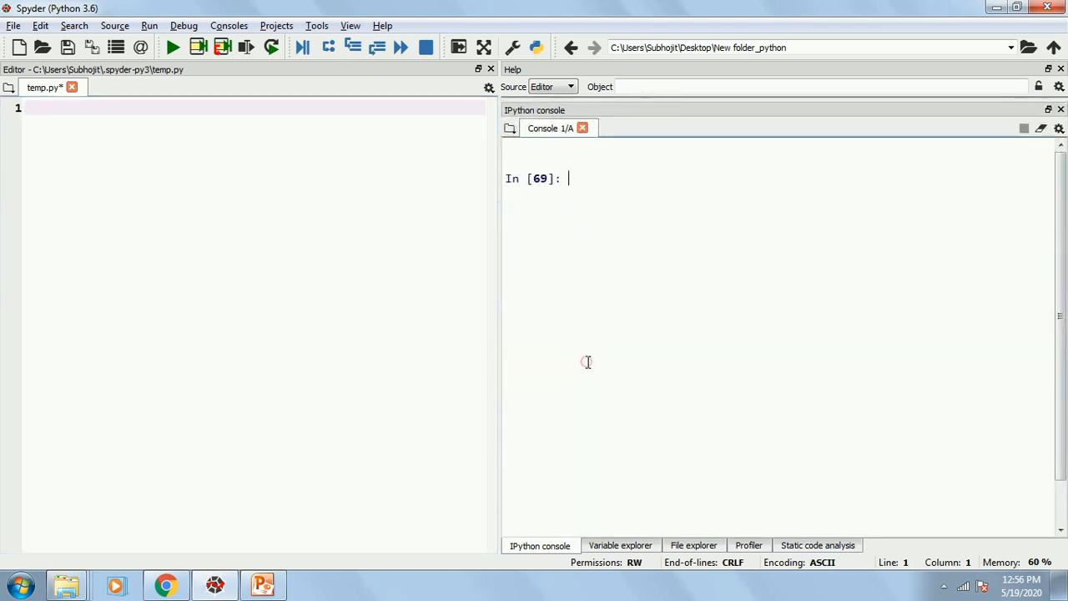
Step: Check the Variable explorer and File explorer panes, then return to the IPython console
left_click(621, 544)
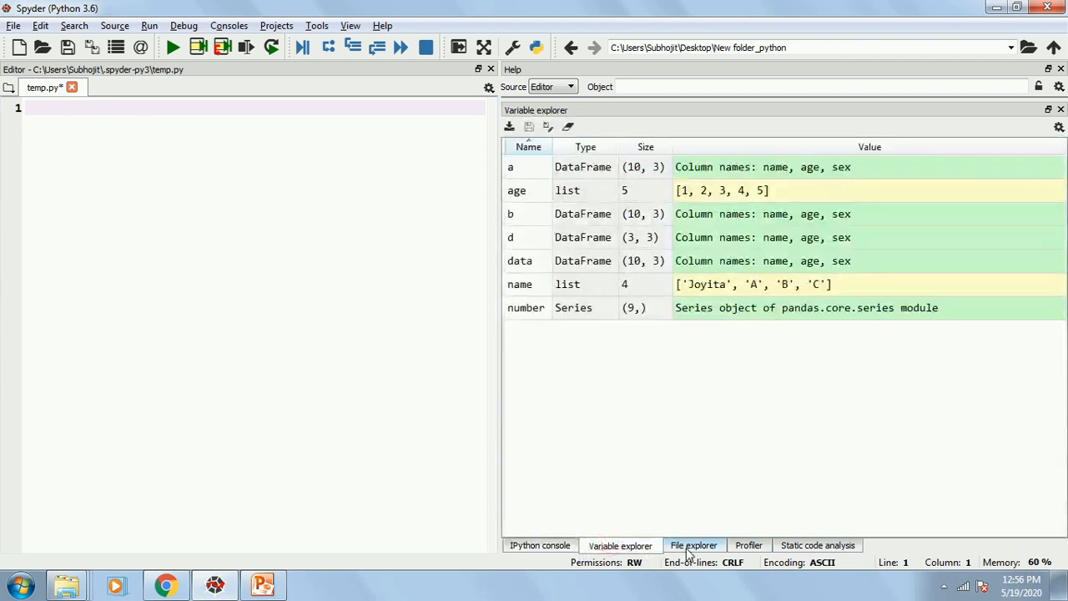
left_click(694, 544)
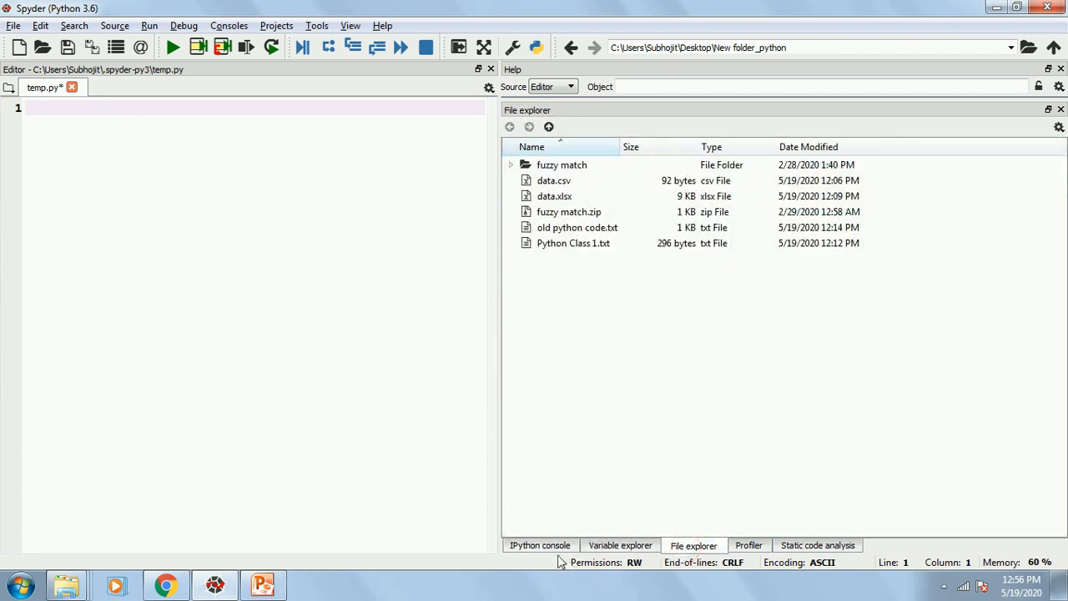
left_click(539, 544)
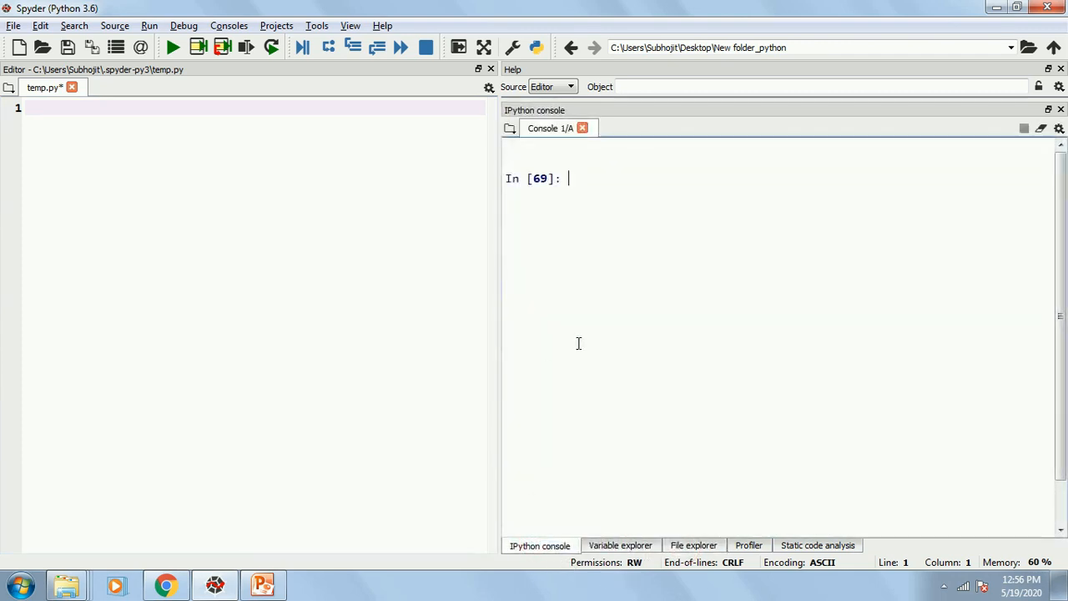
mouse_move(618, 264)
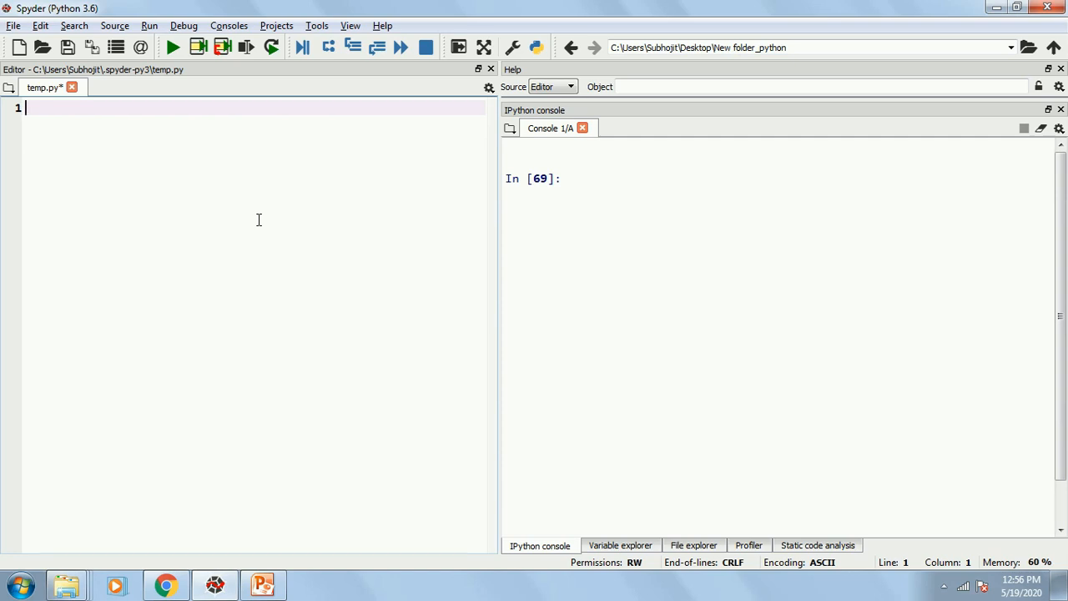
Step: Add 'import os' and 'import pandas as pd' to the script and run the pandas line
type("import os")
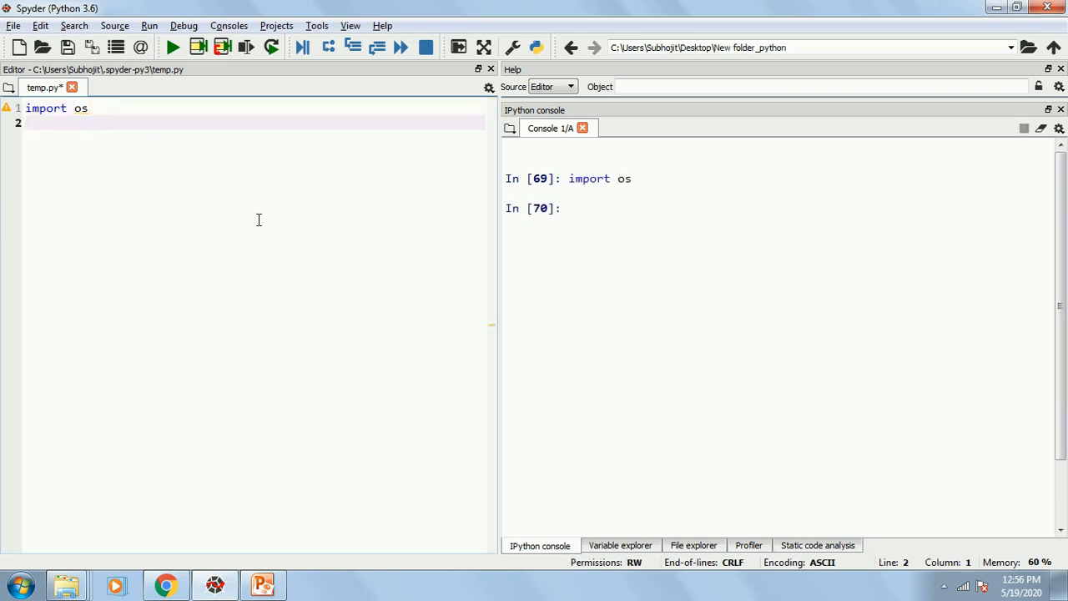
type("import")
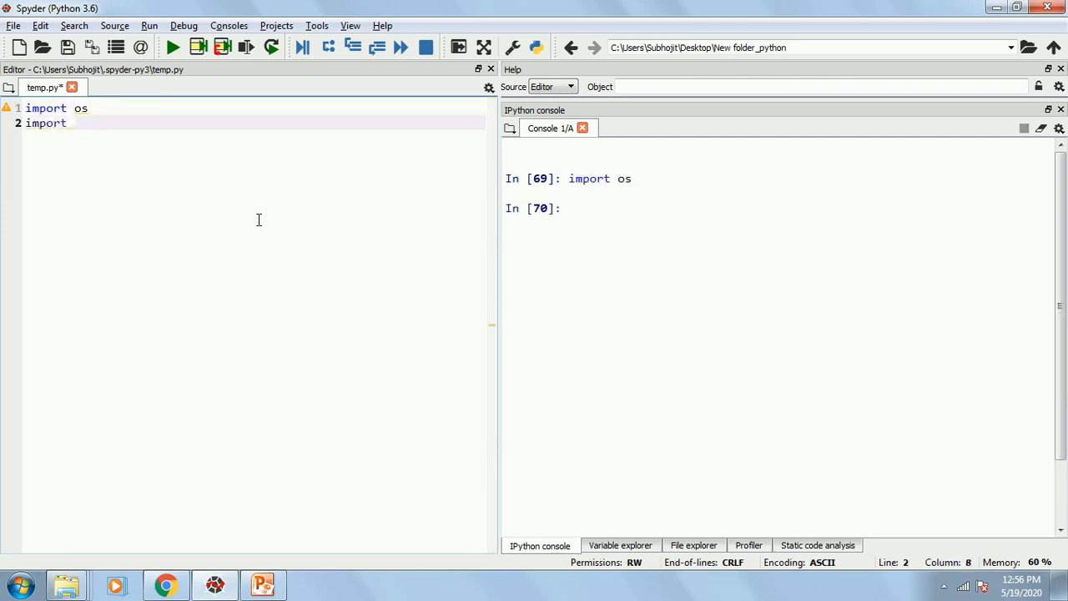
type("pandas")
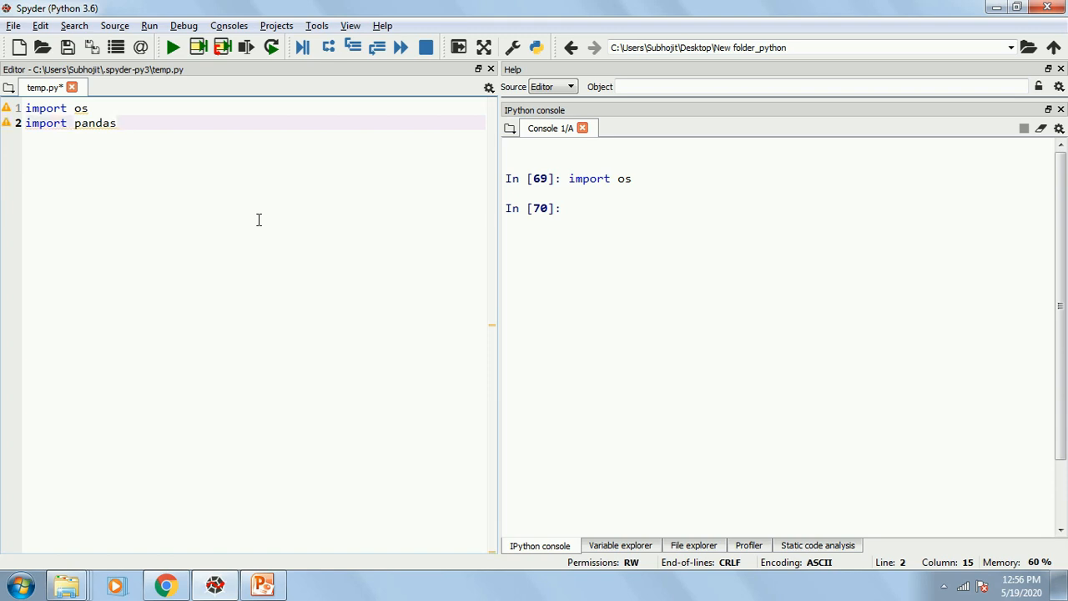
type("as pd")
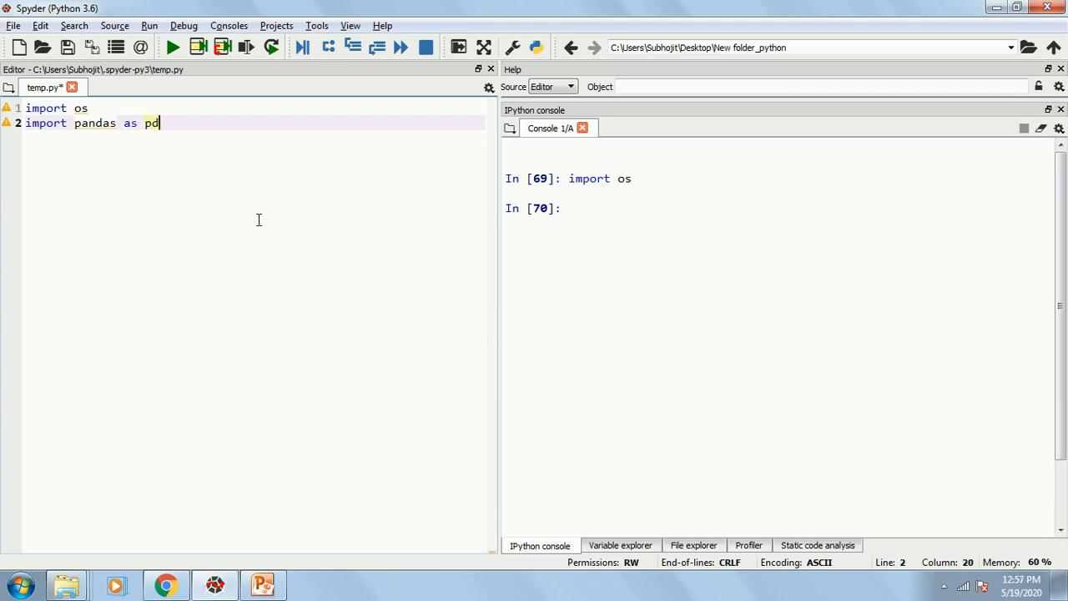
key("Return")
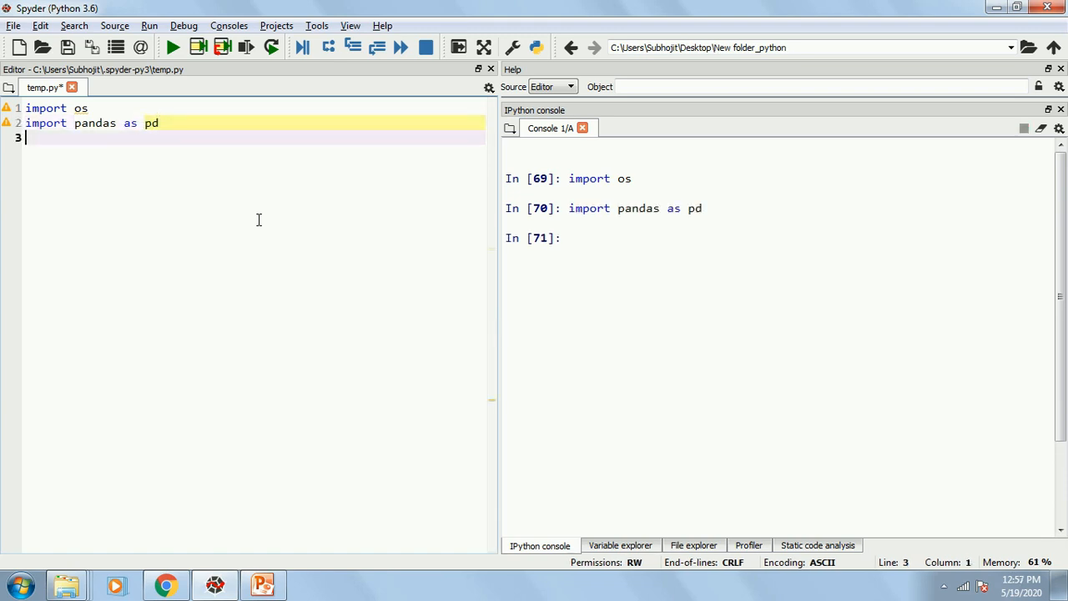
Step: Add 'import numpy as np' to the script
type("import")
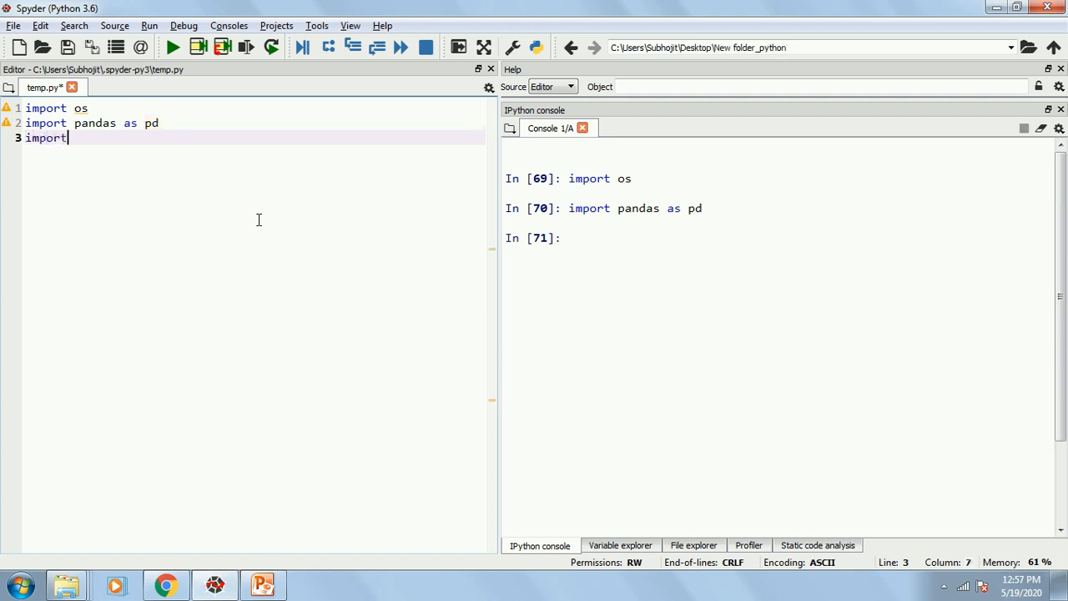
type("numpy")
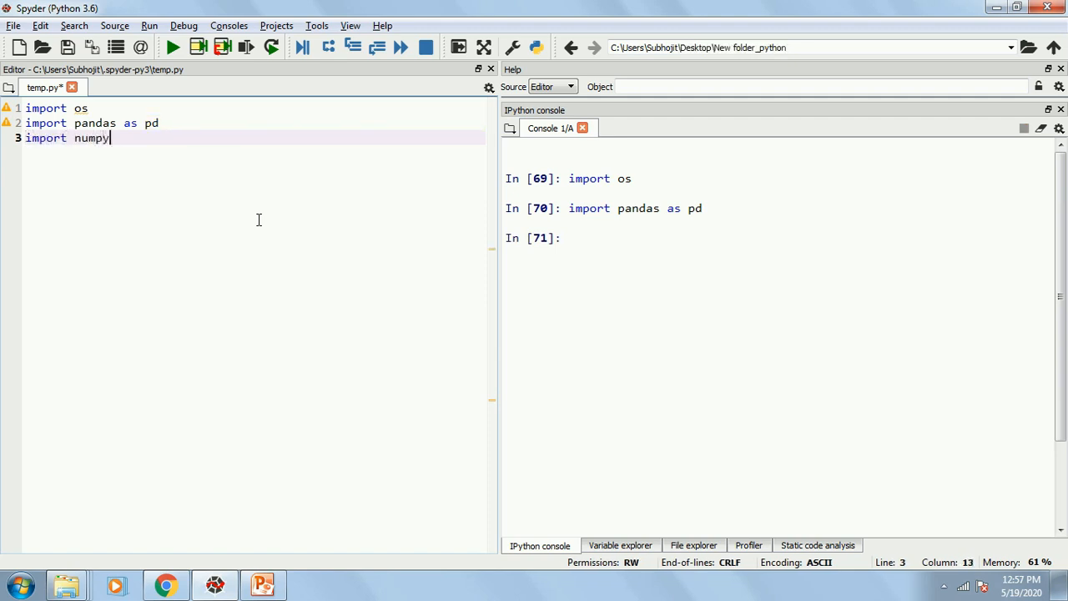
type("as np")
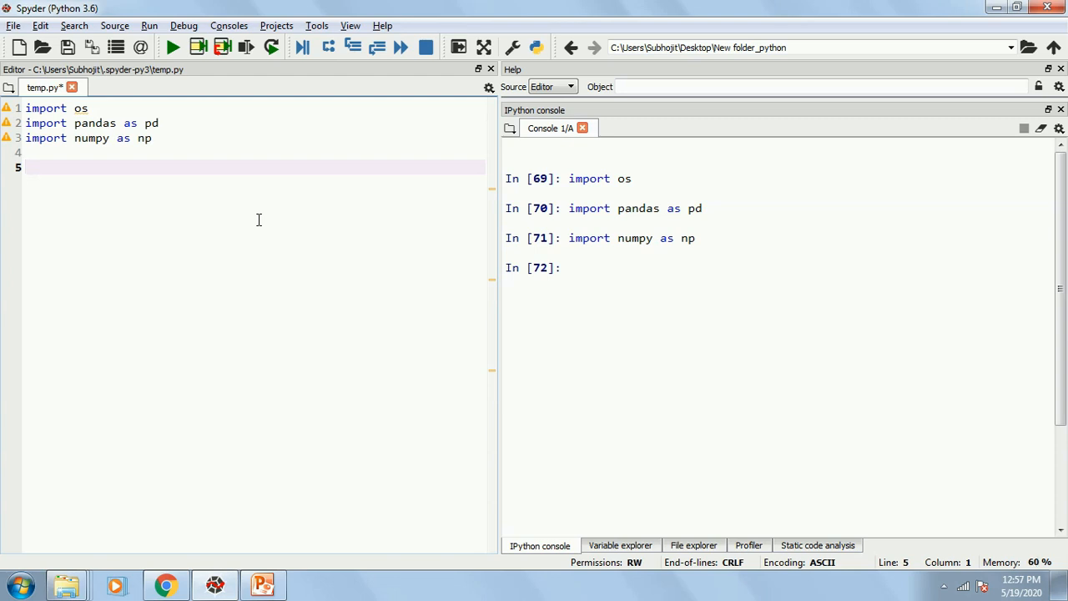
Step: Write a = 1, then change it to a = [1,2,3] so the console shows [1, 2, 3]
type("a")
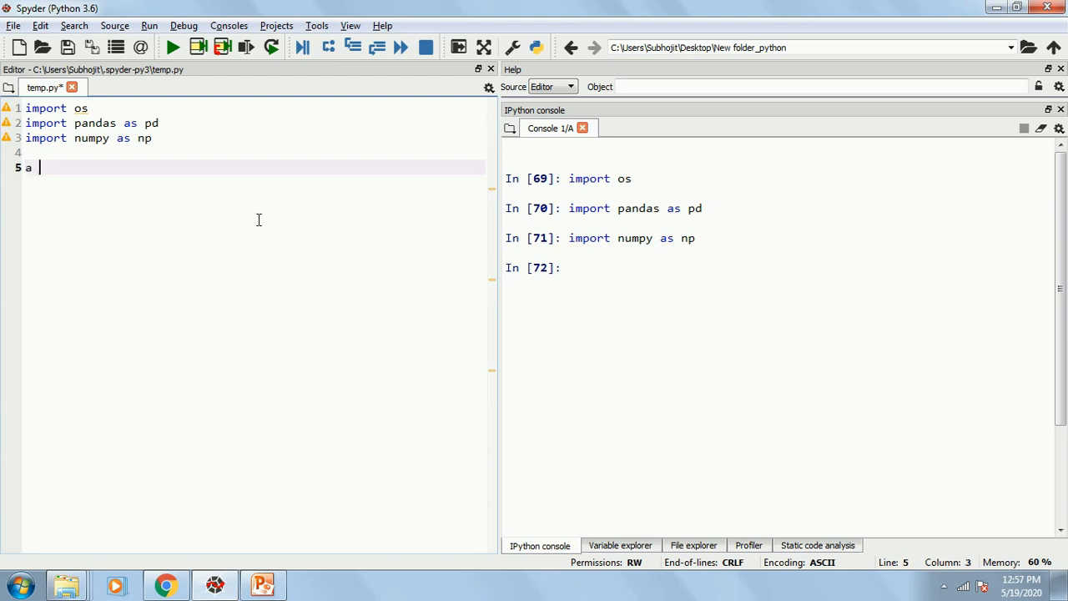
type("=")
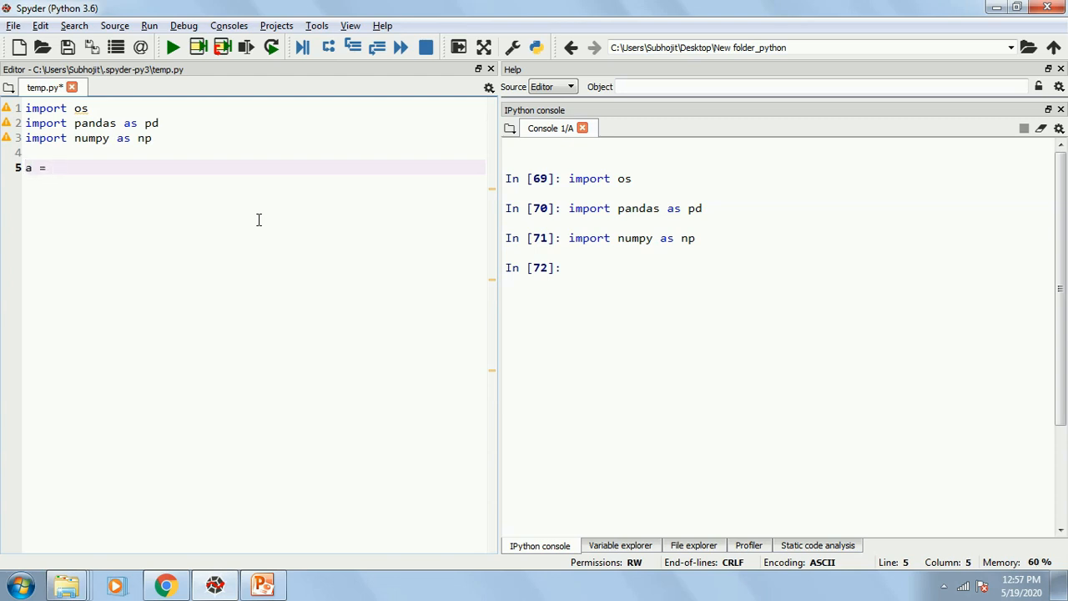
type("1")
type("a")
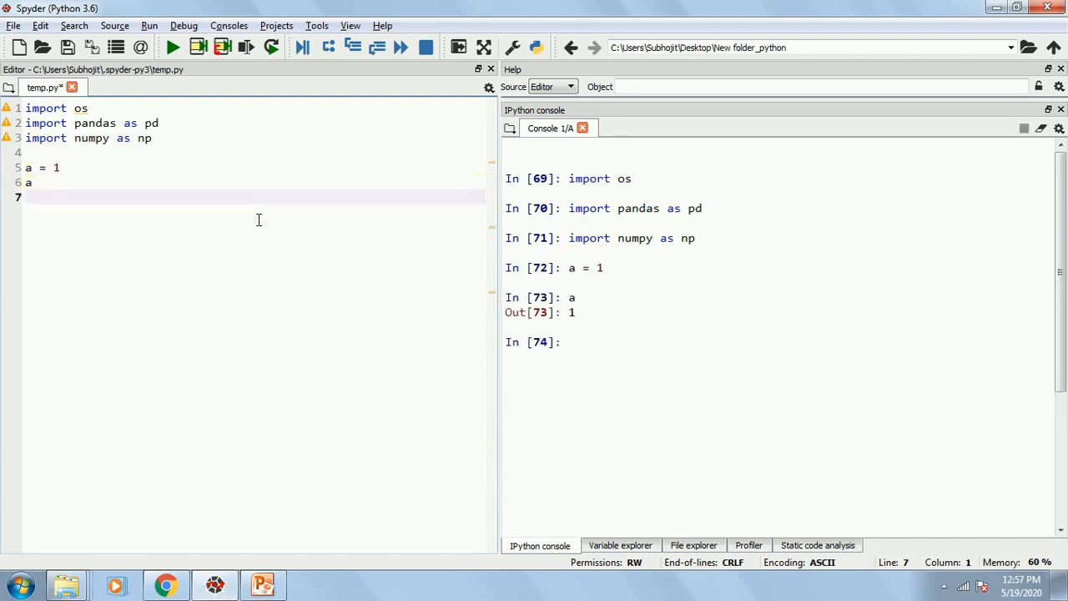
left_click(37, 167)
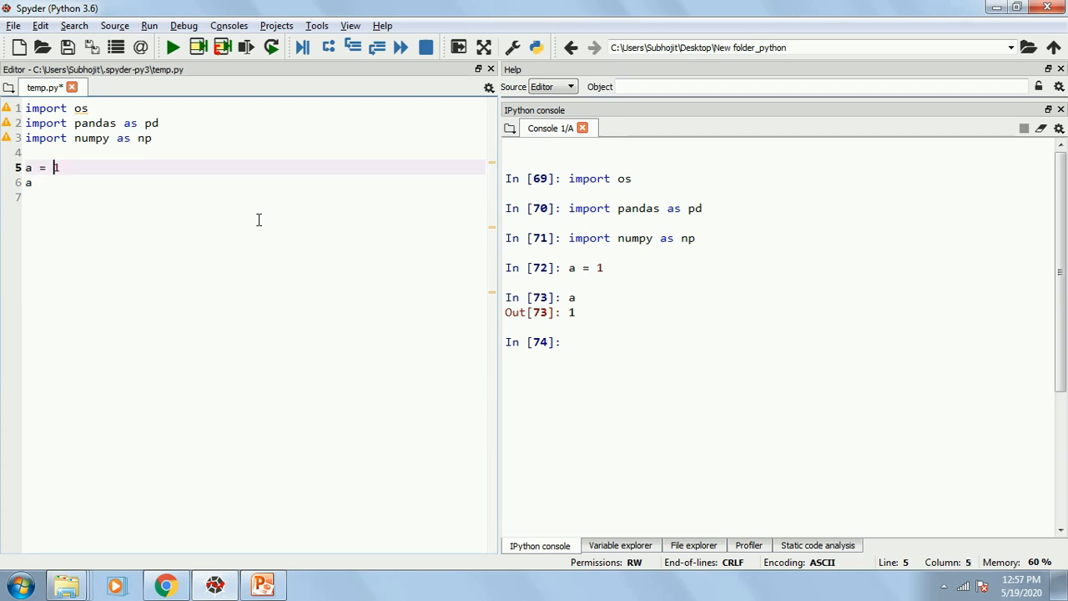
type("1,2,3")
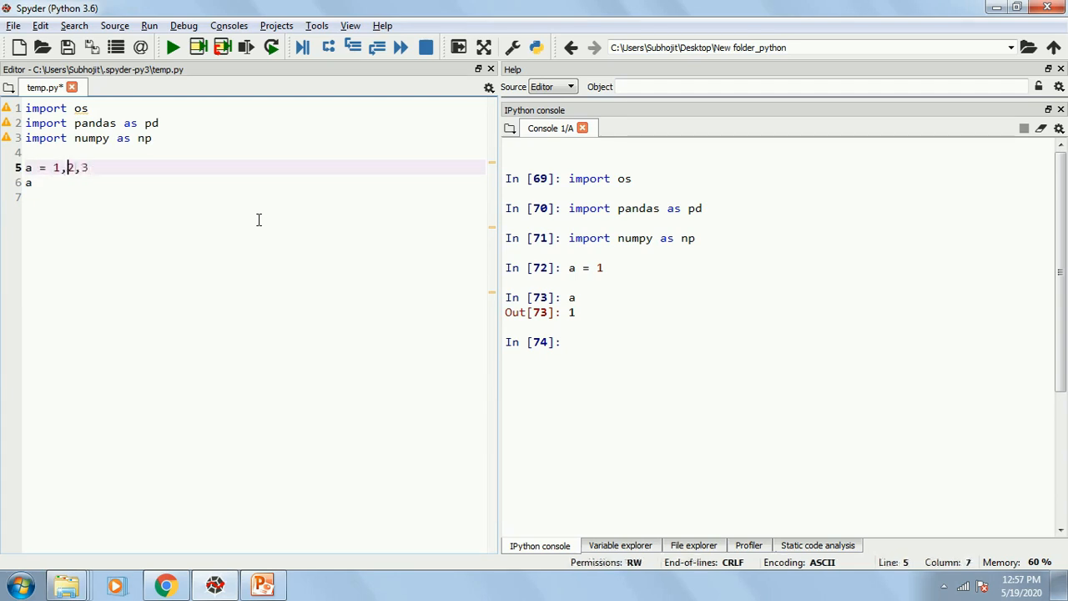
type("[")
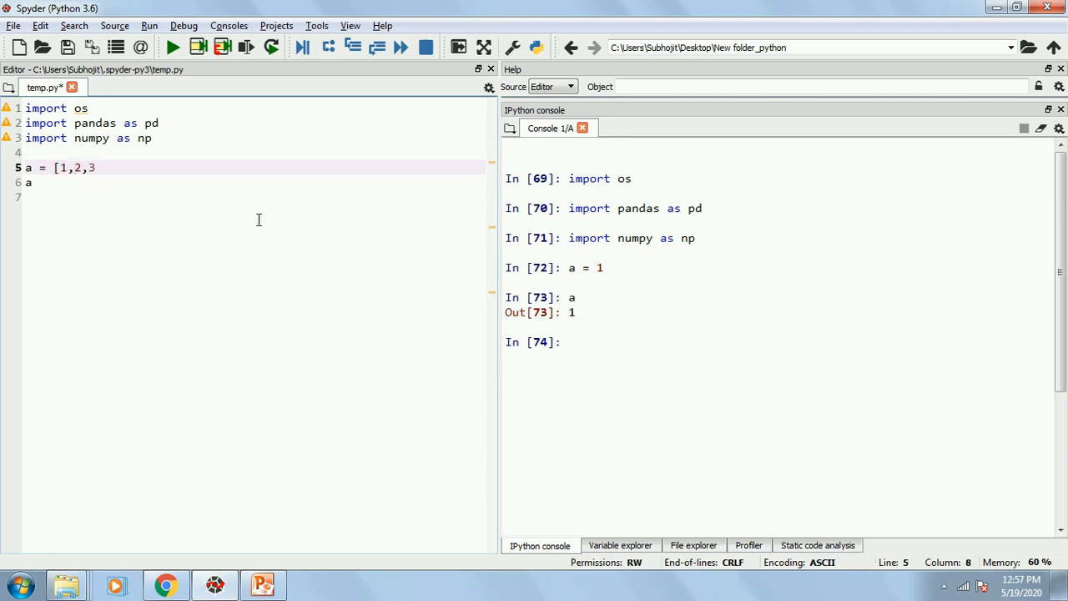
type("]")
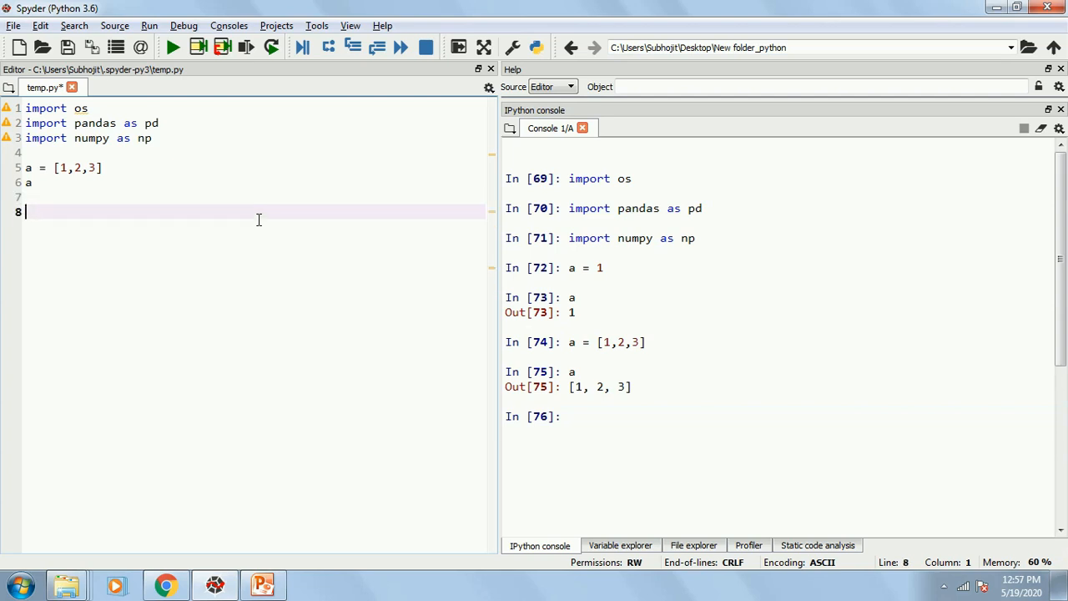
Step: Write b = ["a","b","c"] in the script
type("b =")
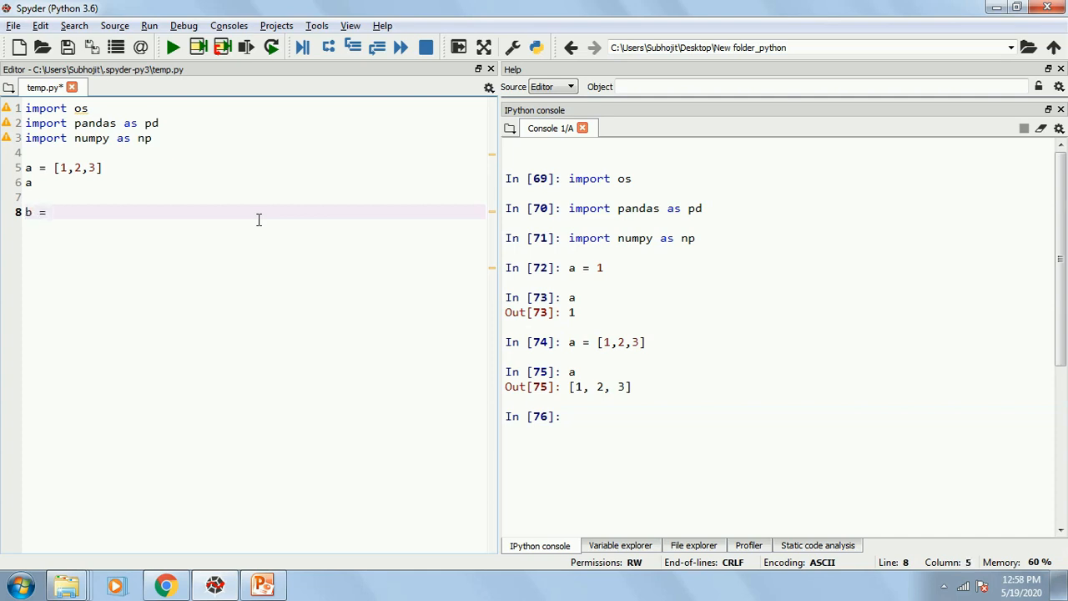
type("[]")
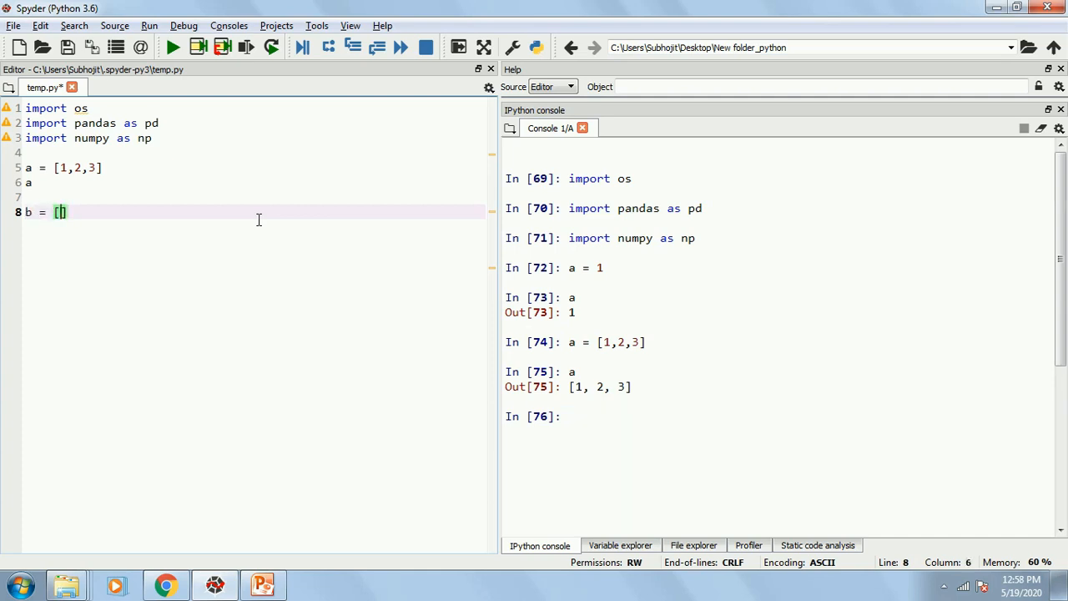
type("\"a\"")
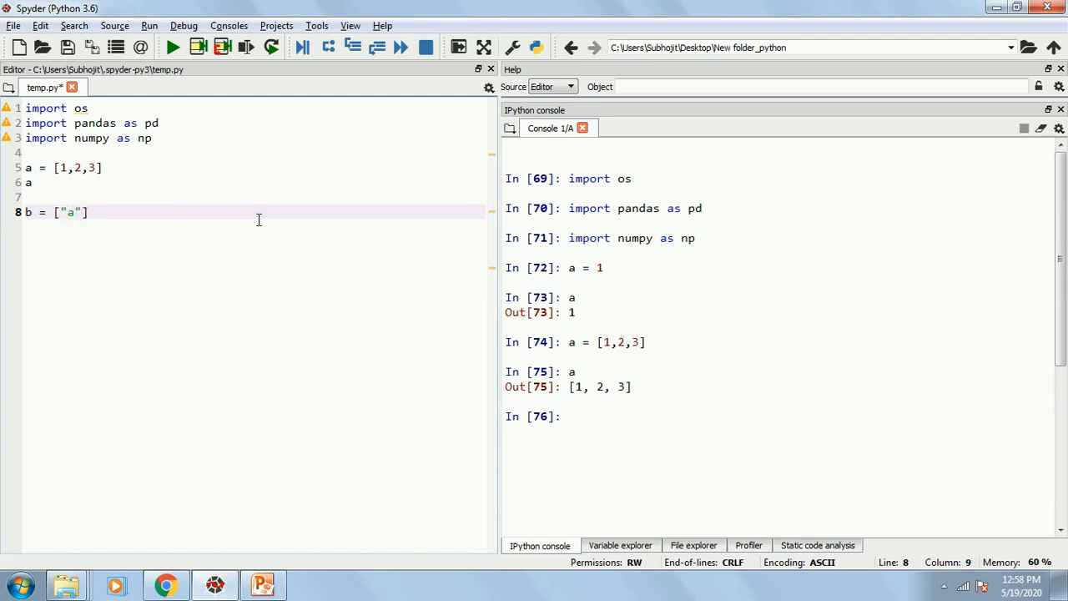
type(",\"b\"")
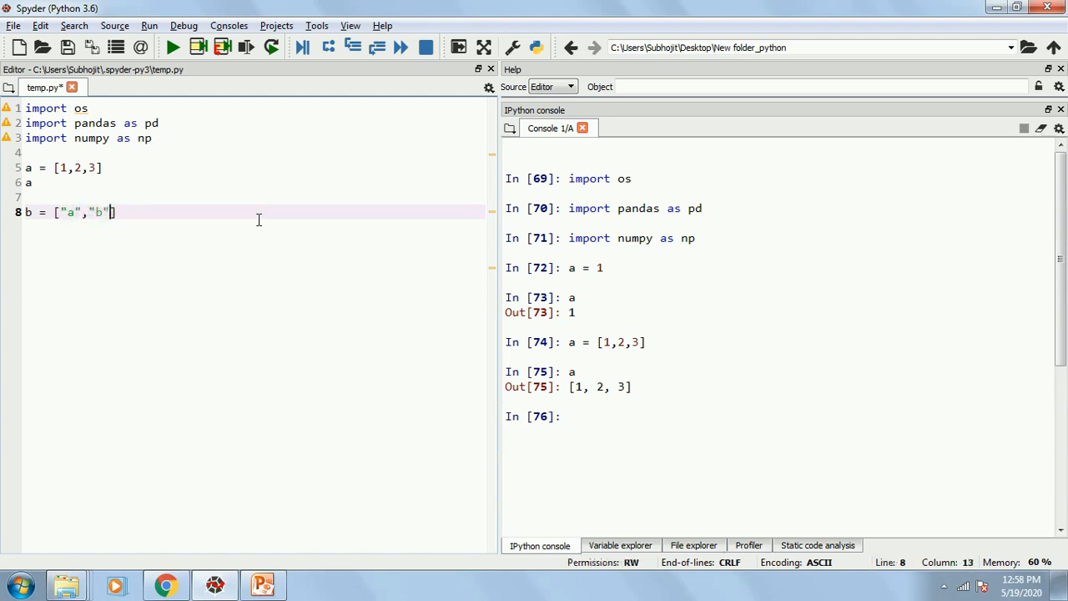
type(",\"c:")
type("b")
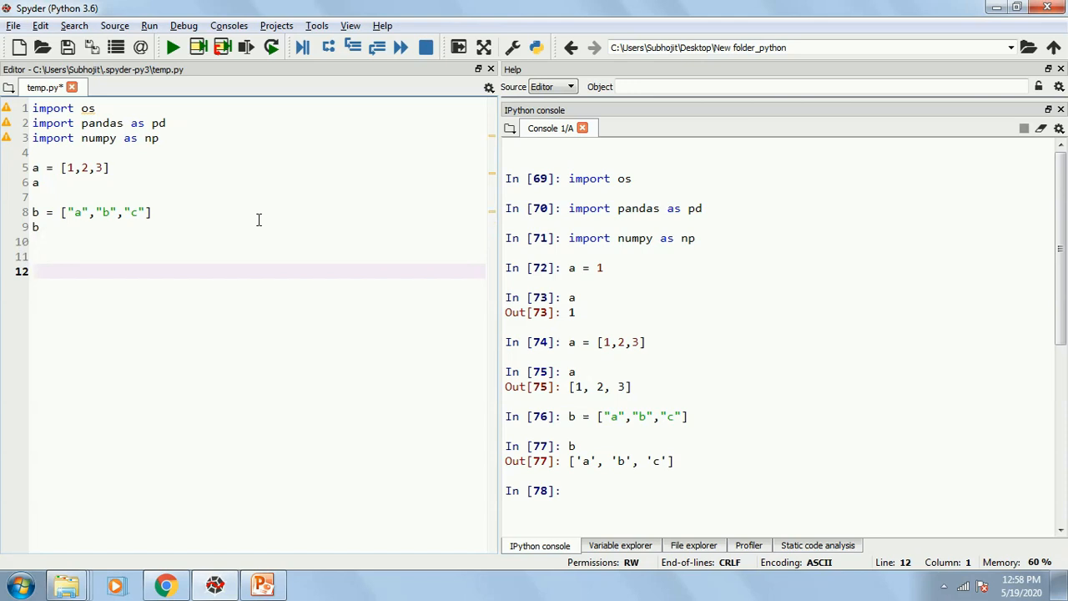
mouse_move(97, 197)
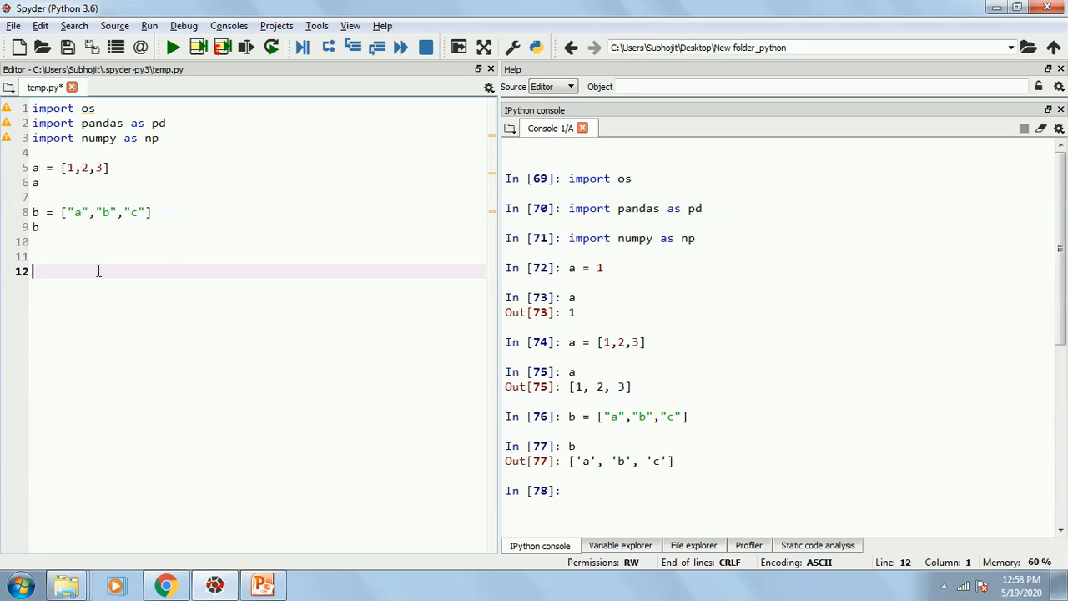
mouse_move(130, 265)
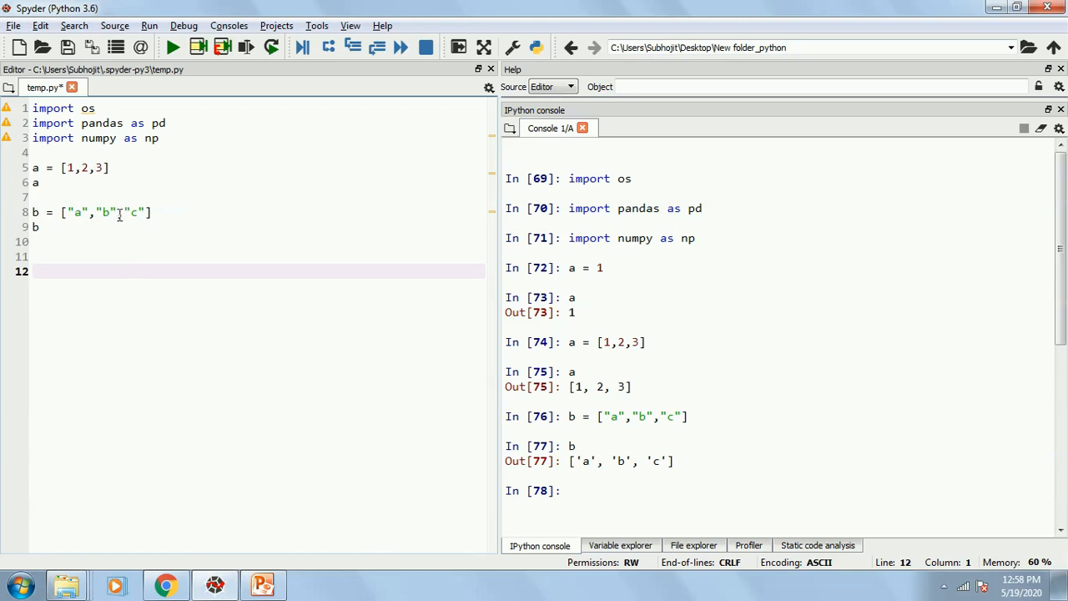
mouse_move(227, 257)
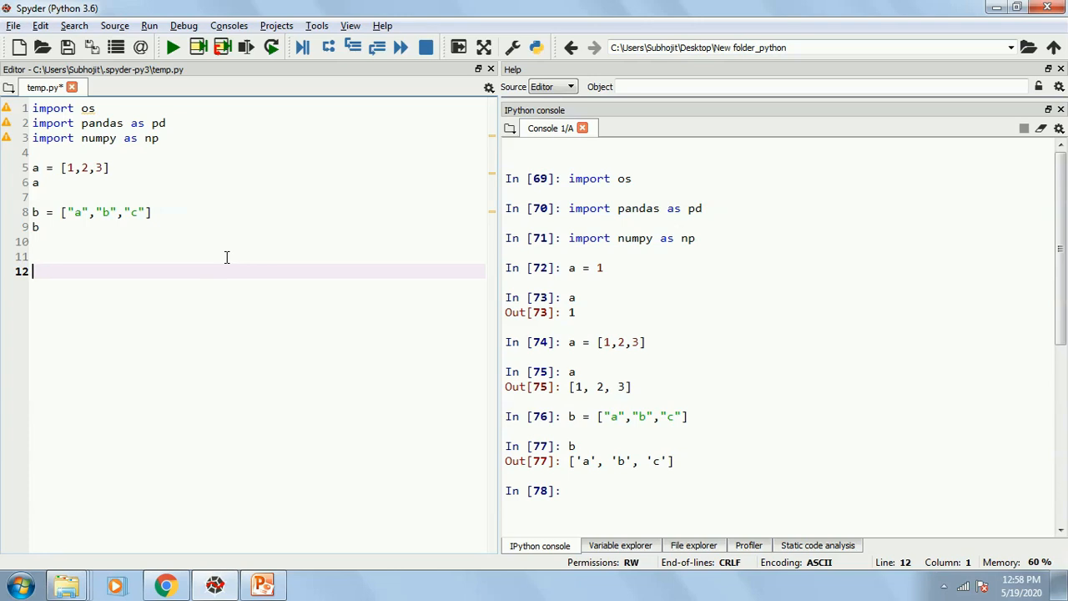
Step: Write data = pd.DataFrame() and run that line in the console
type("da")
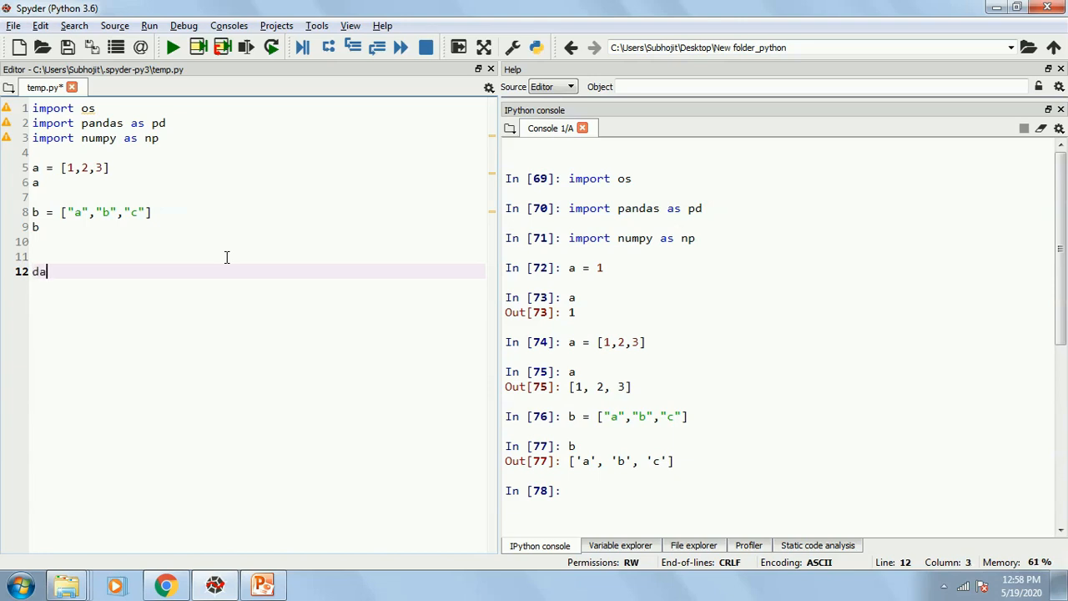
type("ta =")
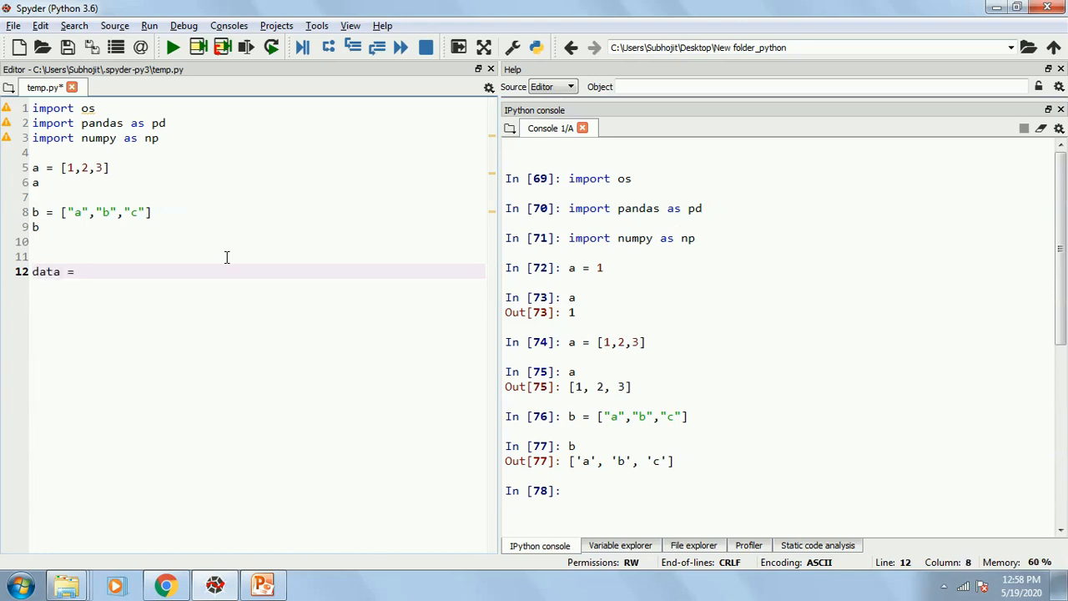
type("DataFr")
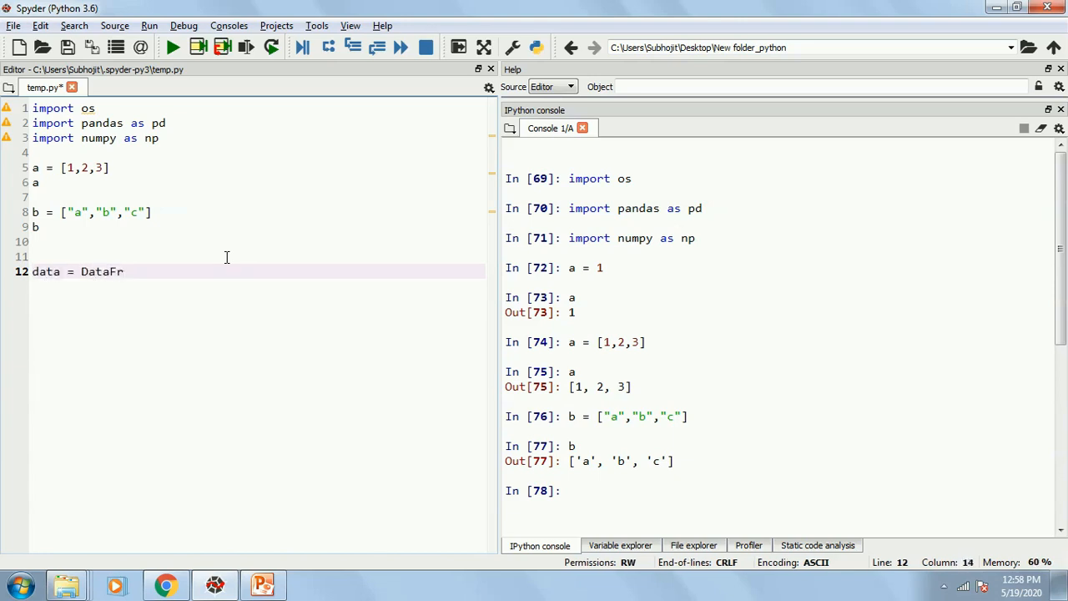
type("ame")
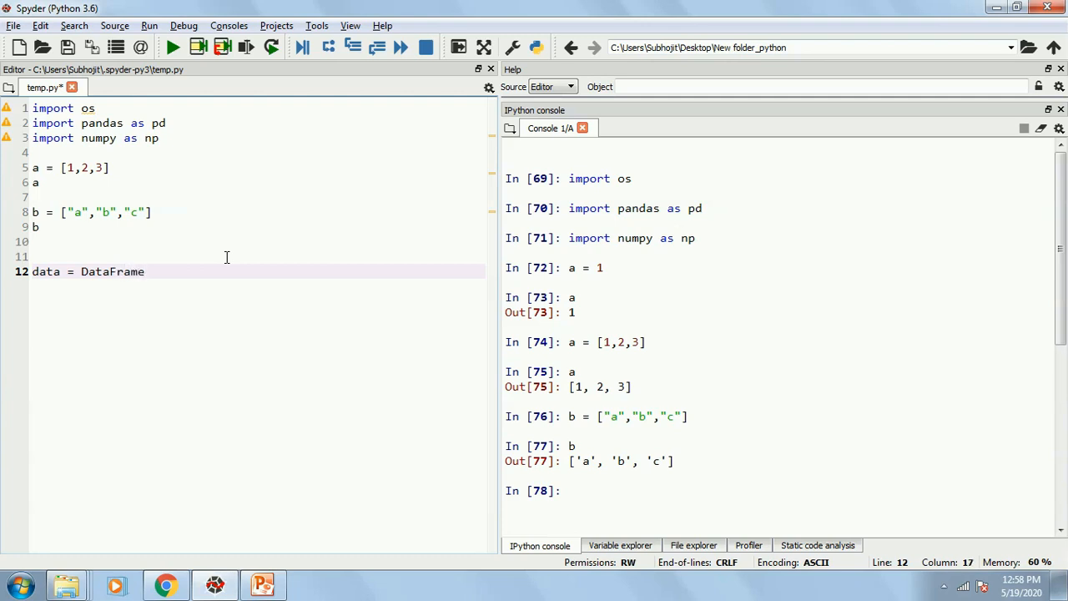
type("()")
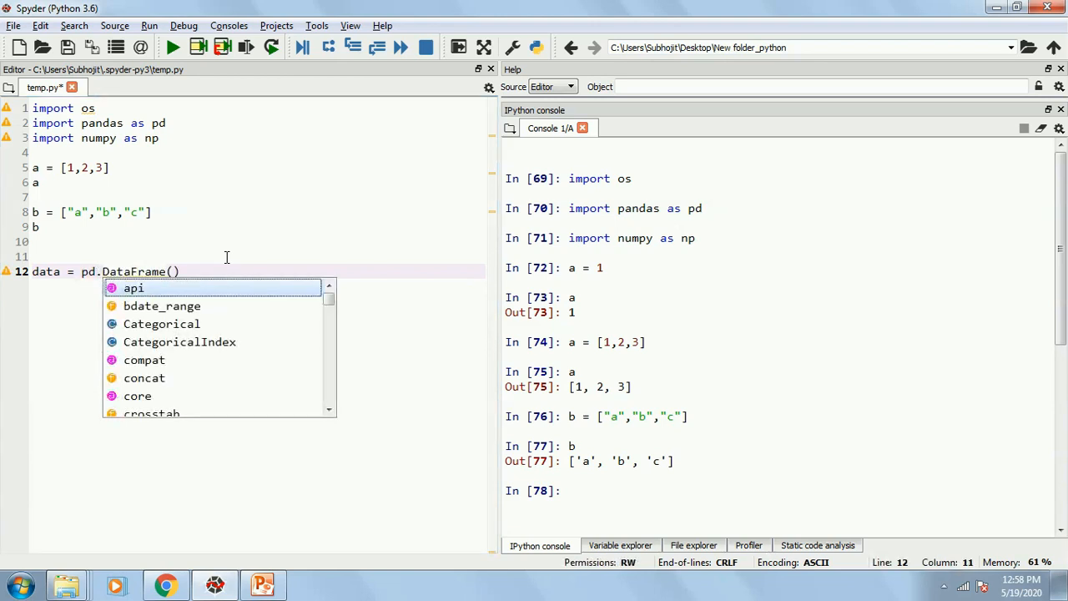
key("Escape")
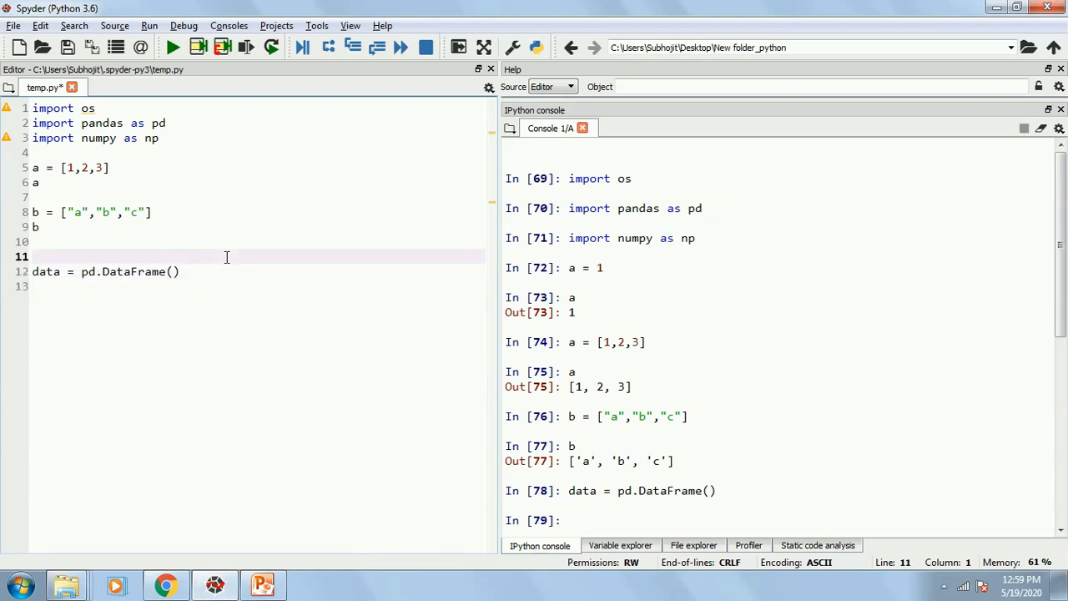
Step: Add the comment '# this is how you create a data frame' above the DataFrame line
type("# this")
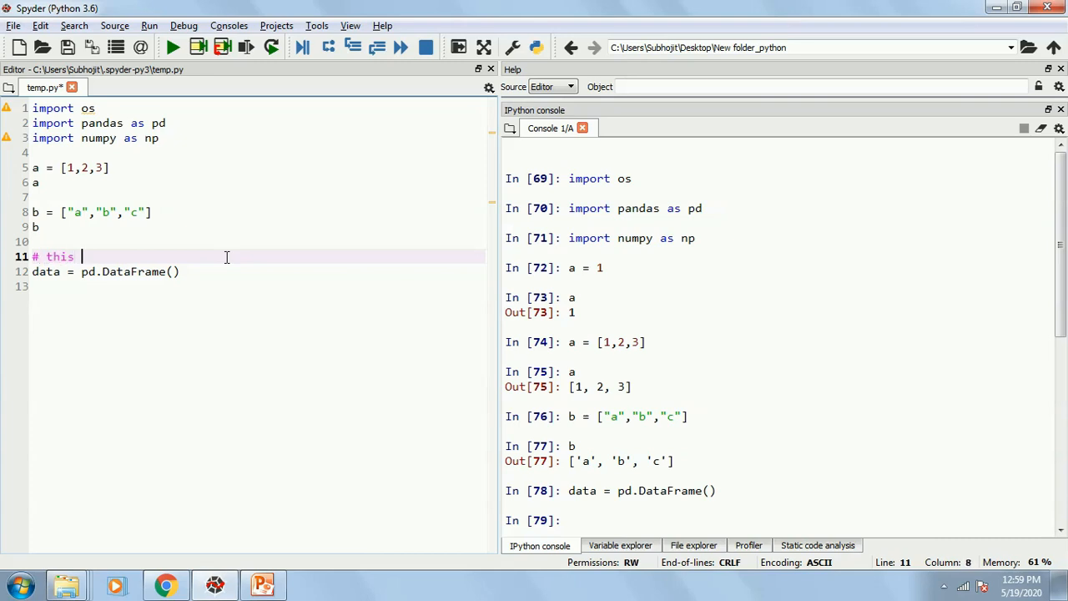
type("is how you create a data frame")
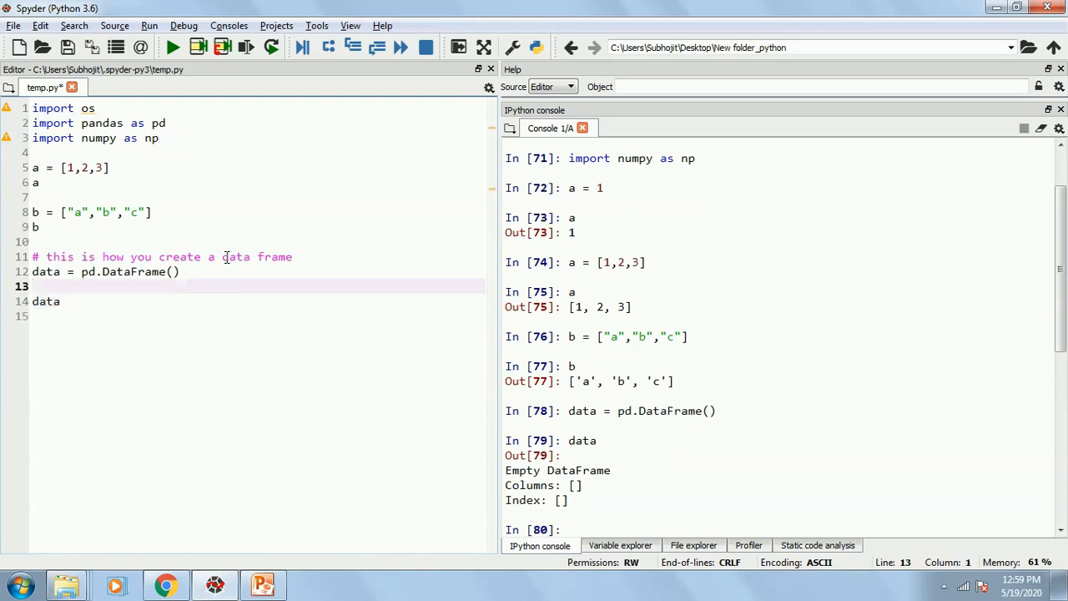
Step: Write data["name"] = ["a","b","c"] and go to that line to copy it below
type("data")
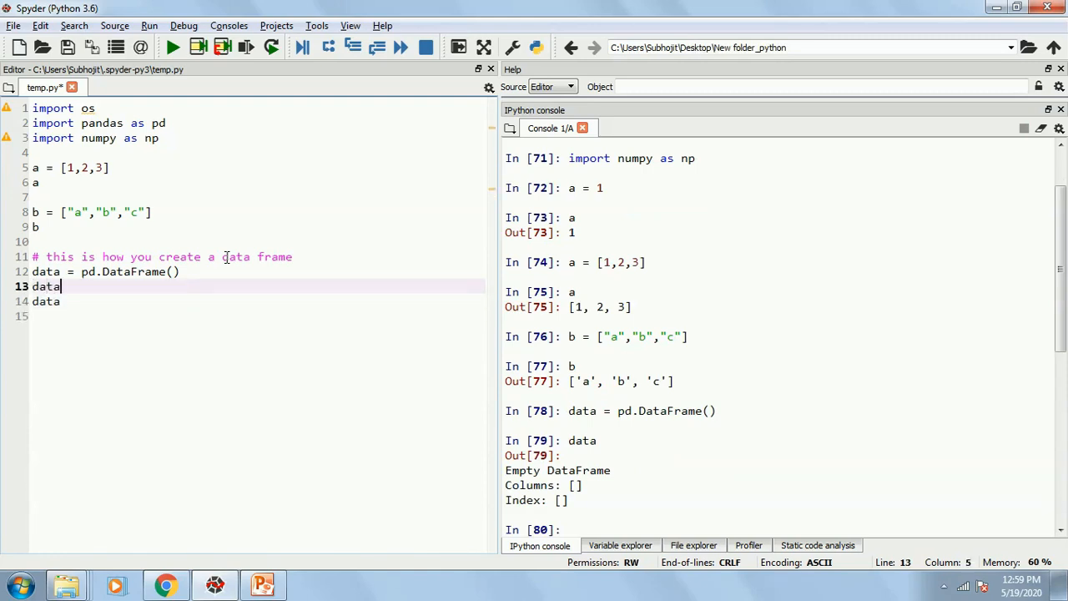
type("[]")
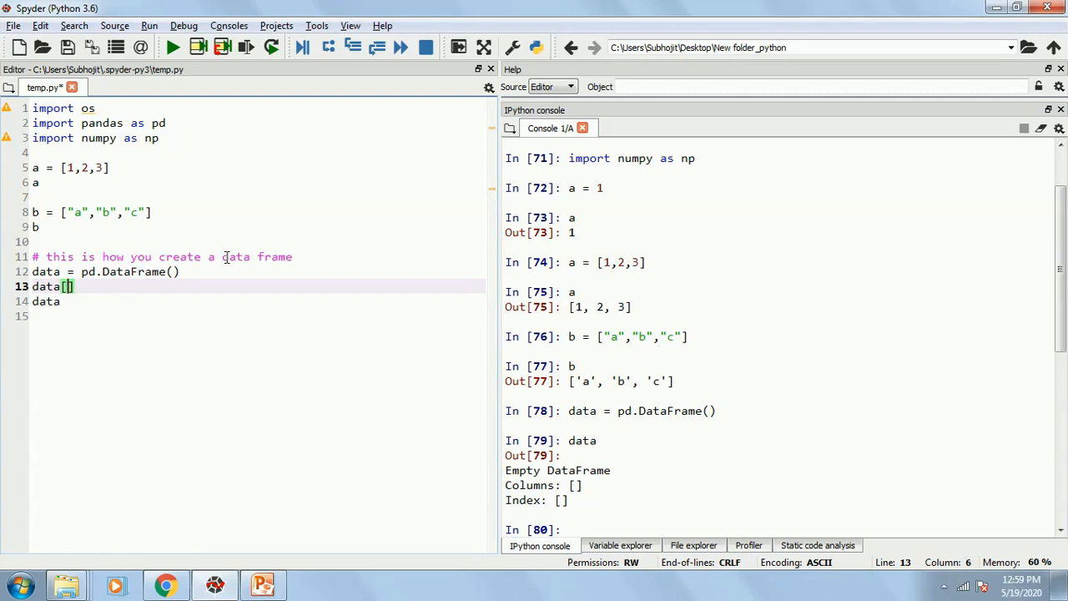
type("\"\"")
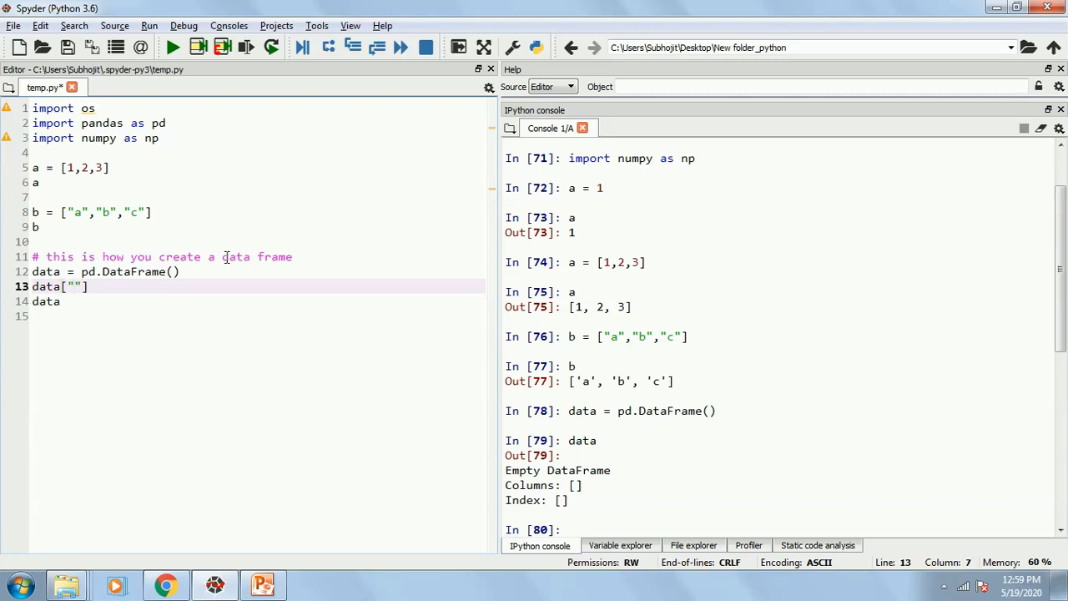
type("name")
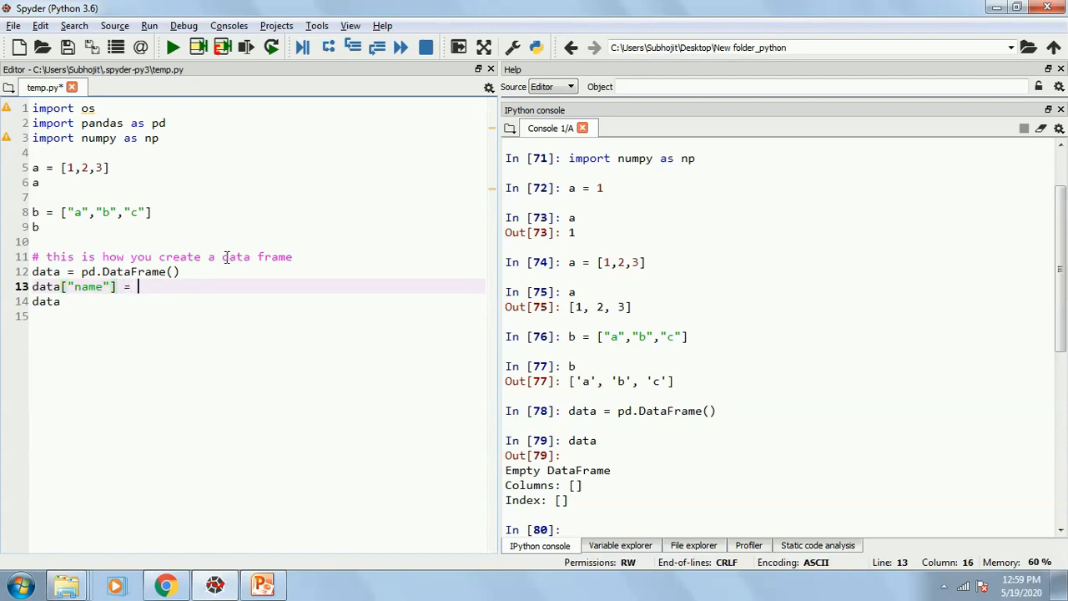
type("[\"a")
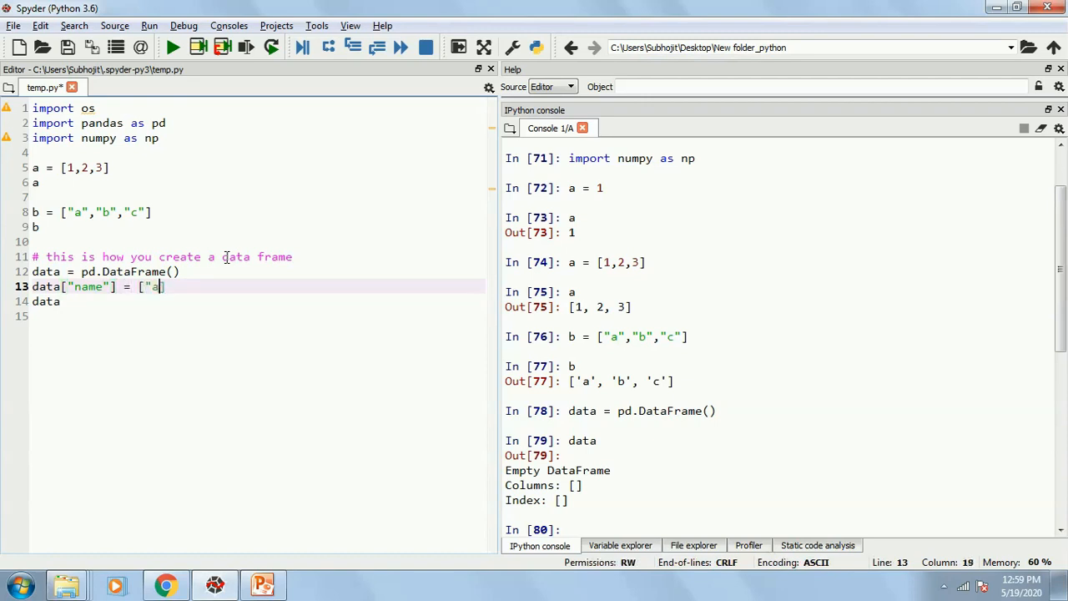
type(",\"b\"")
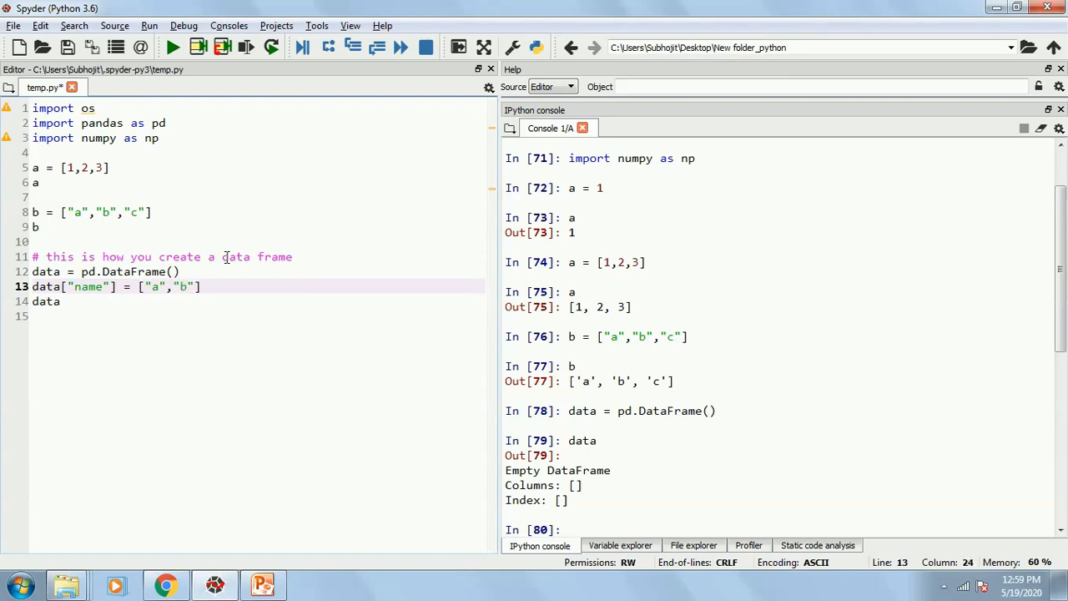
type(",\"c\"")
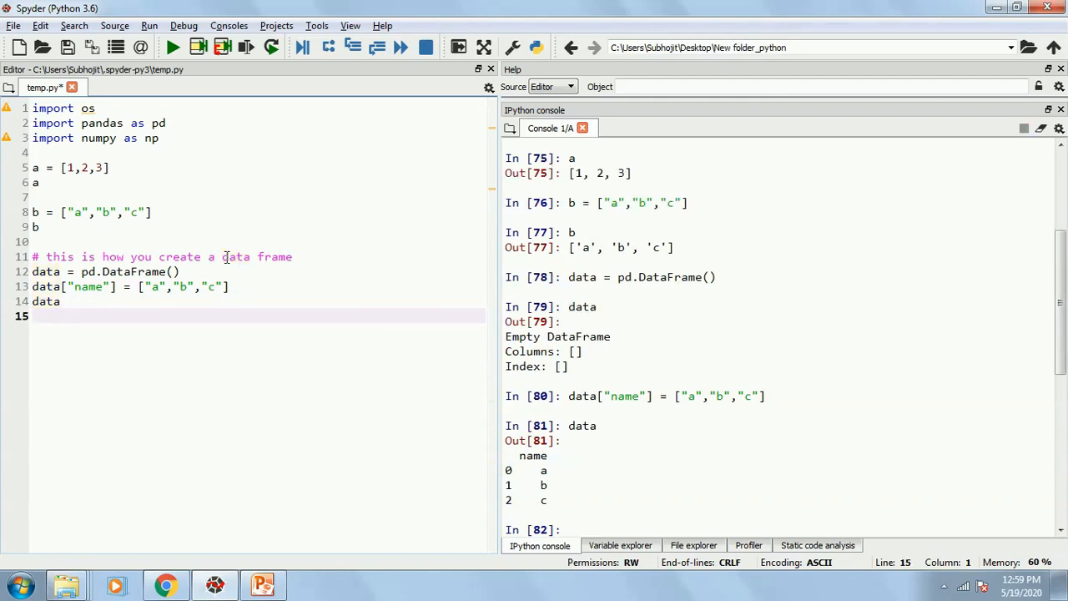
left_click(46, 300)
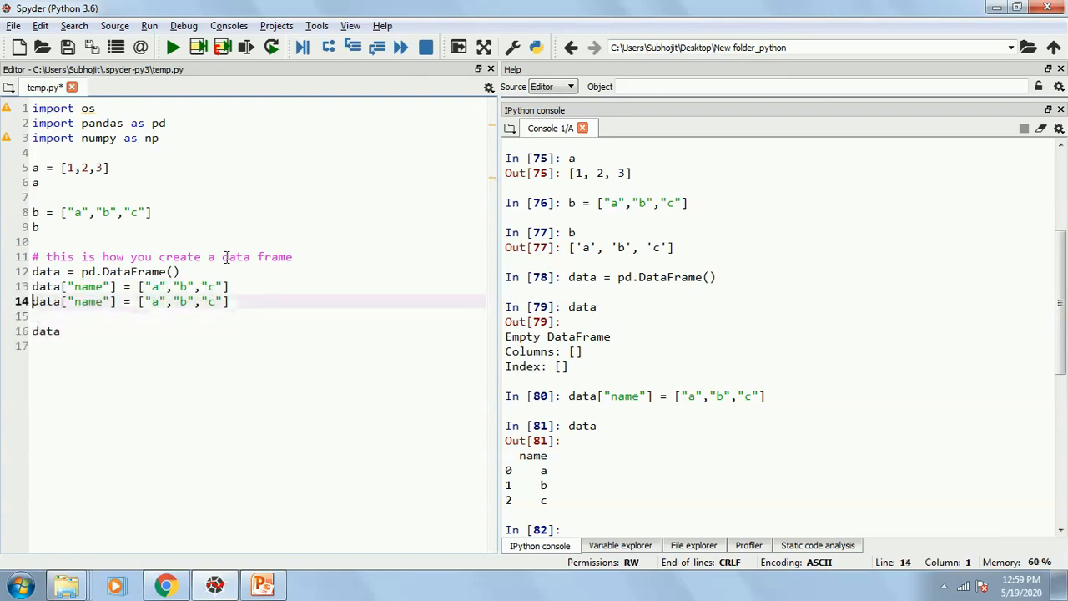
Step: Edit the copied line into data["age"] = [12,19,7] and run it to show name and age
double_click(87, 300)
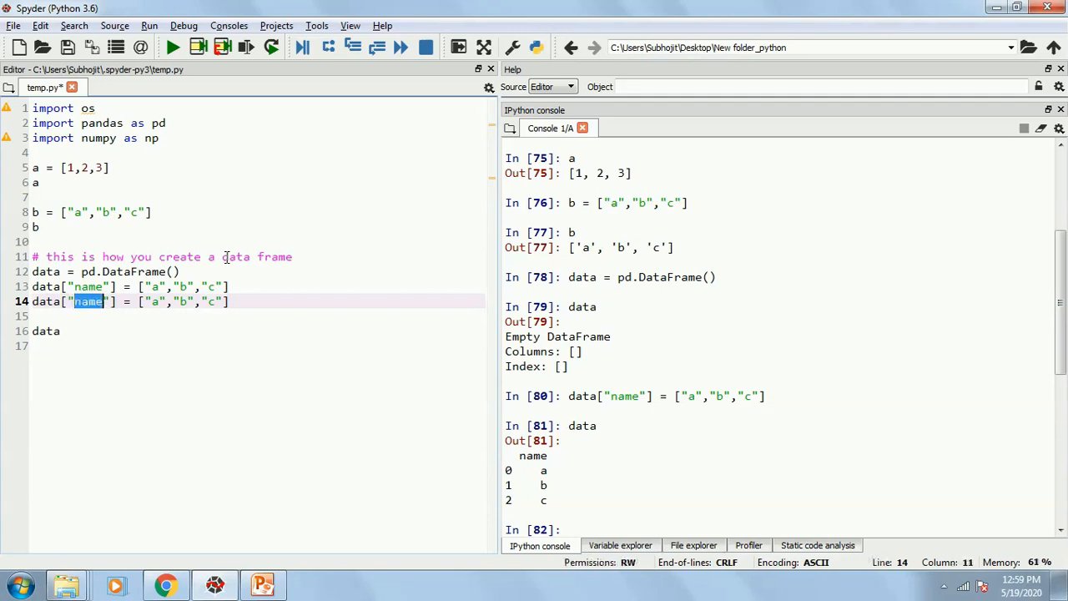
type("age")
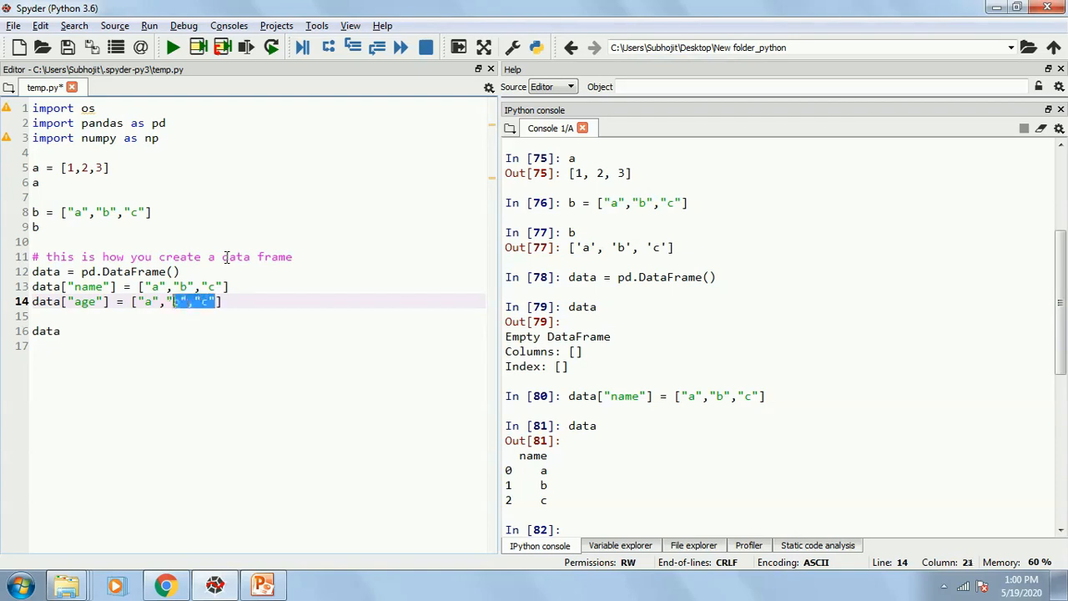
type("1")
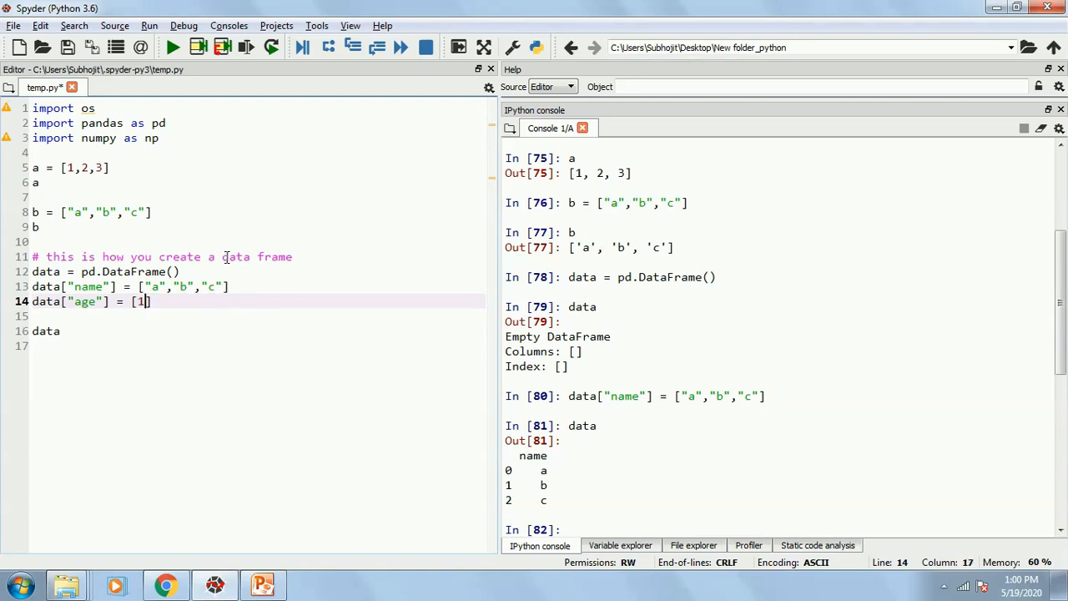
type("2,19")
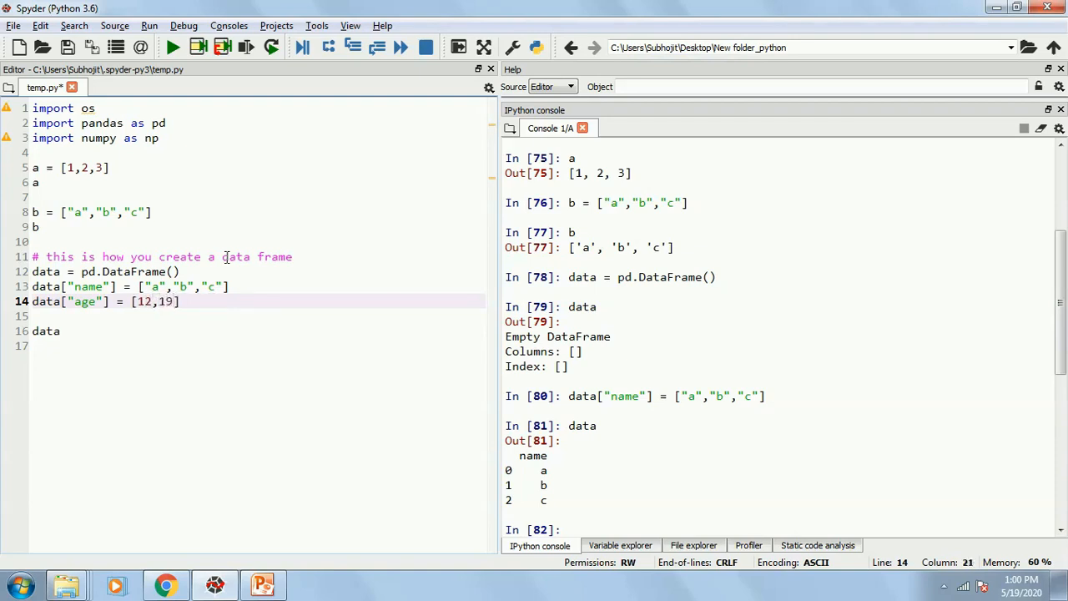
type(",7")
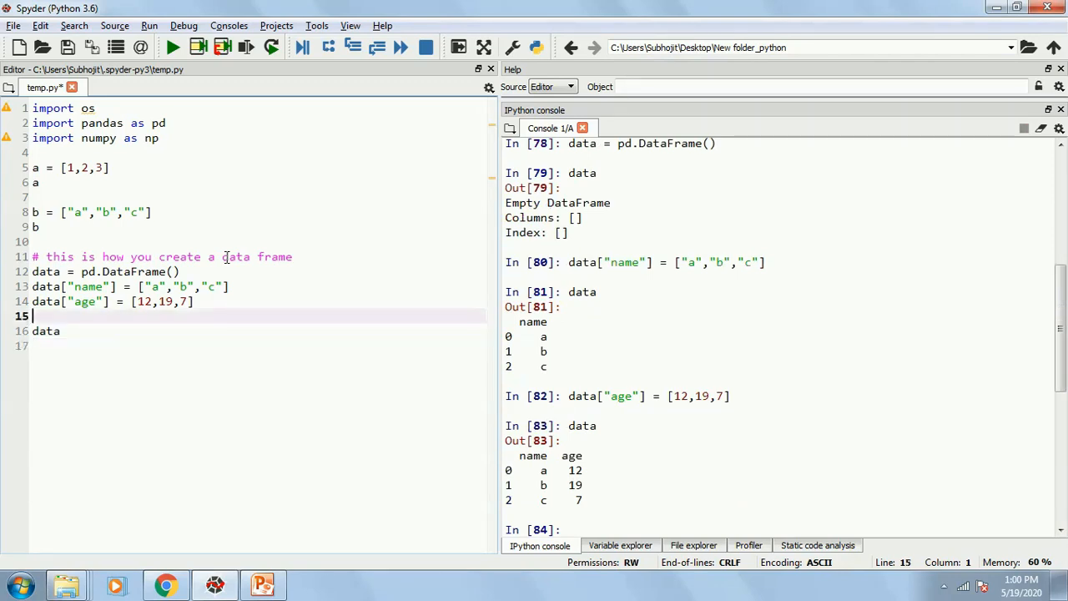
Step: Write data["sex"] = ["F","F","M"], run it to show the three-column DataFrame, then go to the desktop
type("data[]")
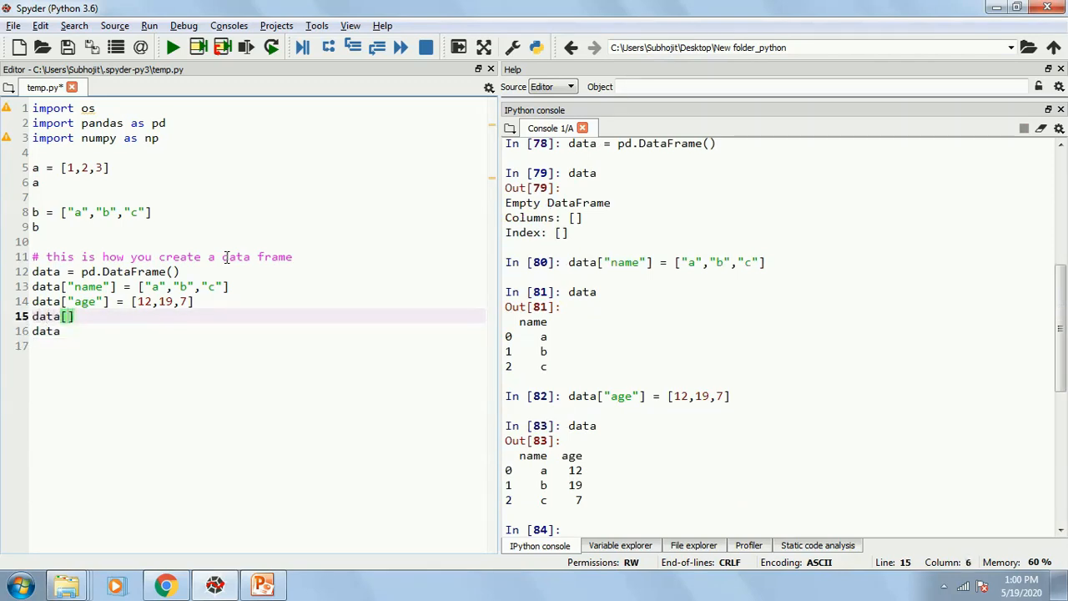
type("\"s")
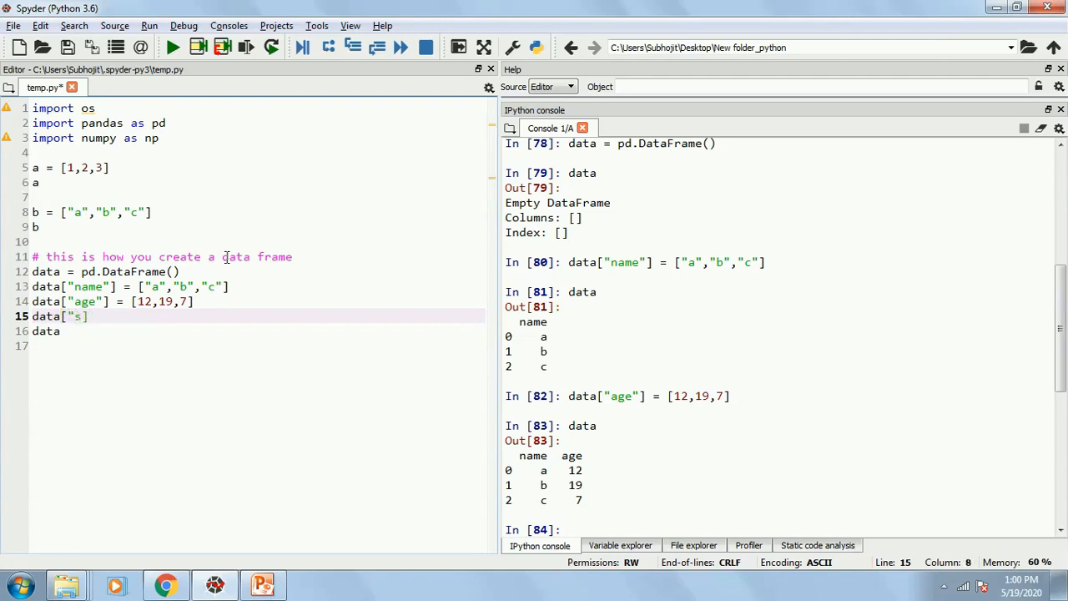
type("ex\"]")
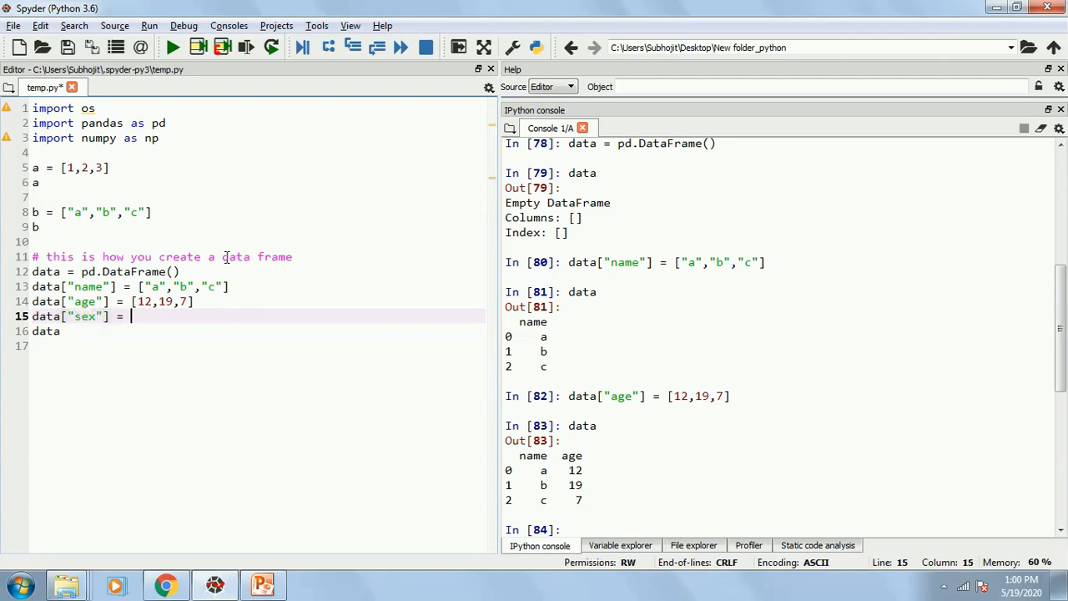
type("[]")
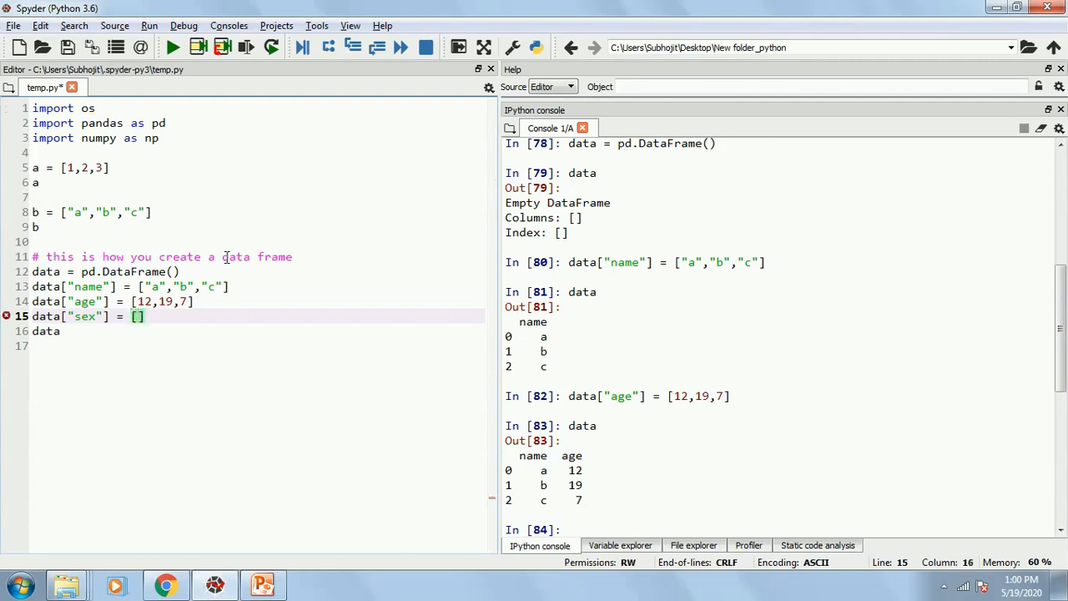
type("\"")
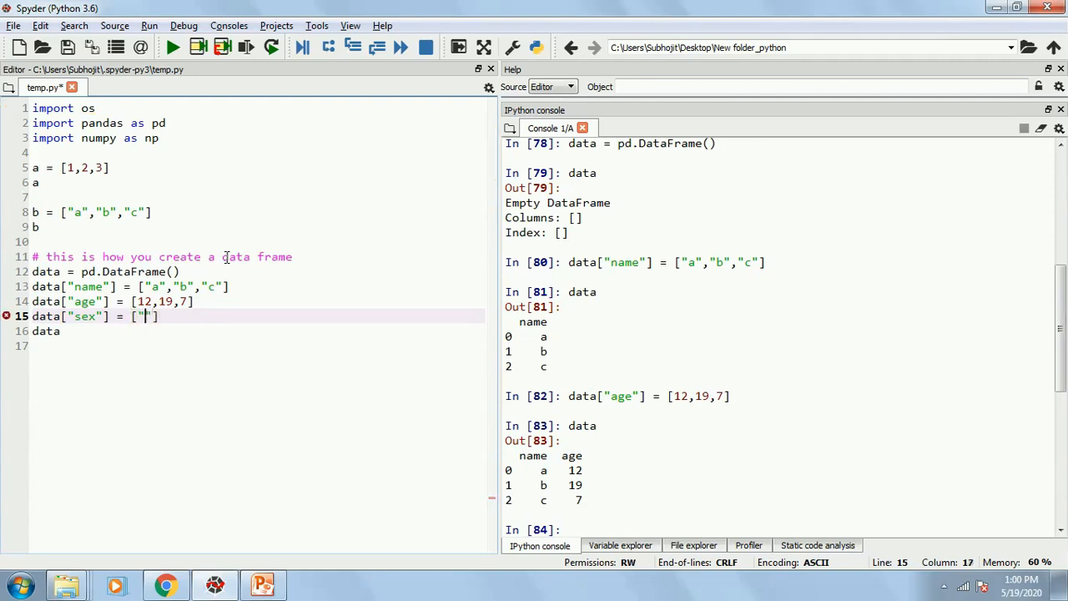
type("F\",")
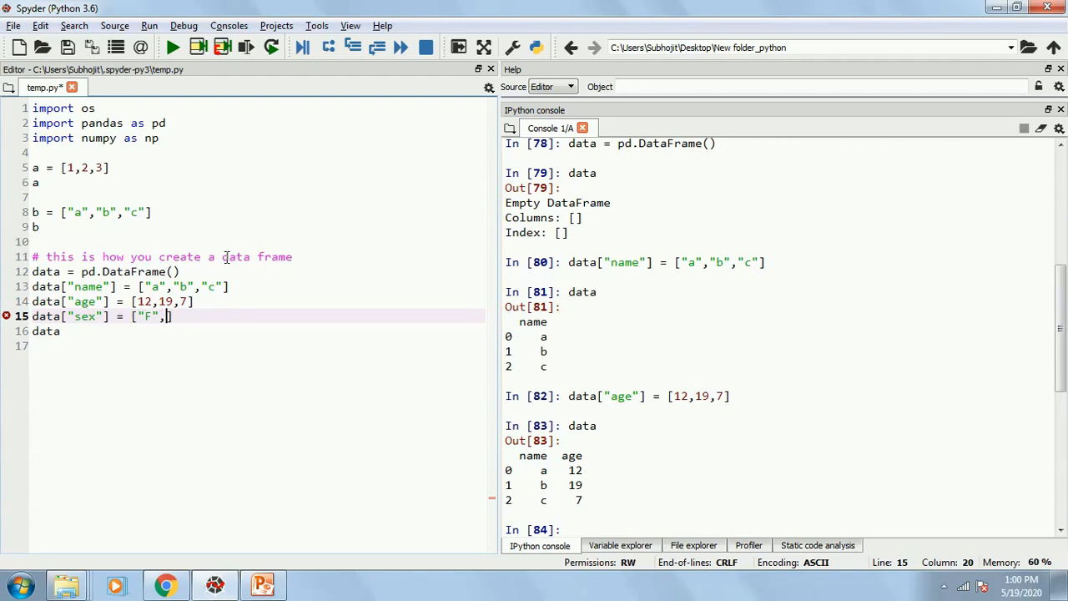
type("\"F\",\"M")
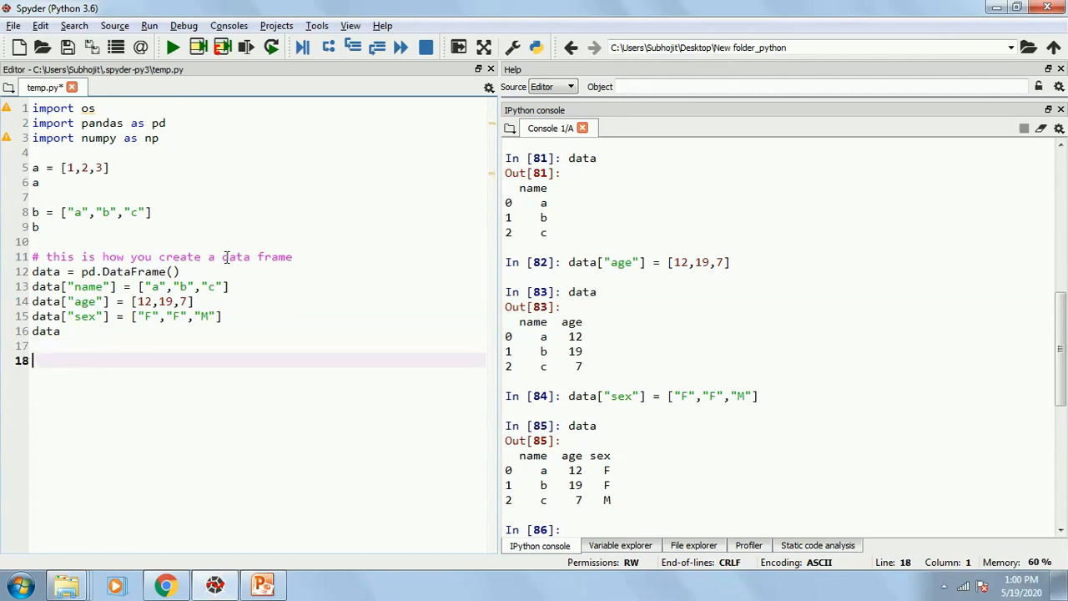
key("Return")
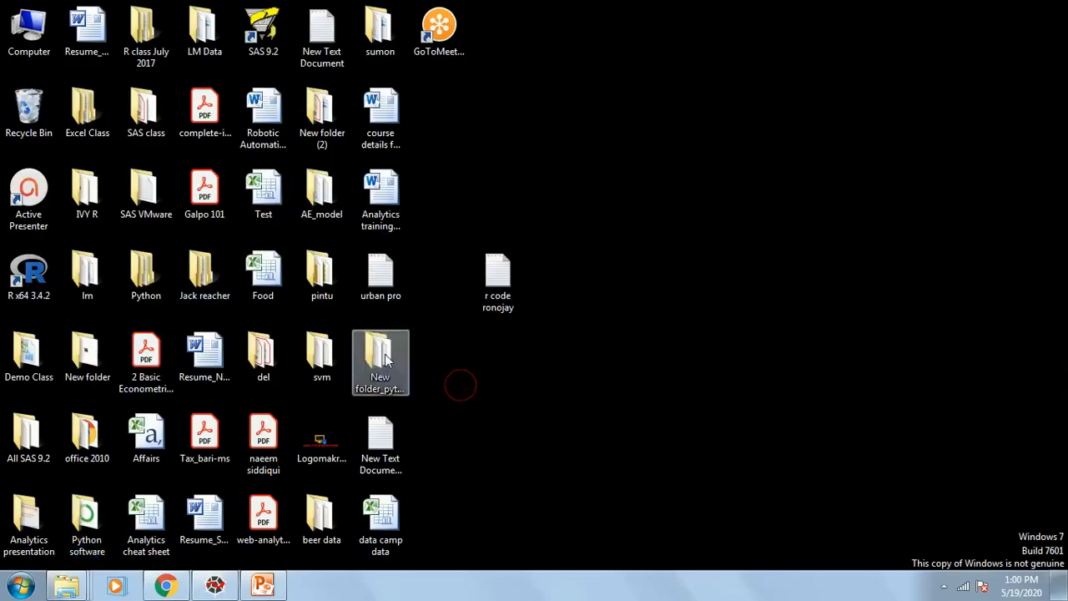
Step: Check the data CSV and Excel files inside New folder_python, then switch back to Spyder
double_click(380, 353)
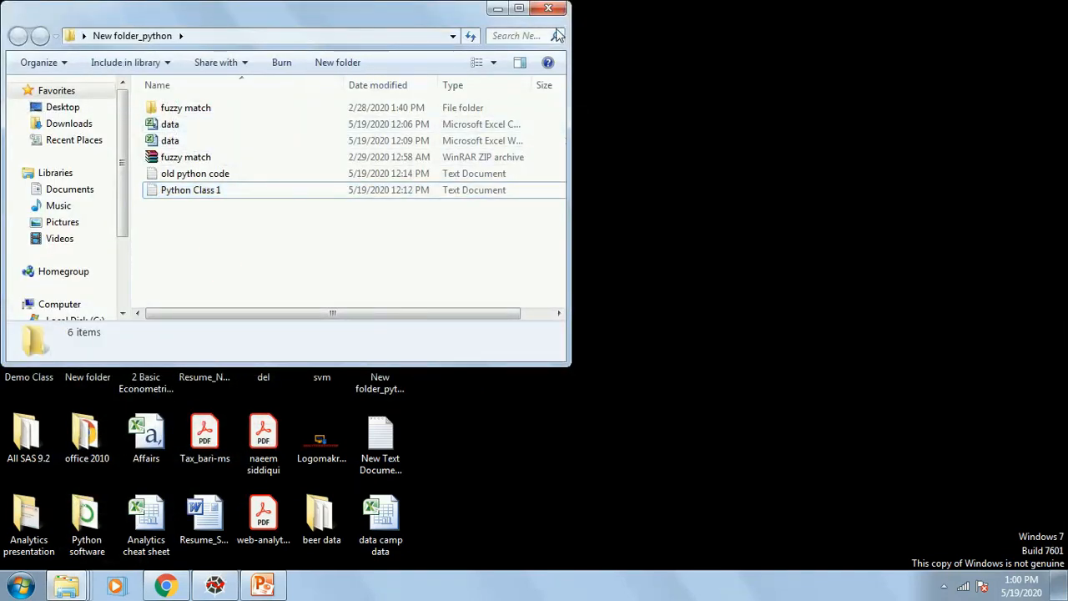
left_click(517, 8)
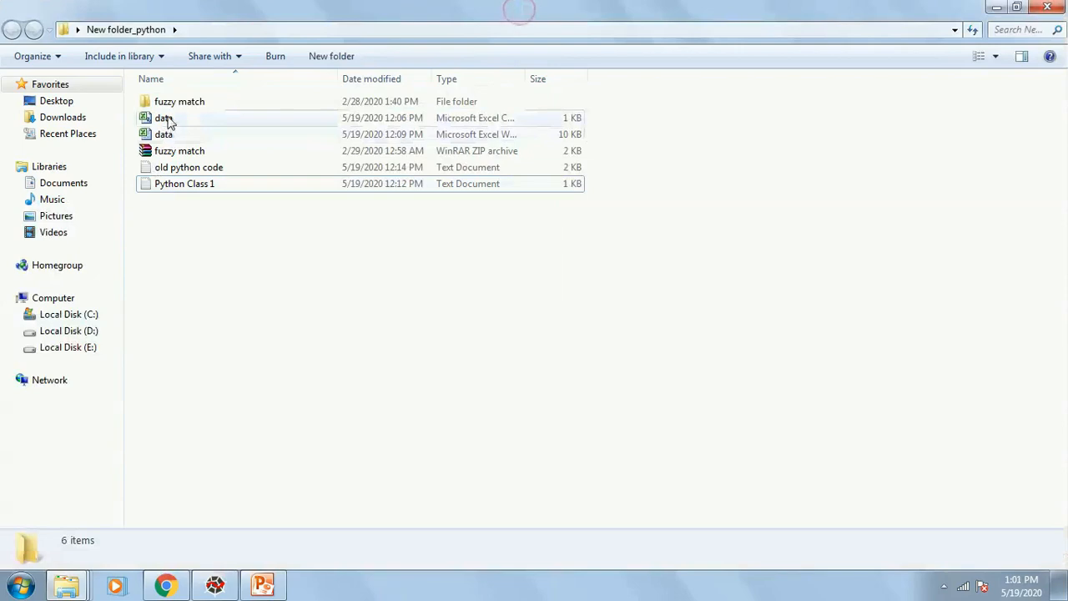
left_click(164, 134)
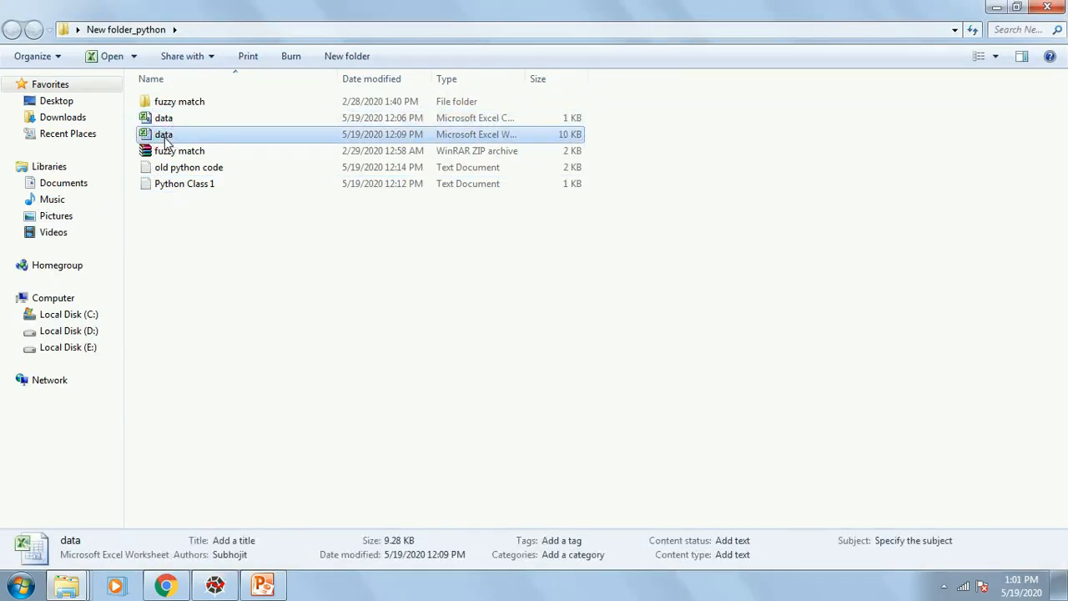
mouse_move(277, 30)
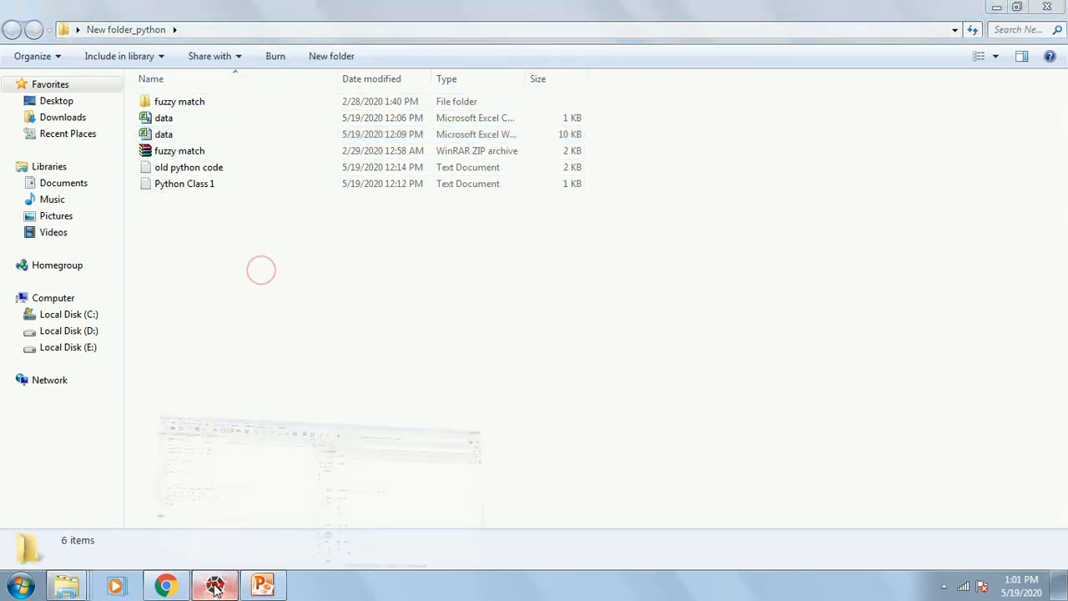
left_click(214, 584)
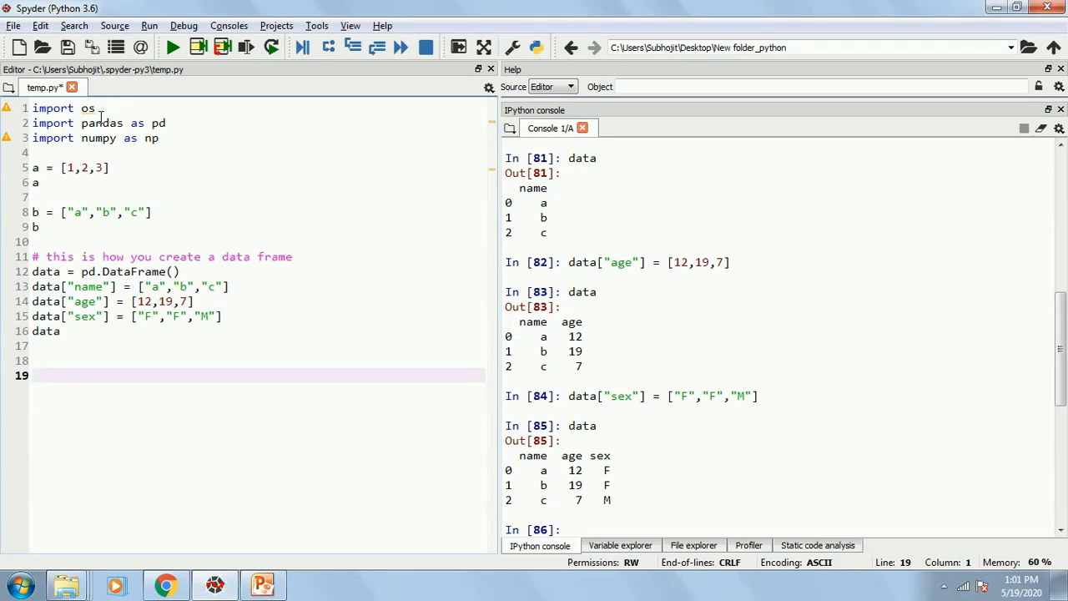
Step: Write os.chdir("C:\Users\Subhojit\Desktop\New folder_python") on line 19
type("os.")
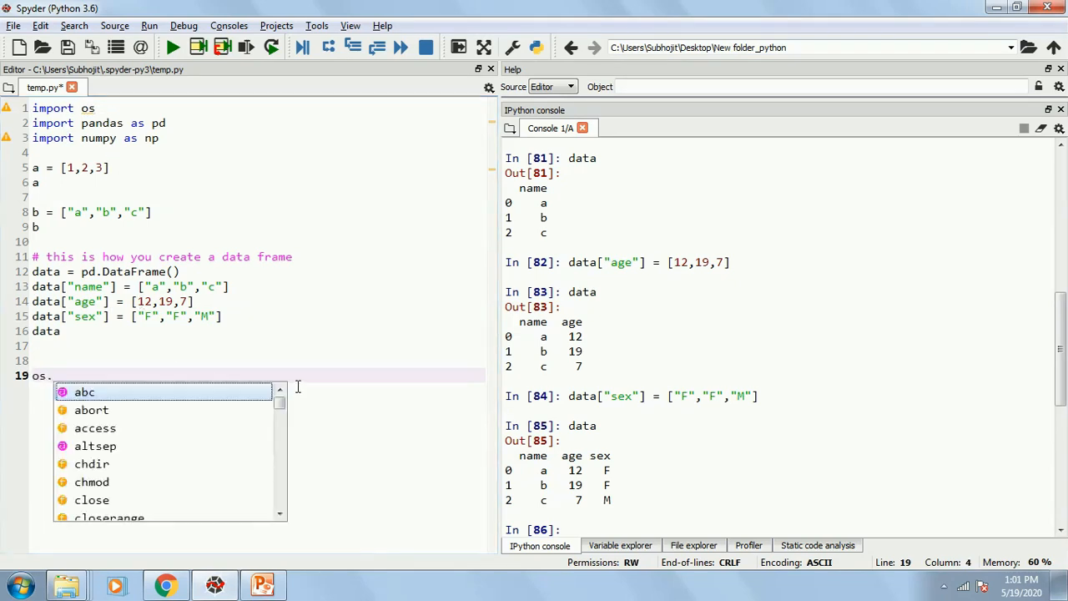
type("chdir")
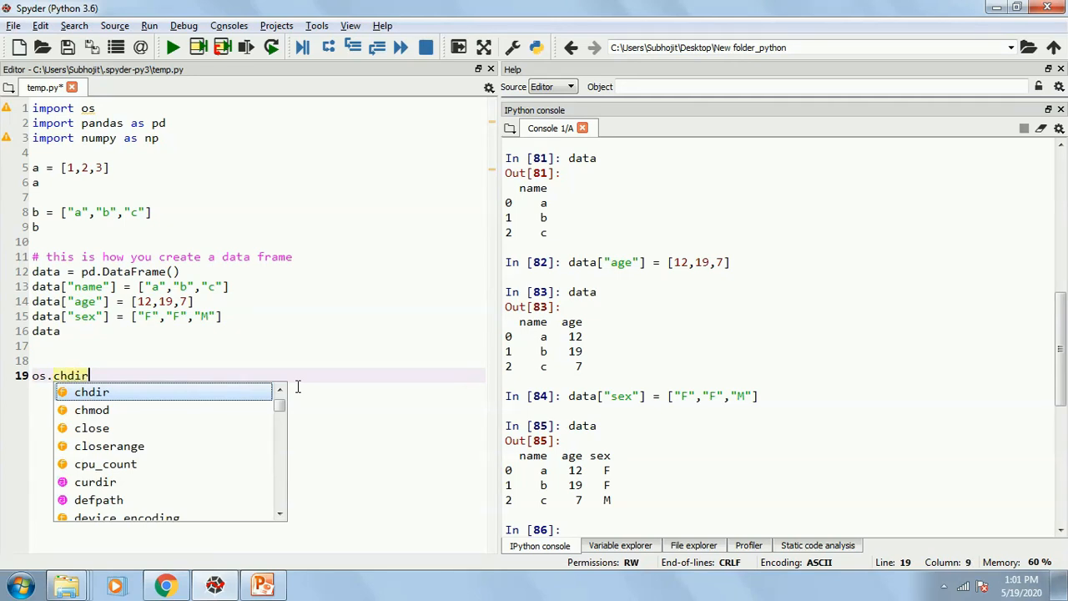
left_click(92, 392)
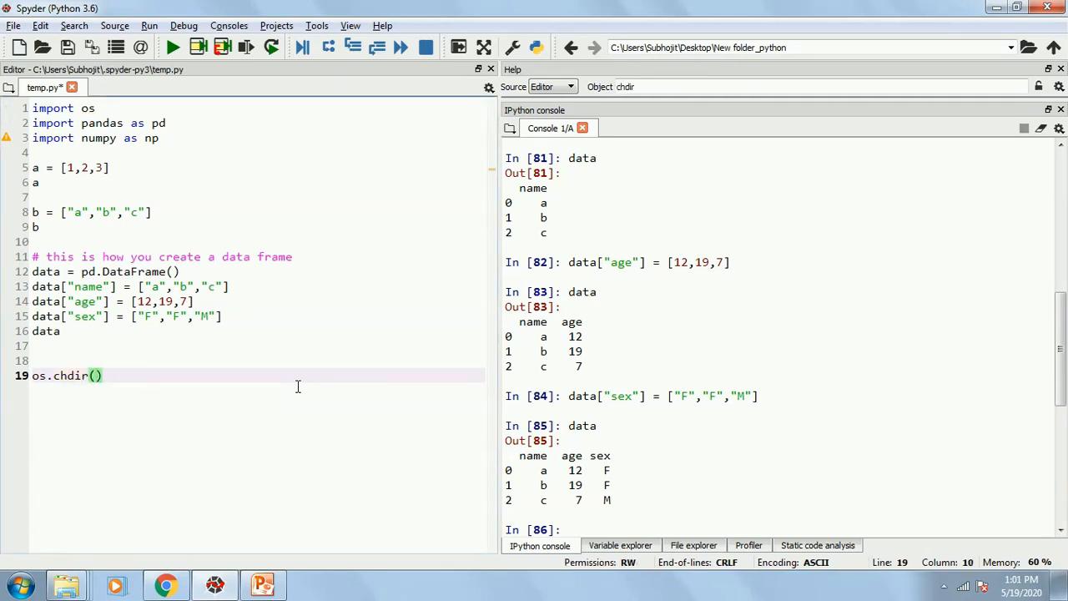
type("\"")
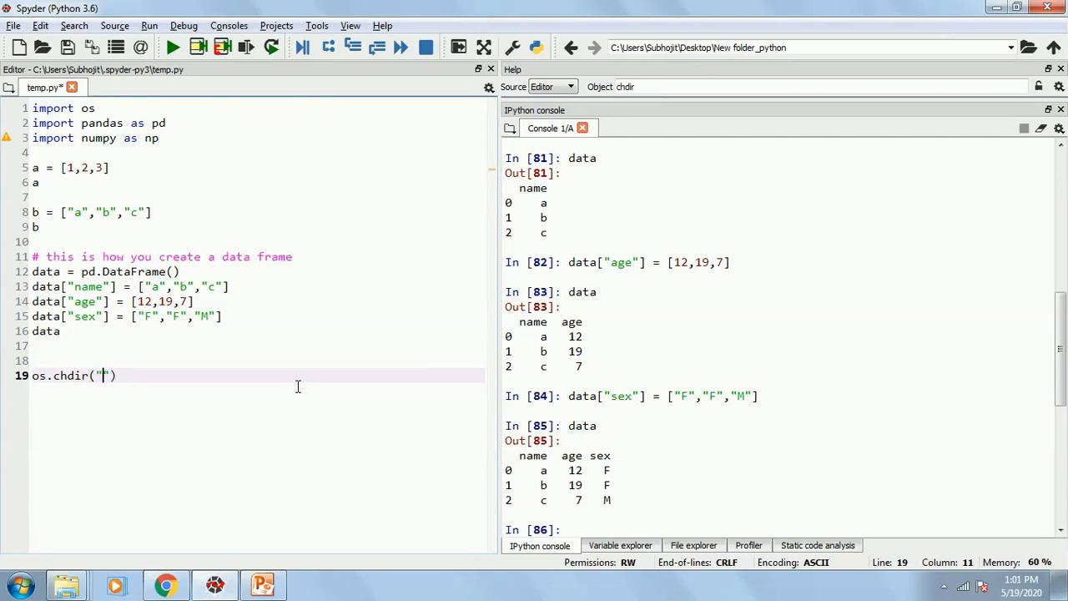
type("C:\\Users\\Subhojit\\Desktop\\New folder_python")
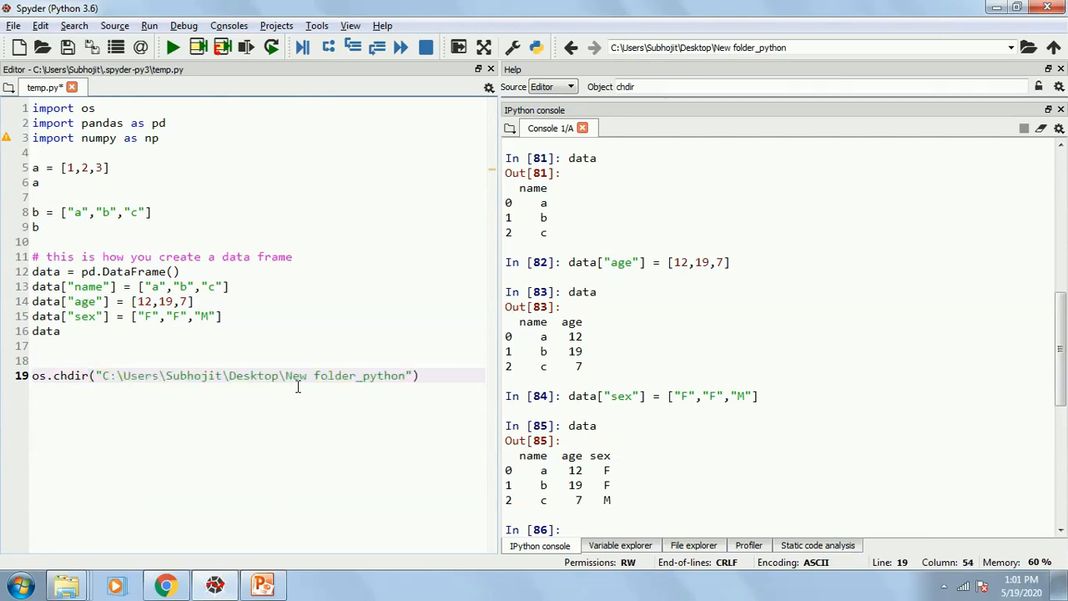
Step: Double the backslashes in the path so the chdir line runs without a unicodeescape error
left_click(307, 375)
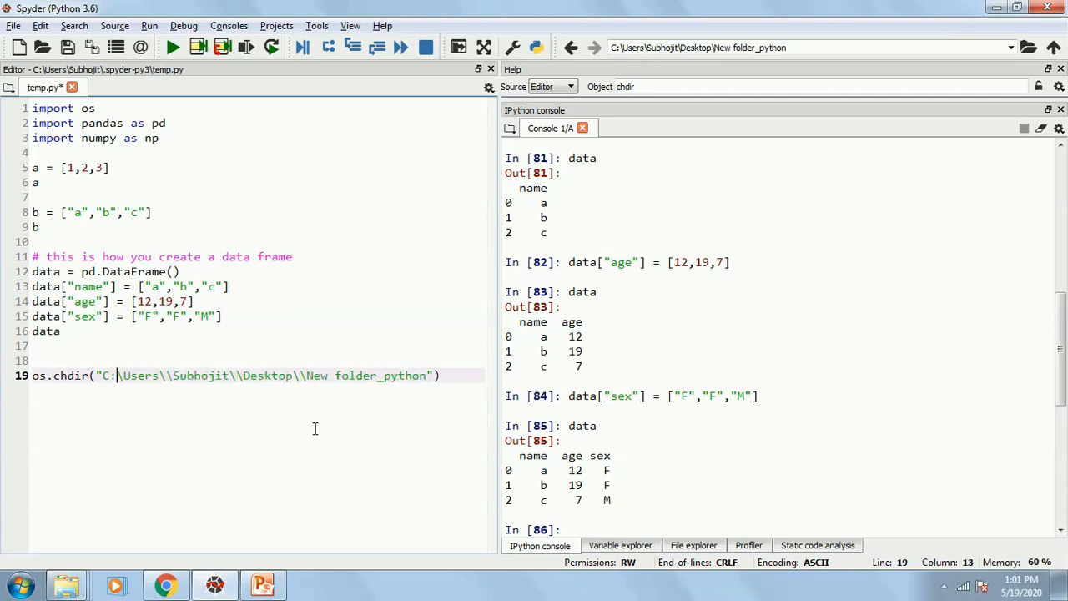
type("\\")
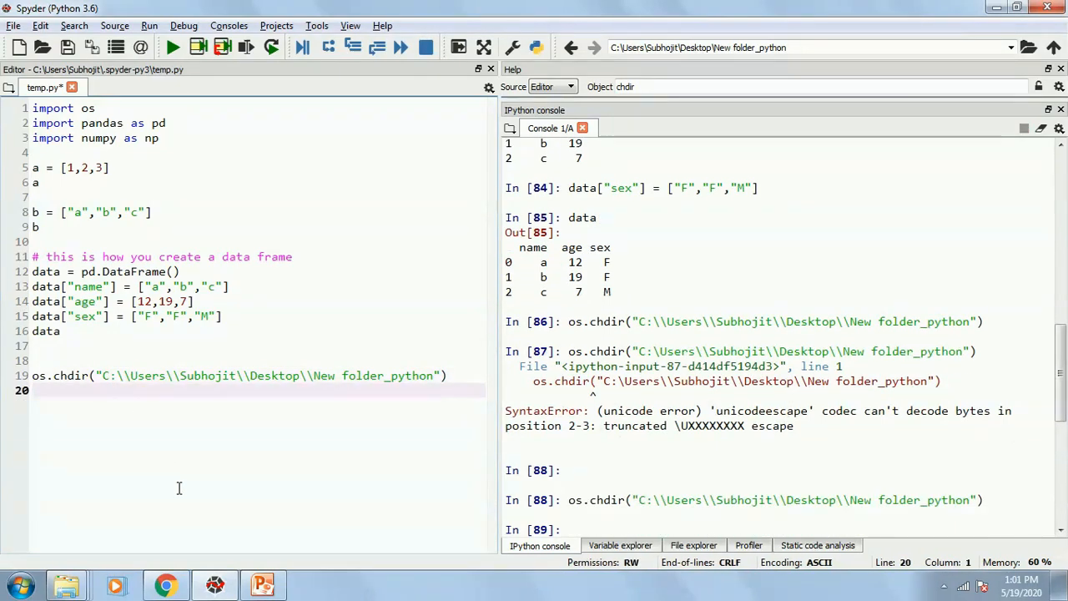
Step: Run the chdir line, write d_csv = pd.read_csv("data.csv"), and show its ten rows in the console
key("Return")
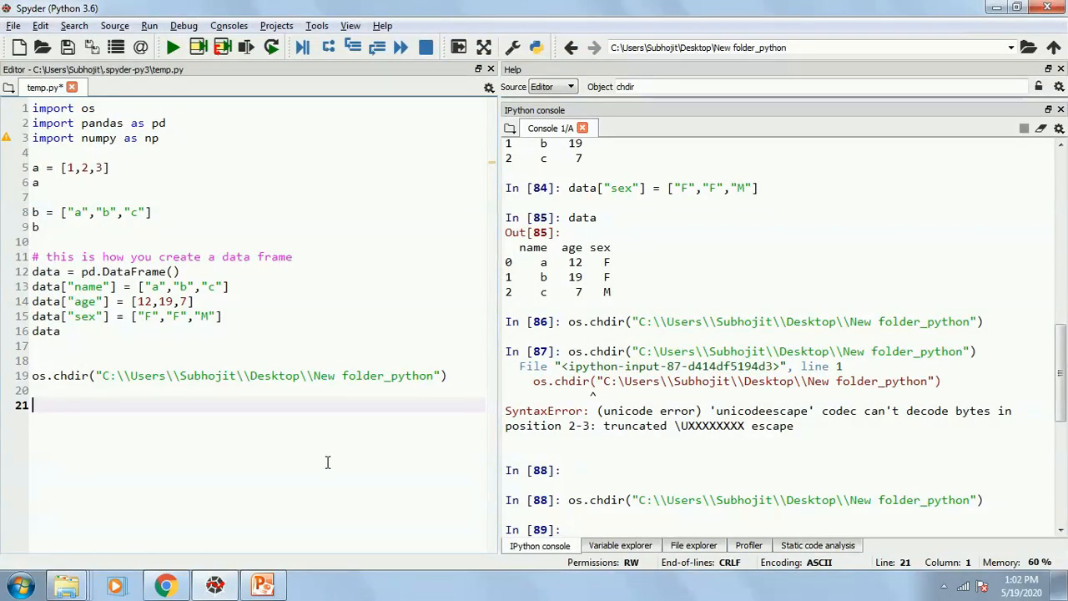
type("d_csv")
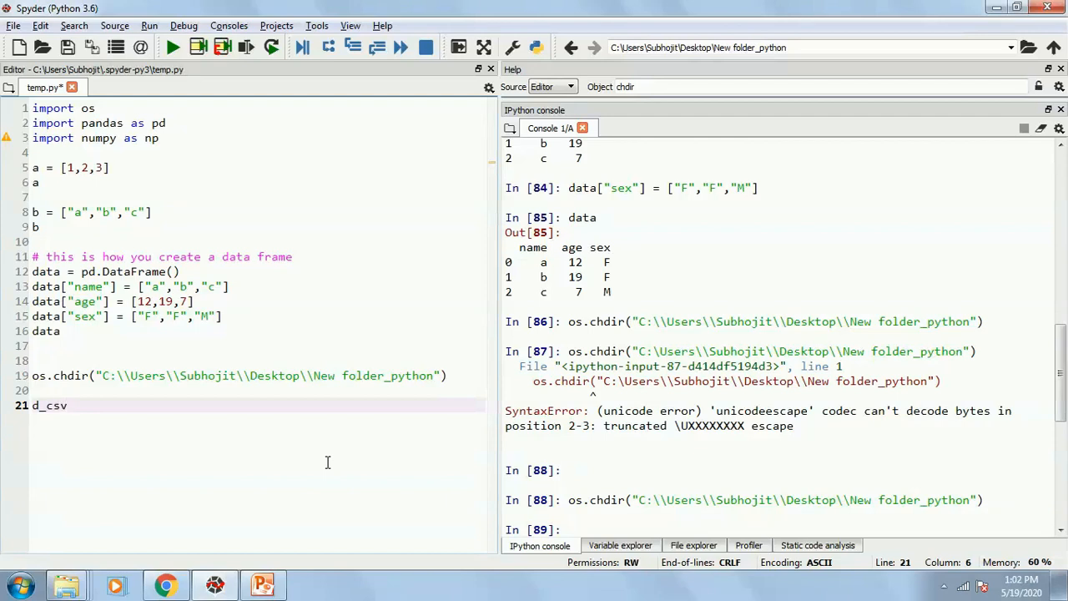
type("=")
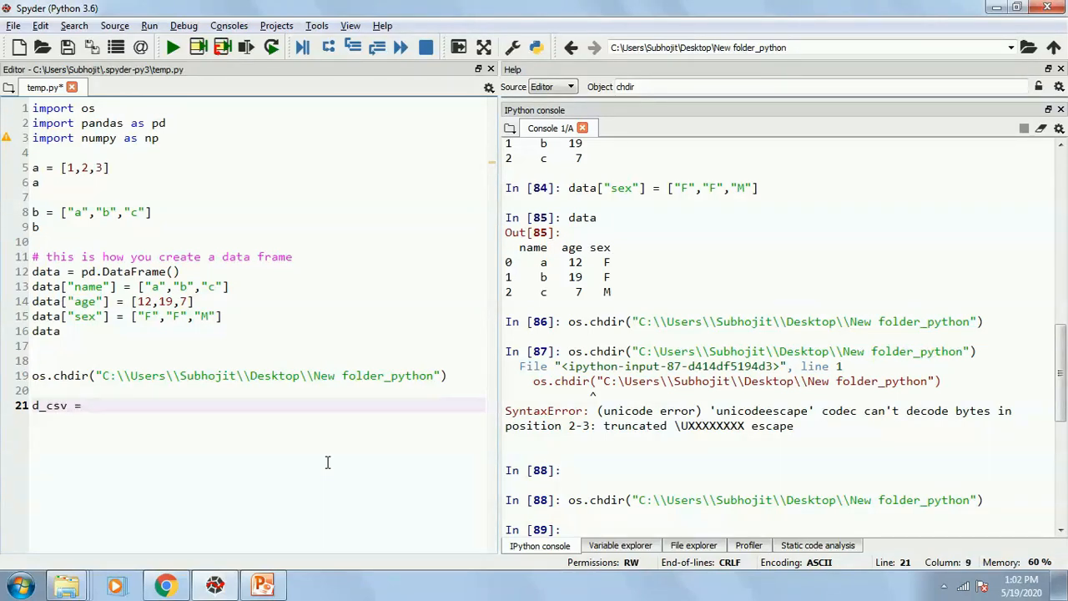
type("read")
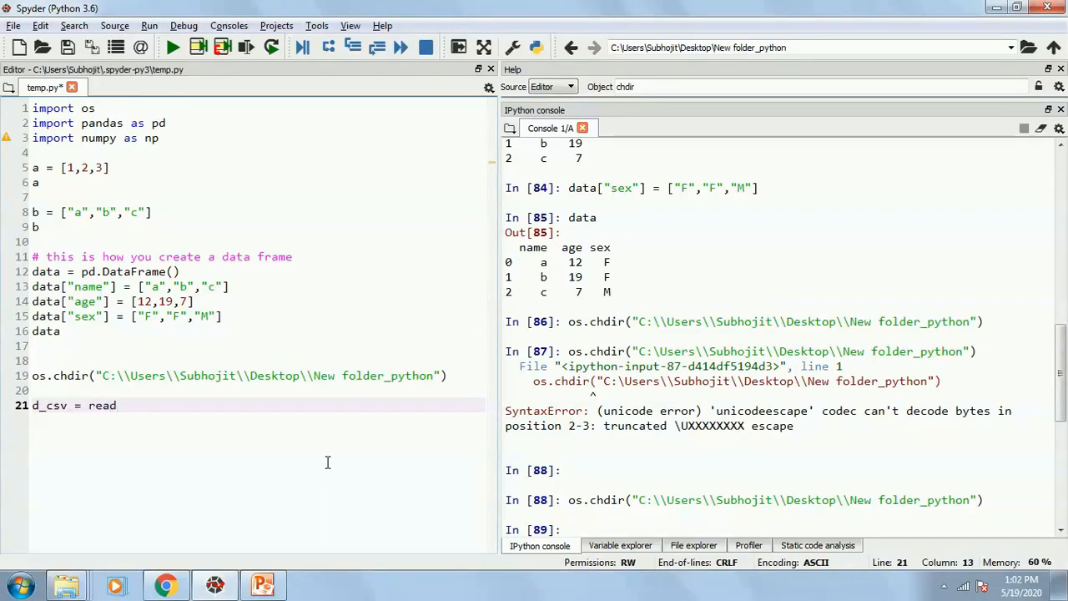
type("_")
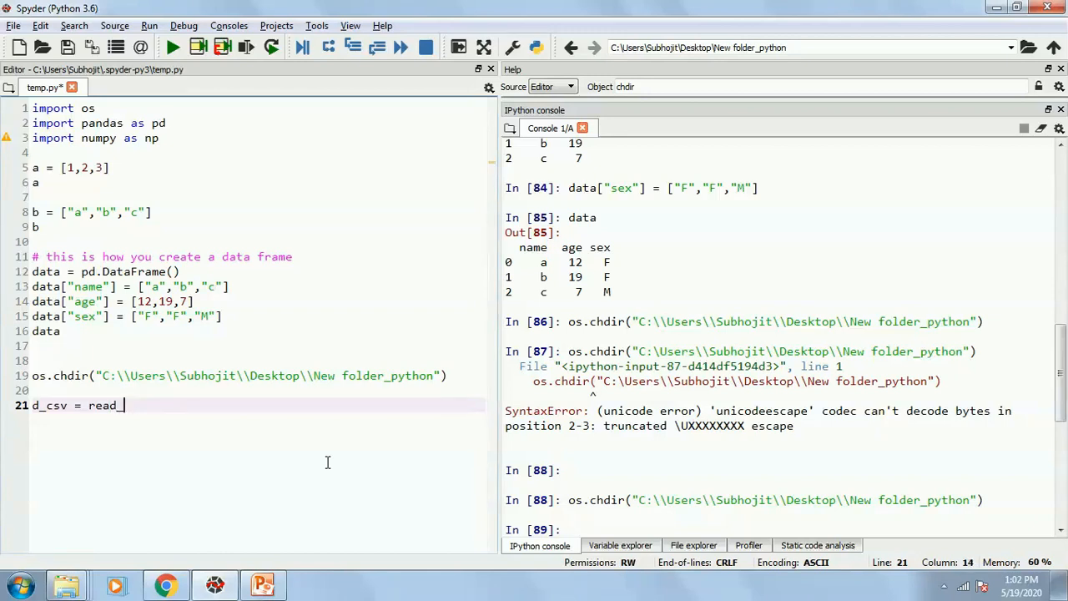
type("csv")
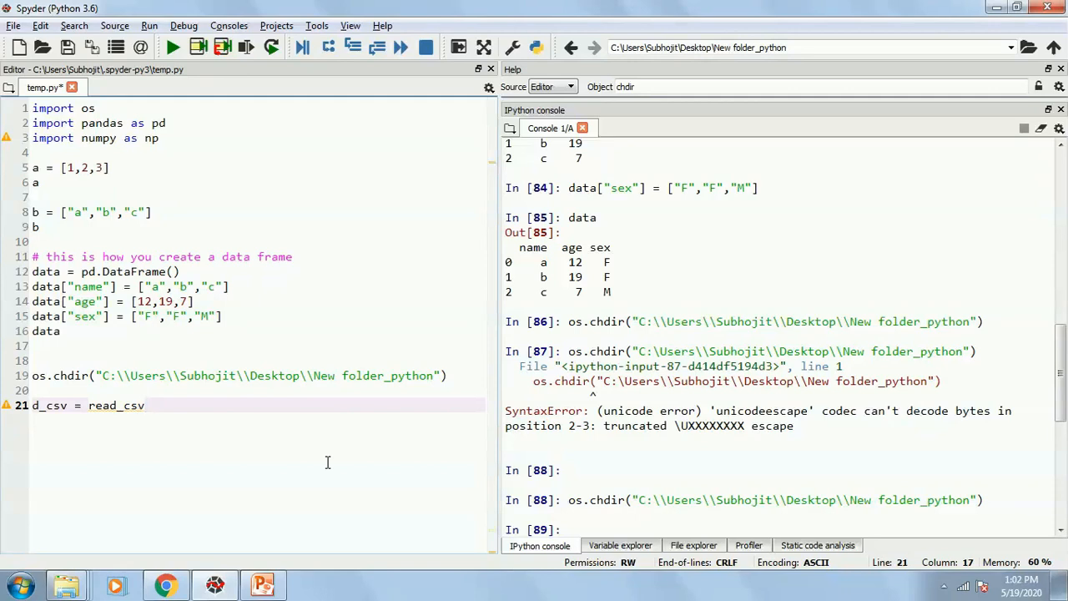
type("()")
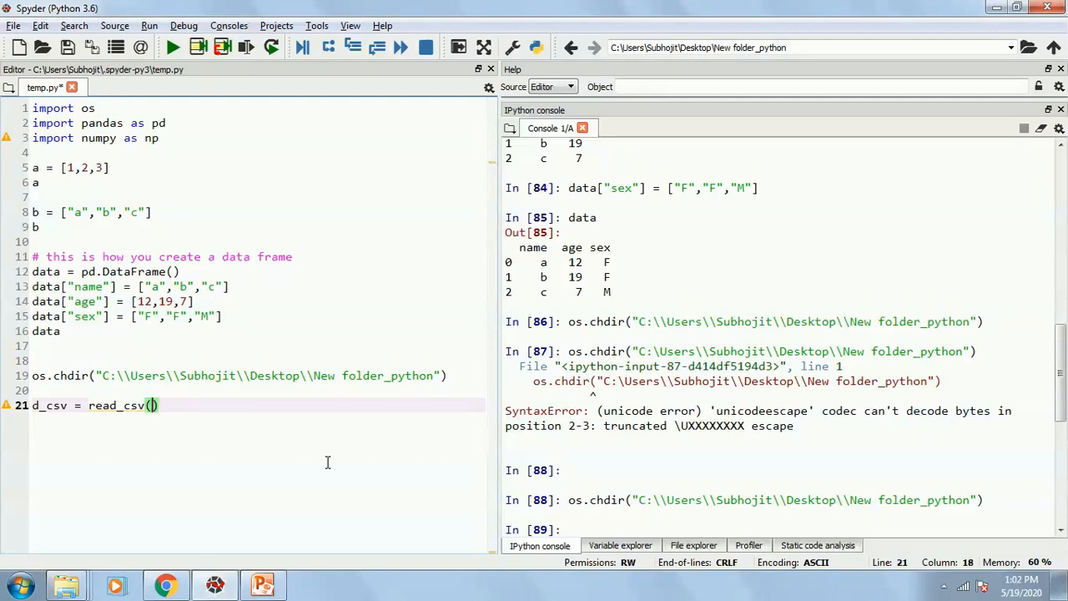
type("\"")
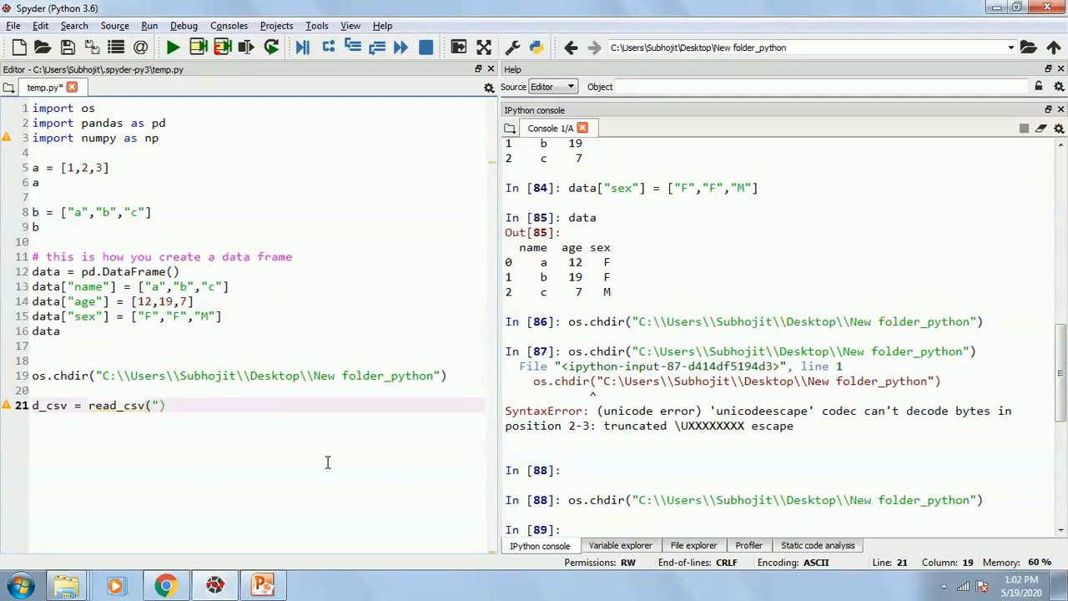
left_click(67, 584)
type("\"")
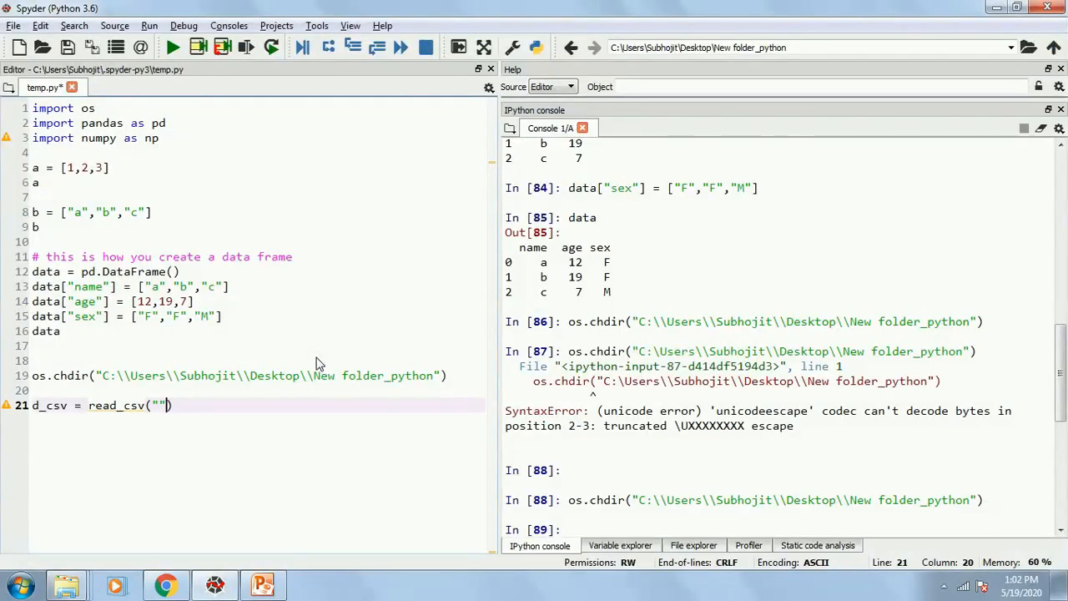
type("data.csv")
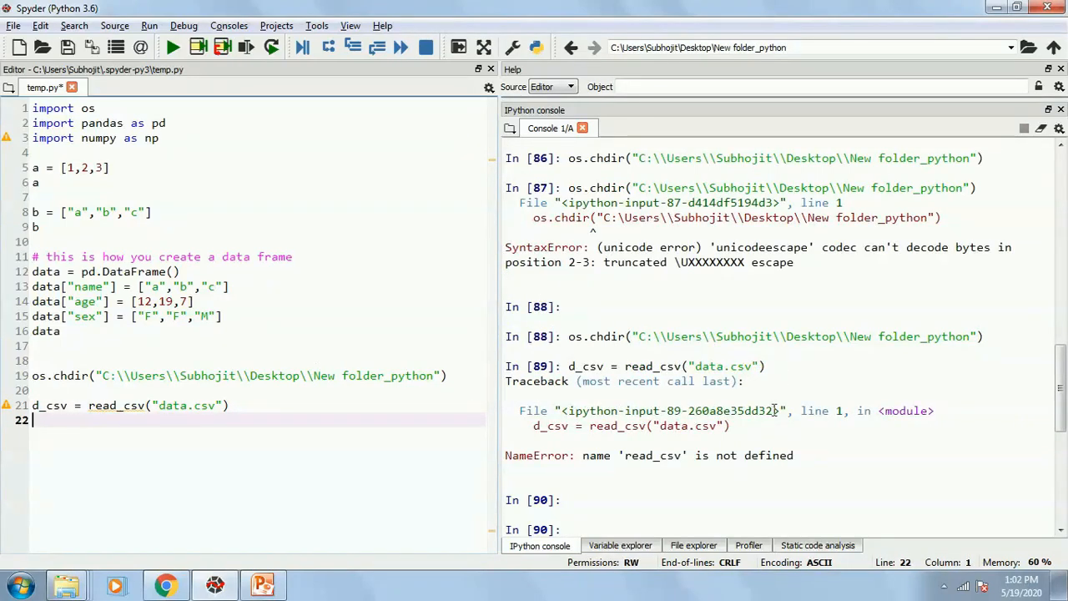
mouse_move(652, 481)
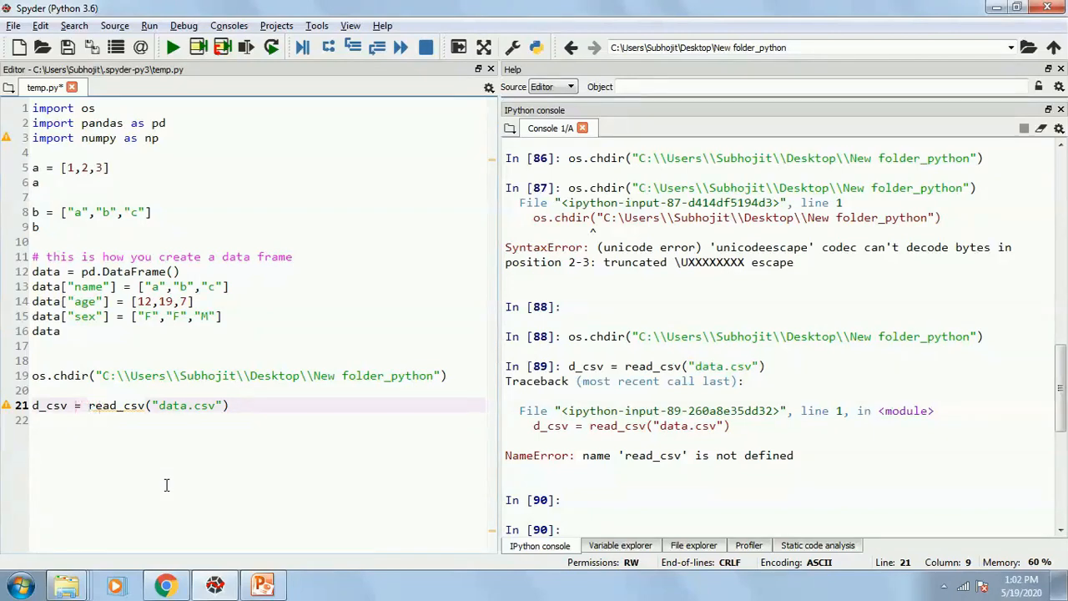
type("pd.")
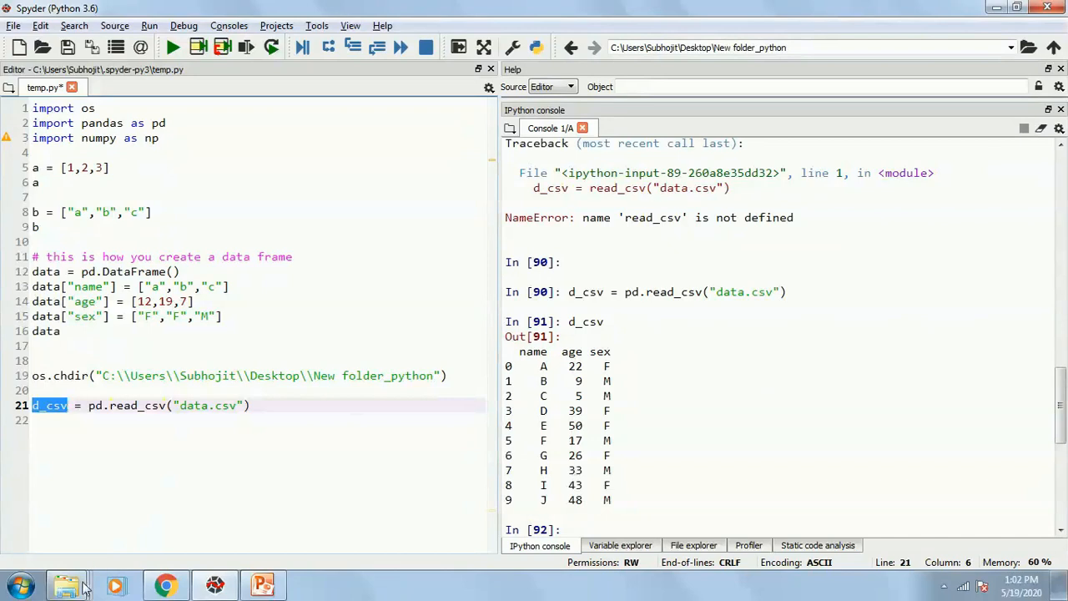
Step: Bring up the New folder_python file listing
left_click(67, 584)
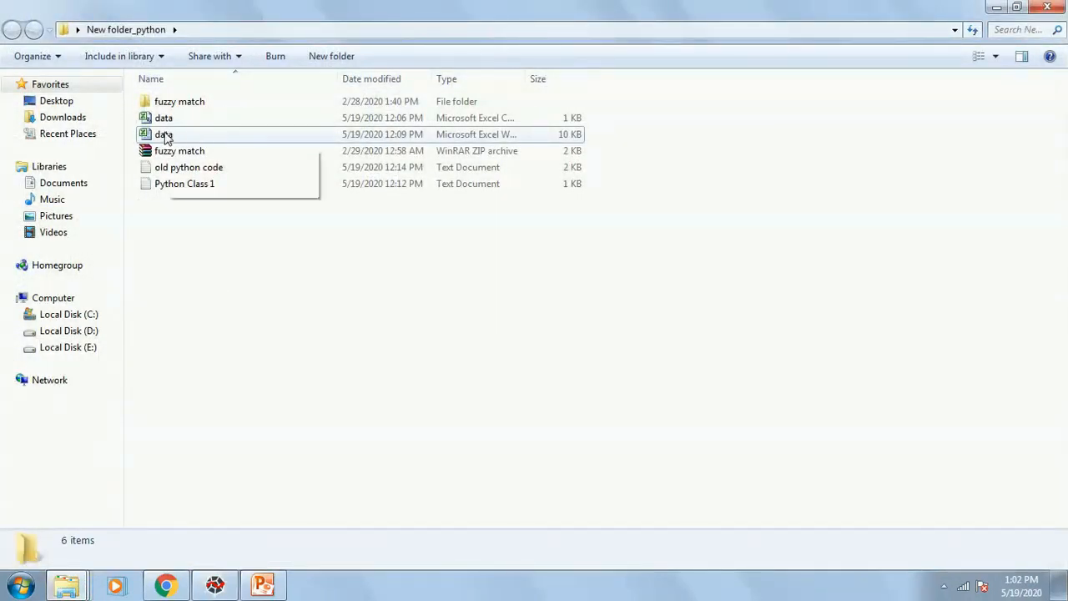
Step: View the data workbook's name, age and sex rows in Excel, then return to the Spyder script
double_click(164, 134)
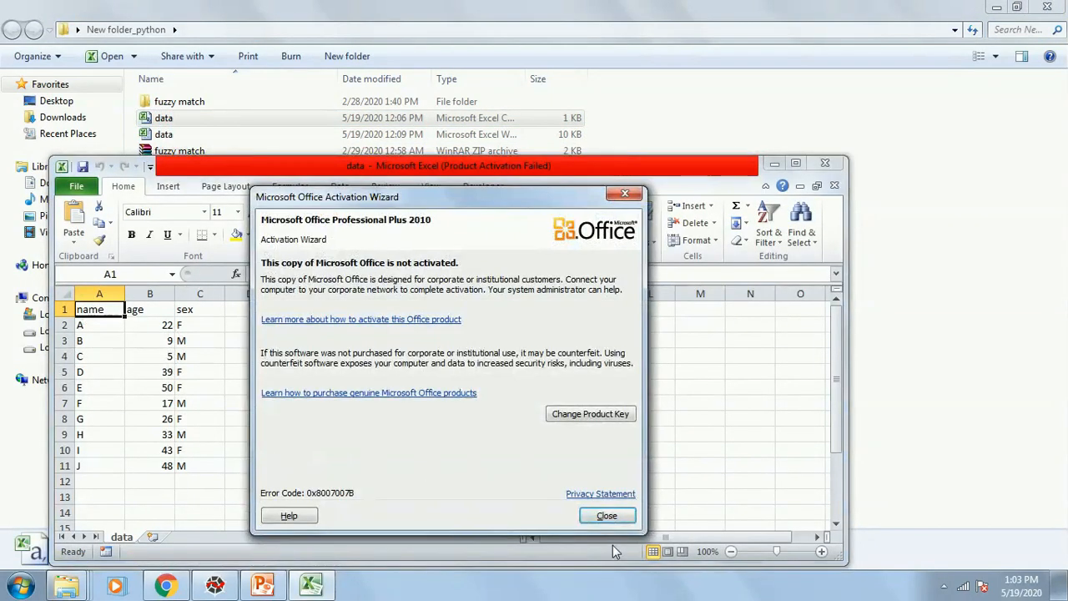
left_click(607, 514)
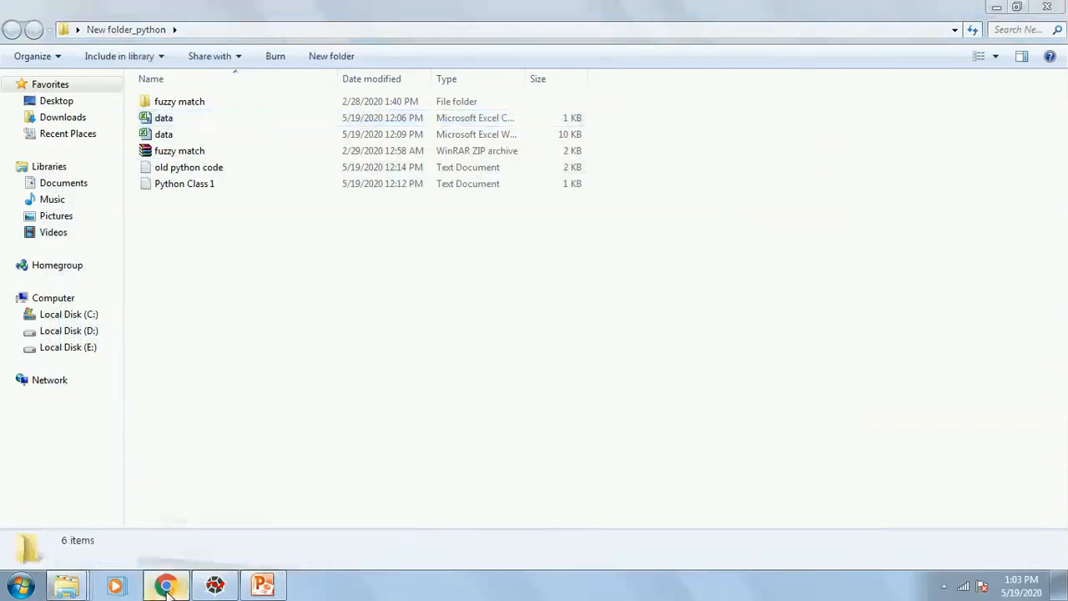
left_click(214, 584)
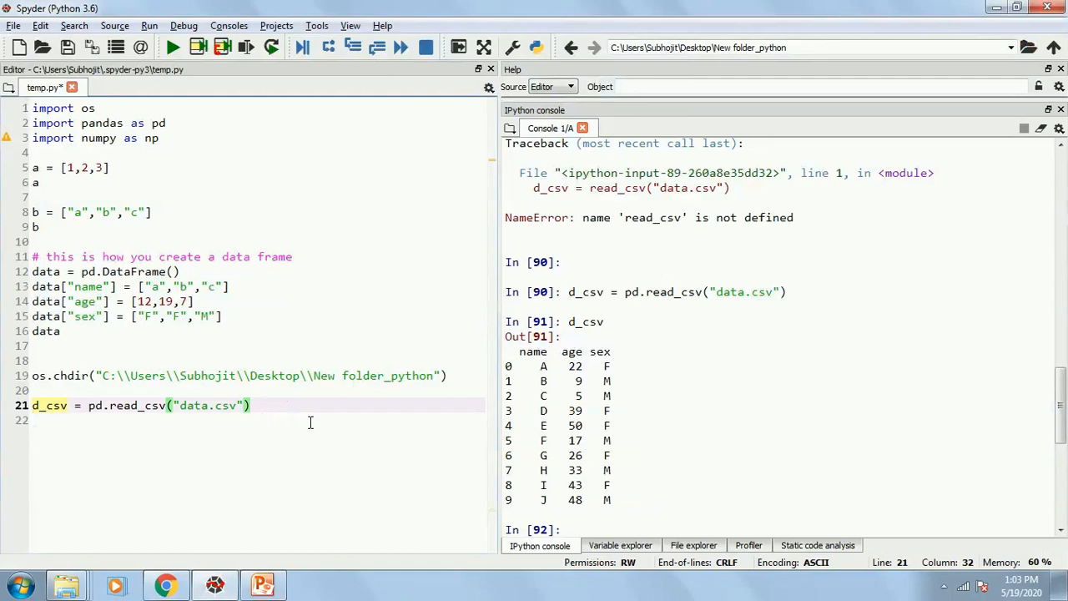
Step: Paste the CSV line as d_excel = pd.read_excel("data.xlsx"), then switch to the project folder window
key("Home")
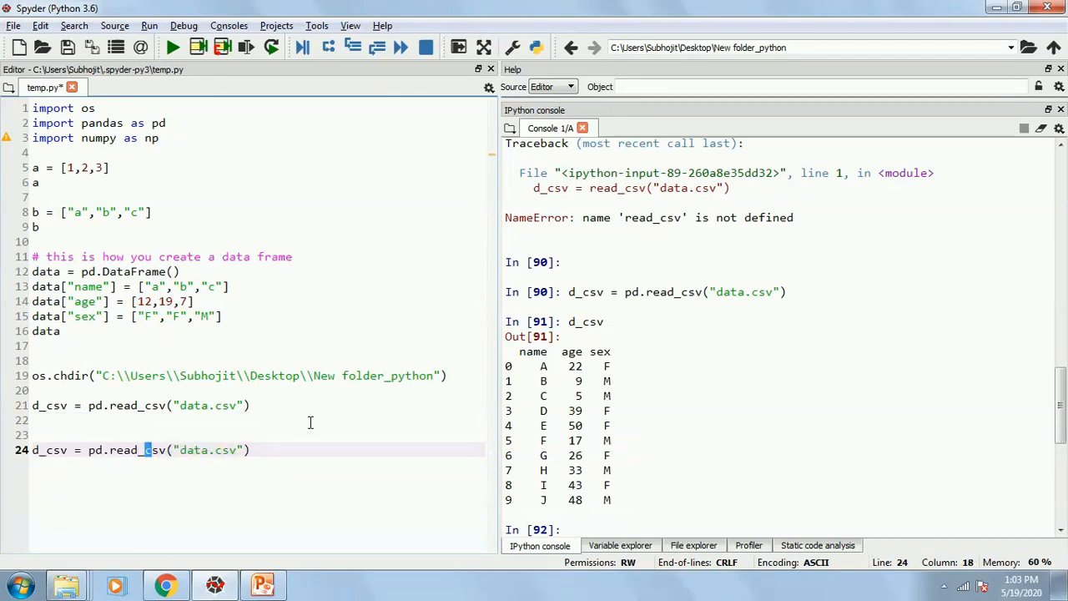
type("ex")
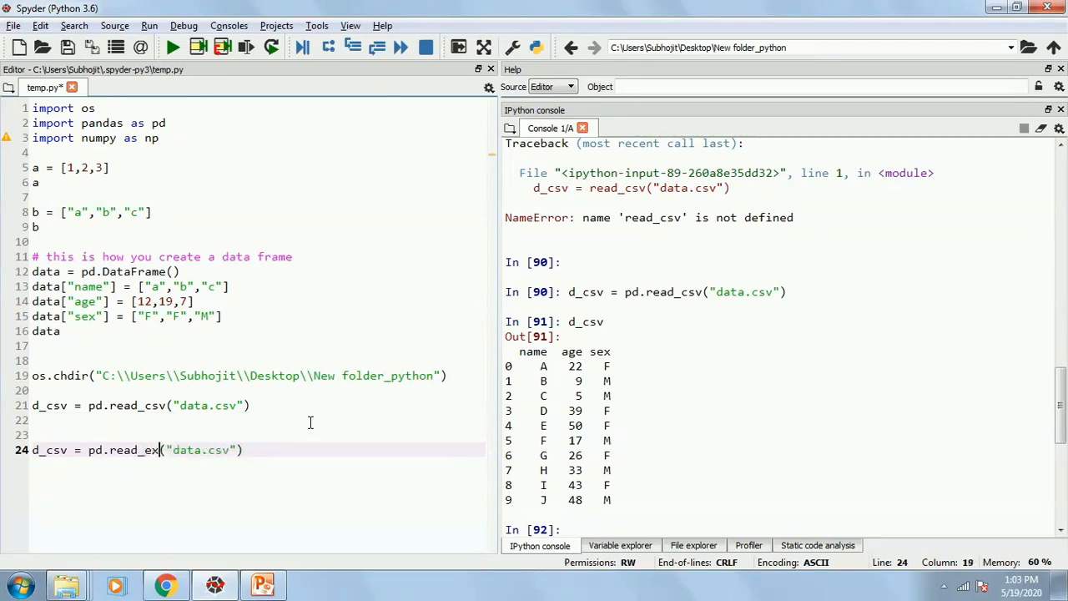
type("cel")
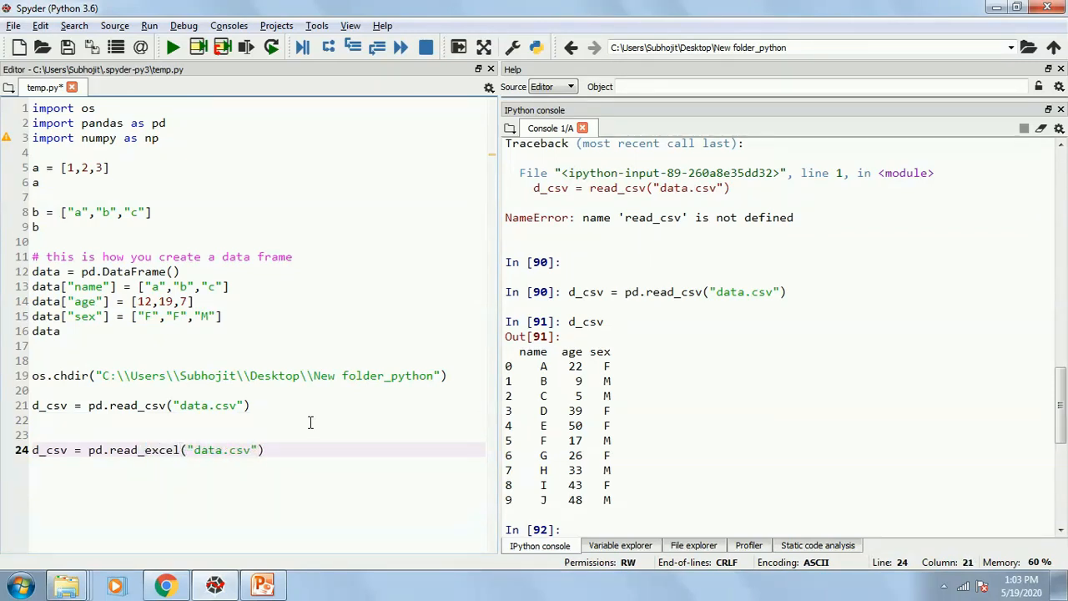
double_click(53, 451)
type("excel")
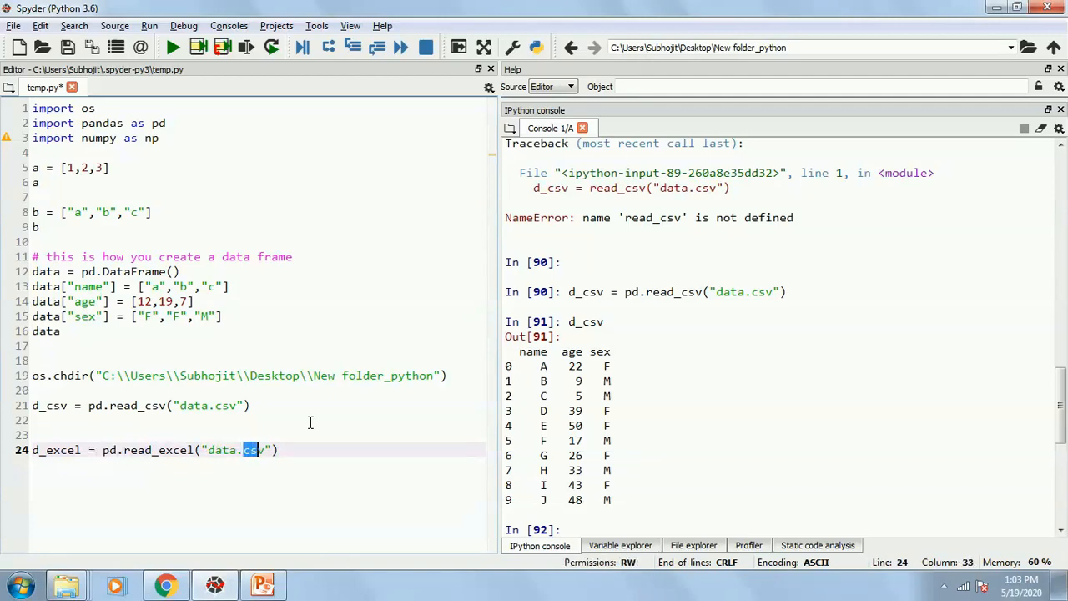
type("xlsx")
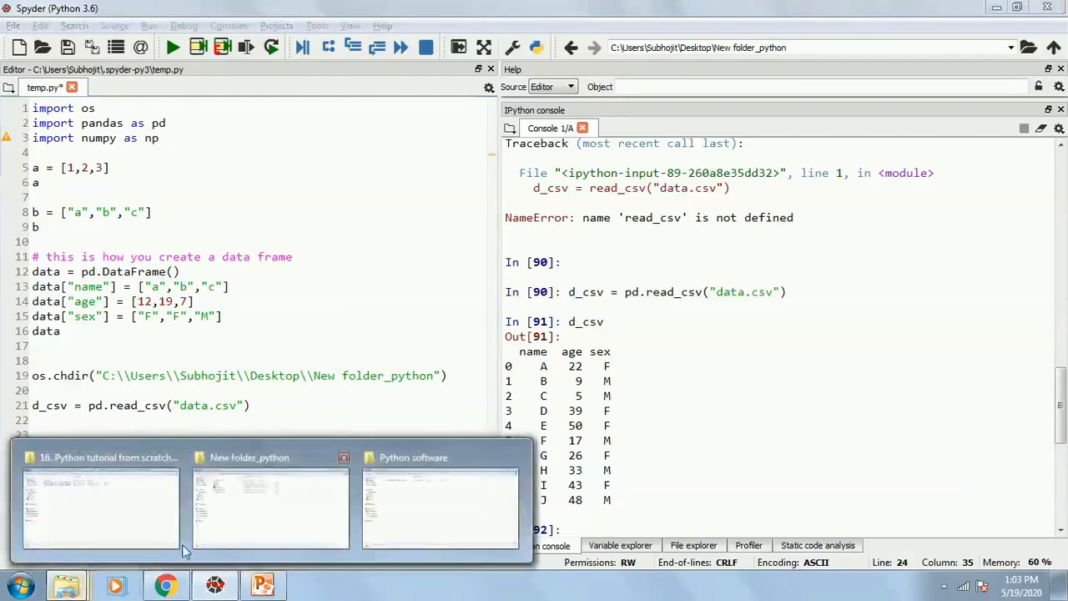
left_click(271, 507)
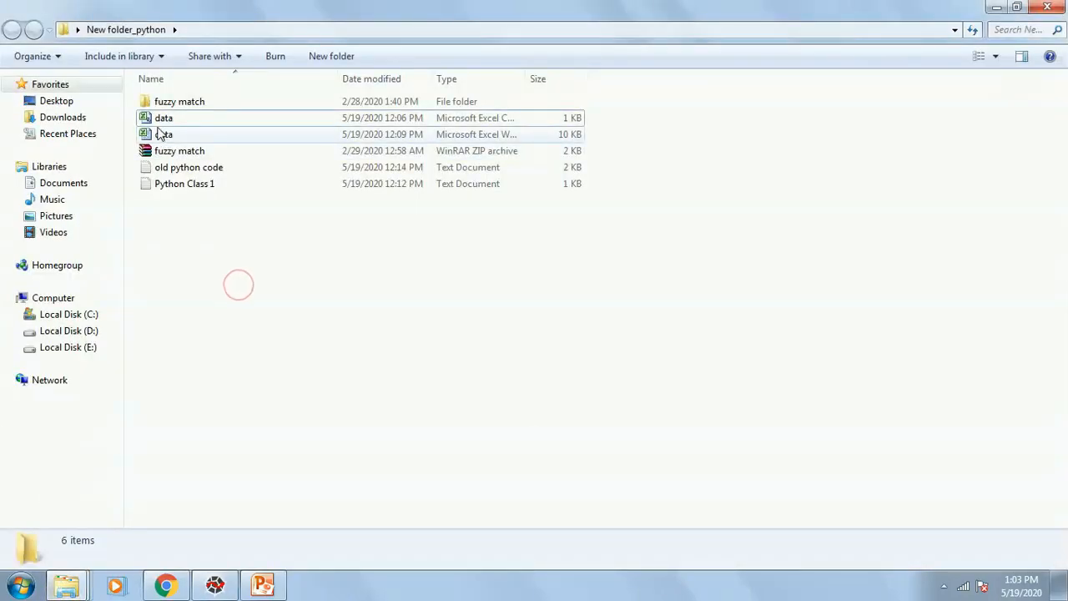
Step: Reopen data.xlsx in Excel and dismiss the activation notice to check its sheet tab
double_click(164, 133)
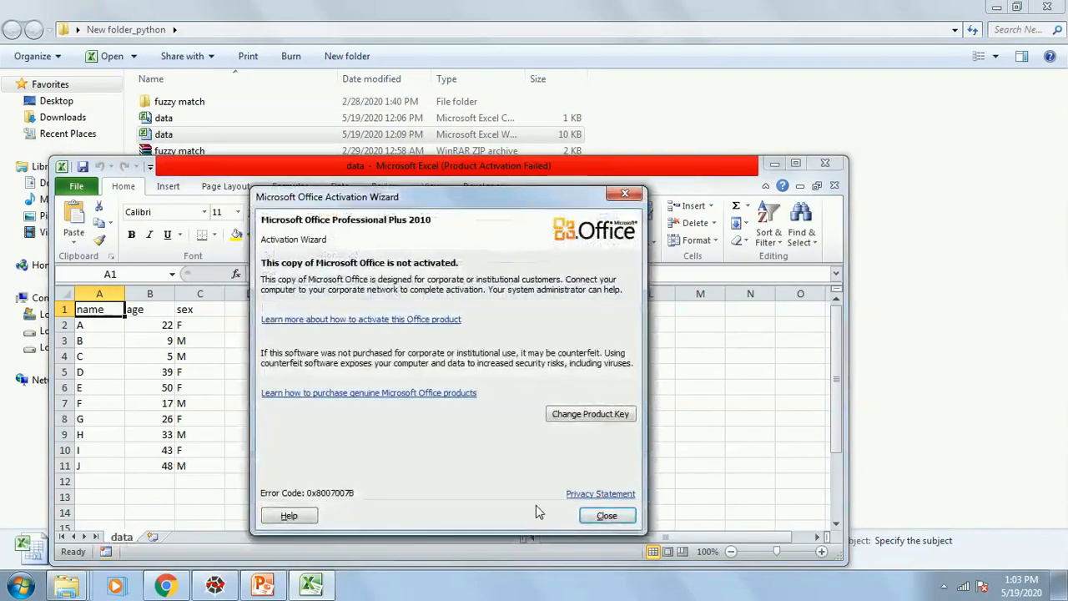
left_click(608, 514)
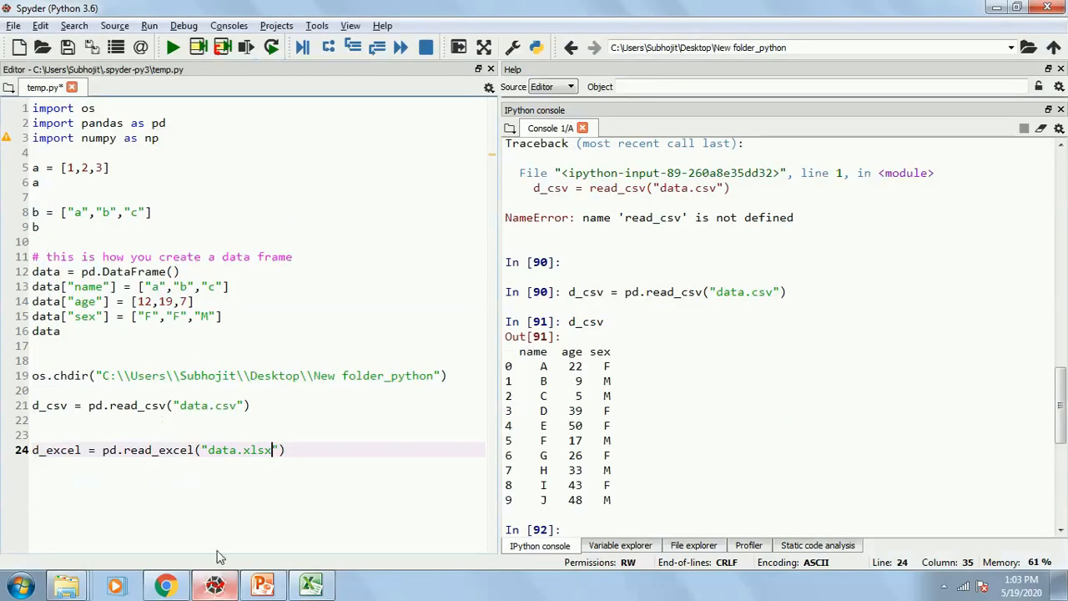
Step: Add sheet_name="data" to read_excel, run it and d_excel to show ten rows, then switch to PowerPoint
type(",")
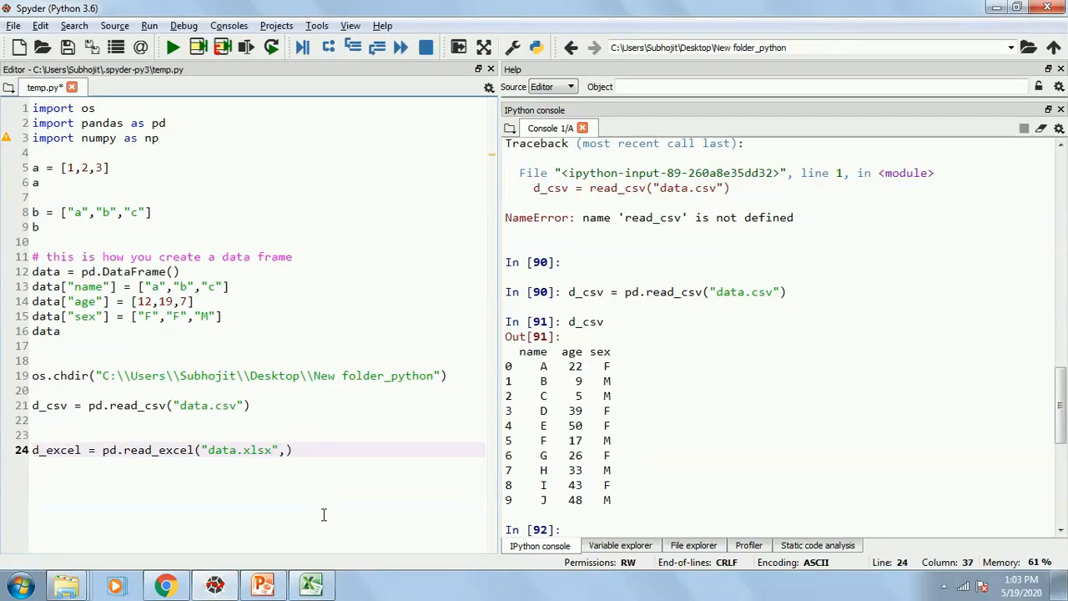
type("sheet_na")
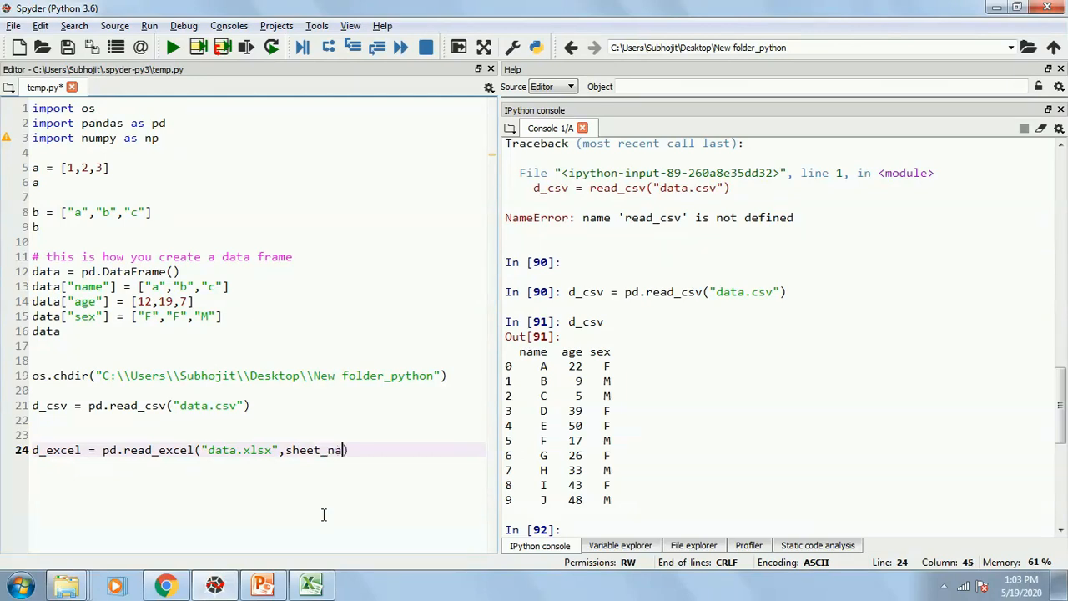
type("=\"")
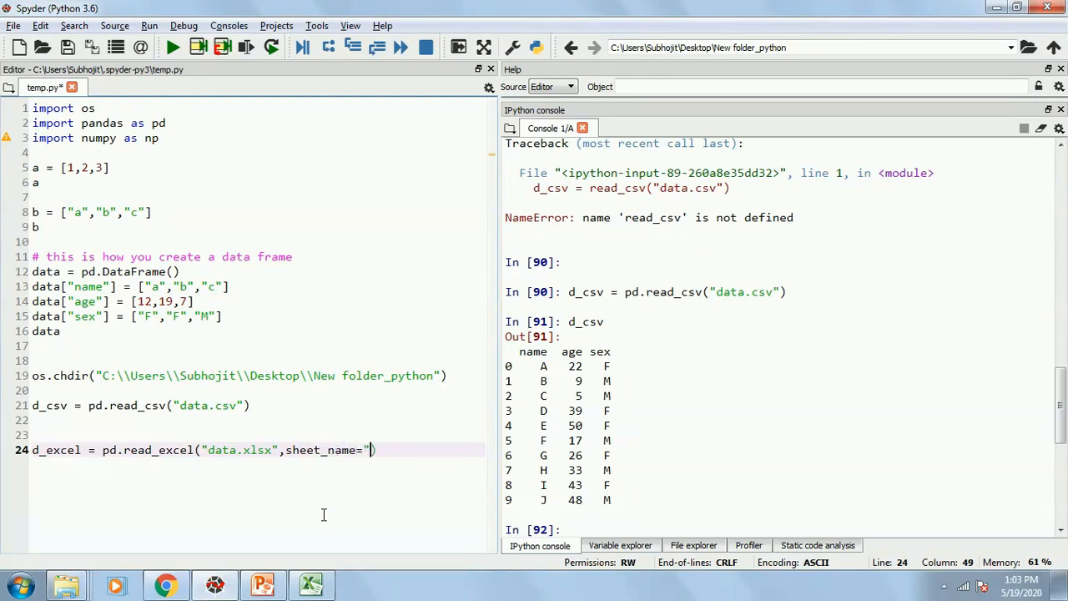
type("data")
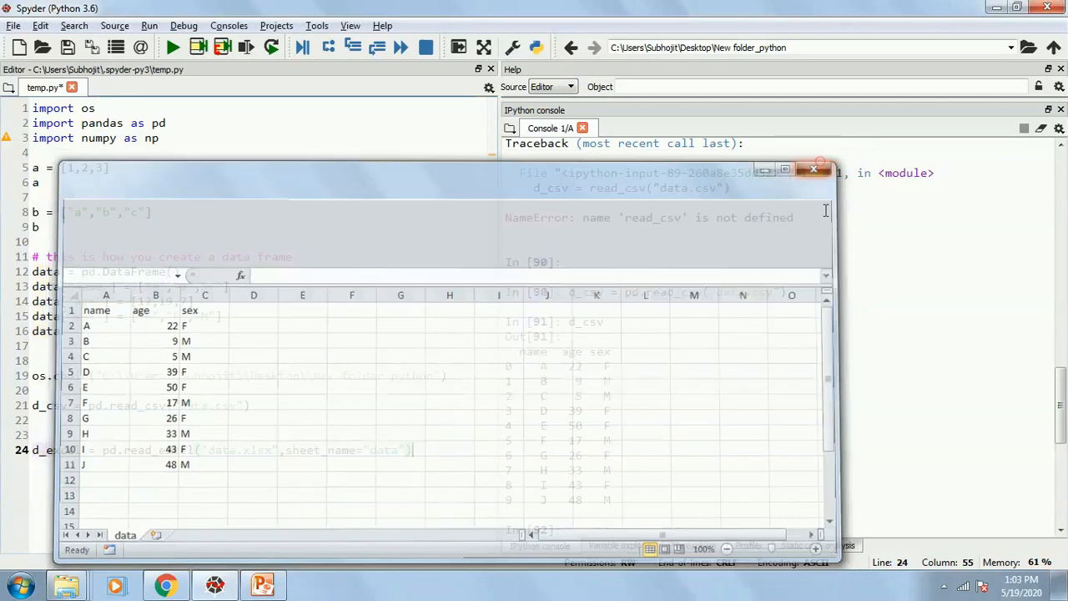
left_click(815, 169)
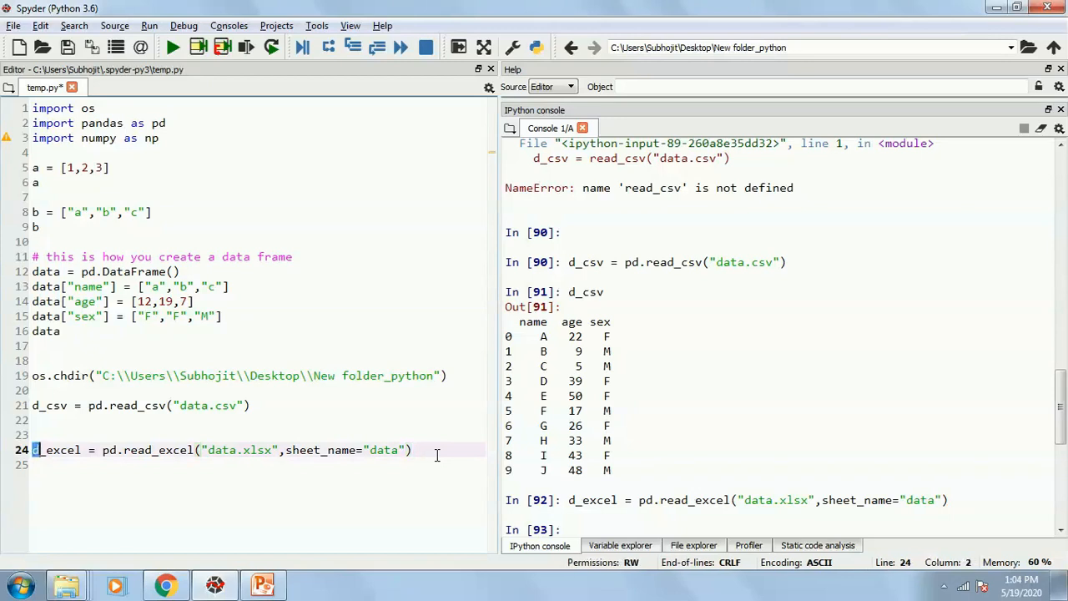
type("d_excel")
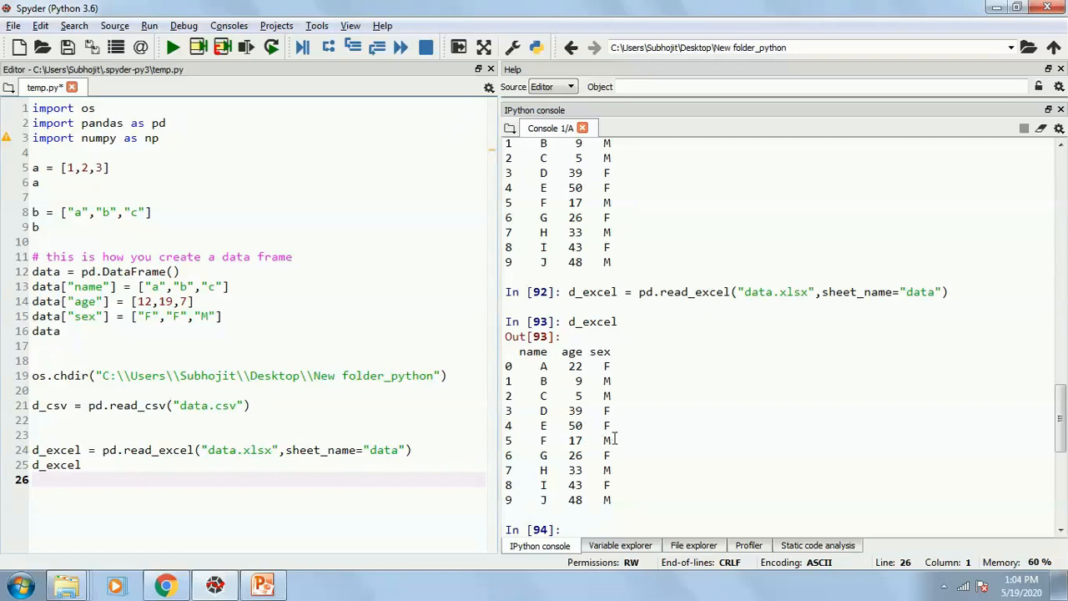
left_click(263, 584)
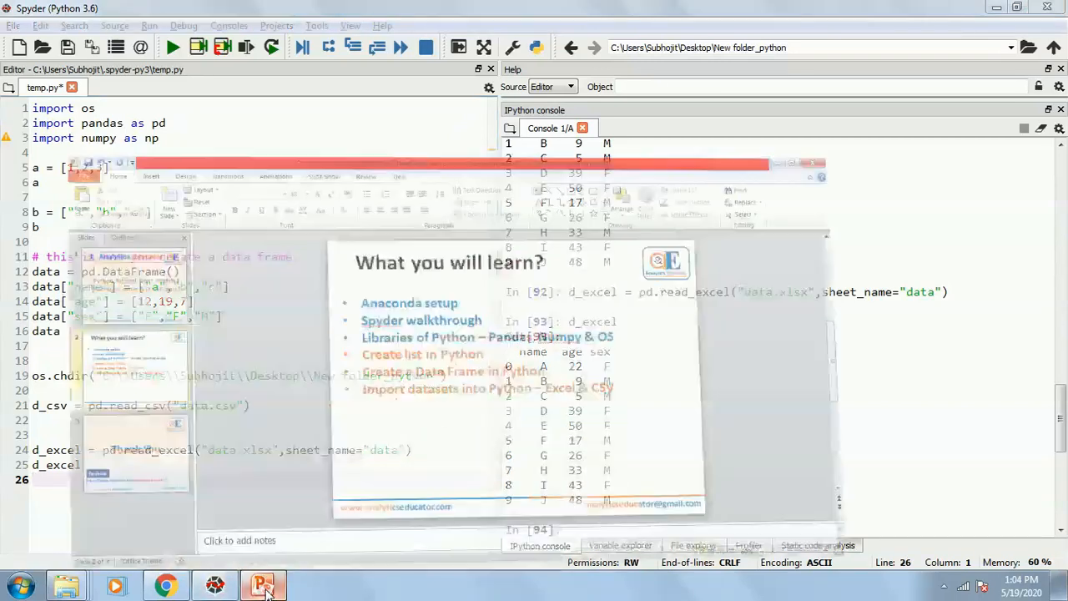